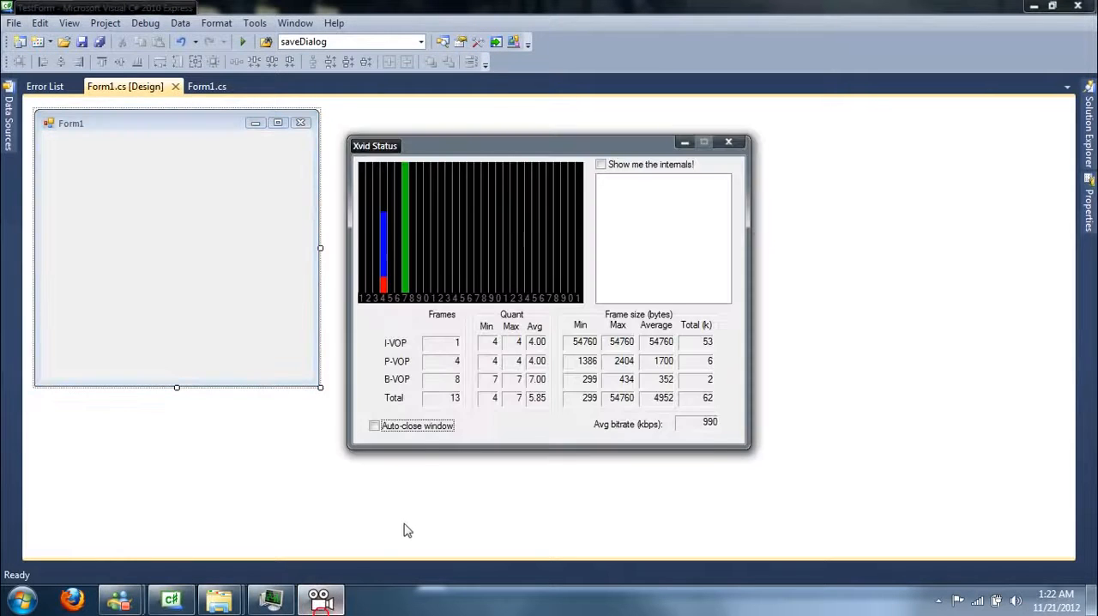
Step: Look around the open TestForm project tabs before adding anything
{"action": "left_click", "coordinate": [727, 141]}
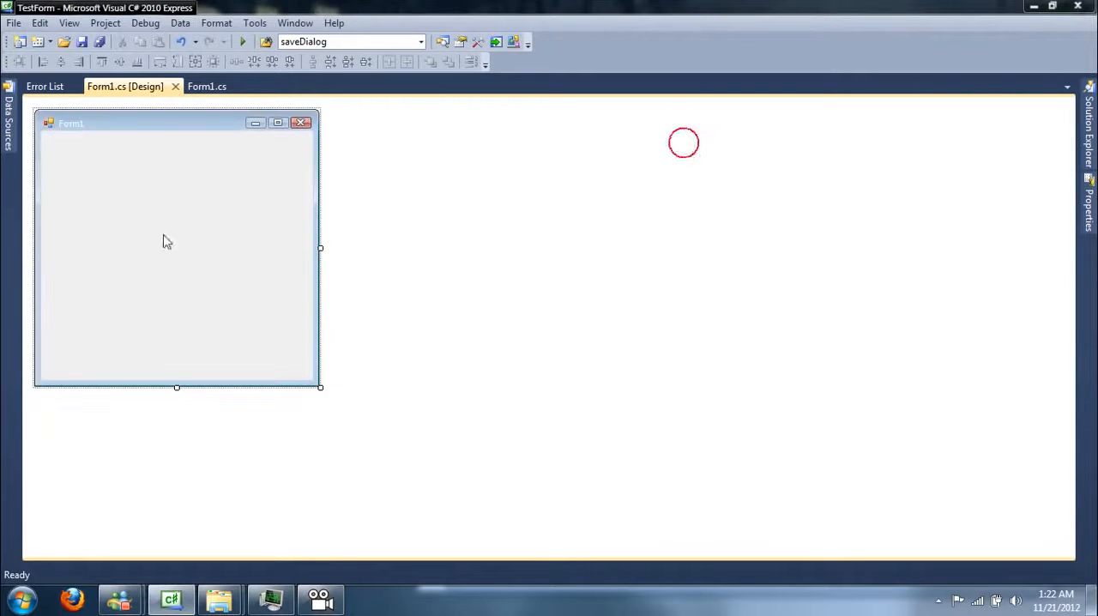
{"action": "mouse_move", "coordinate": [141, 268]}
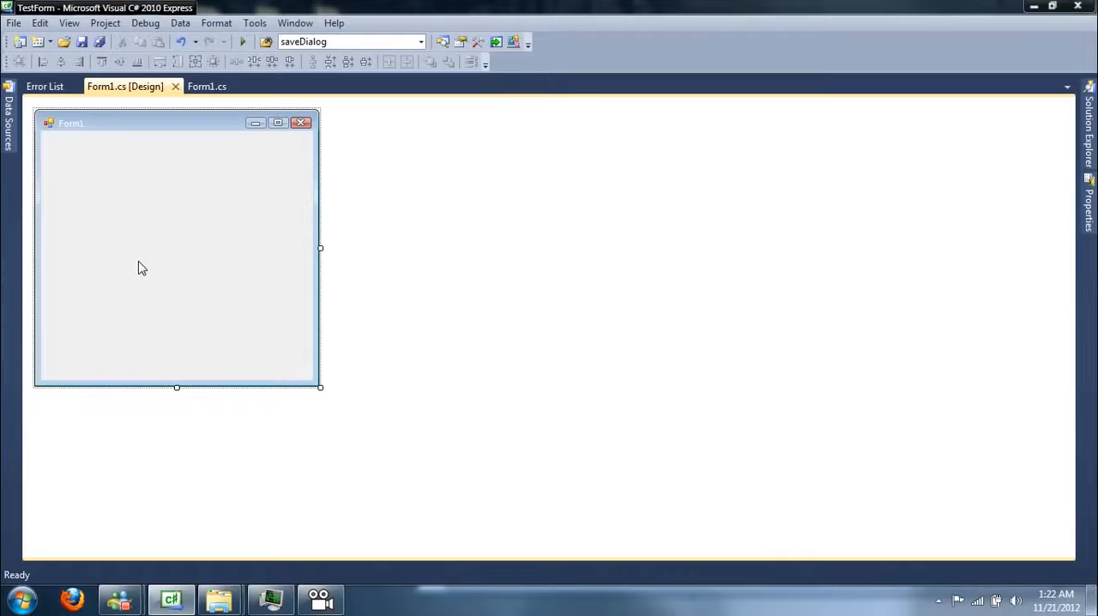
{"action": "mouse_move", "coordinate": [247, 177]}
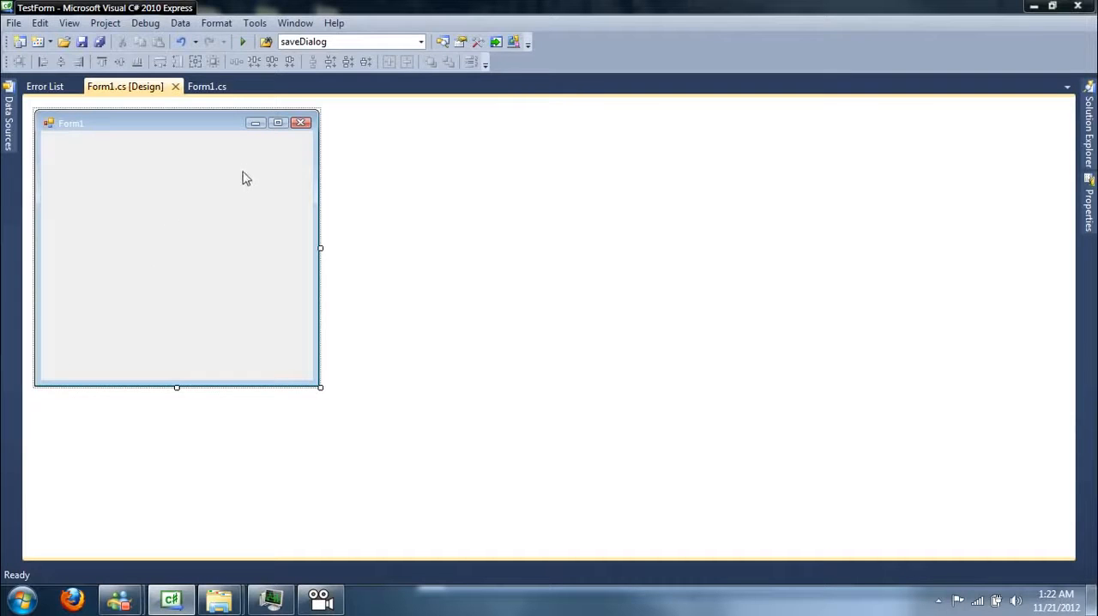
{"action": "mouse_move", "coordinate": [230, 213]}
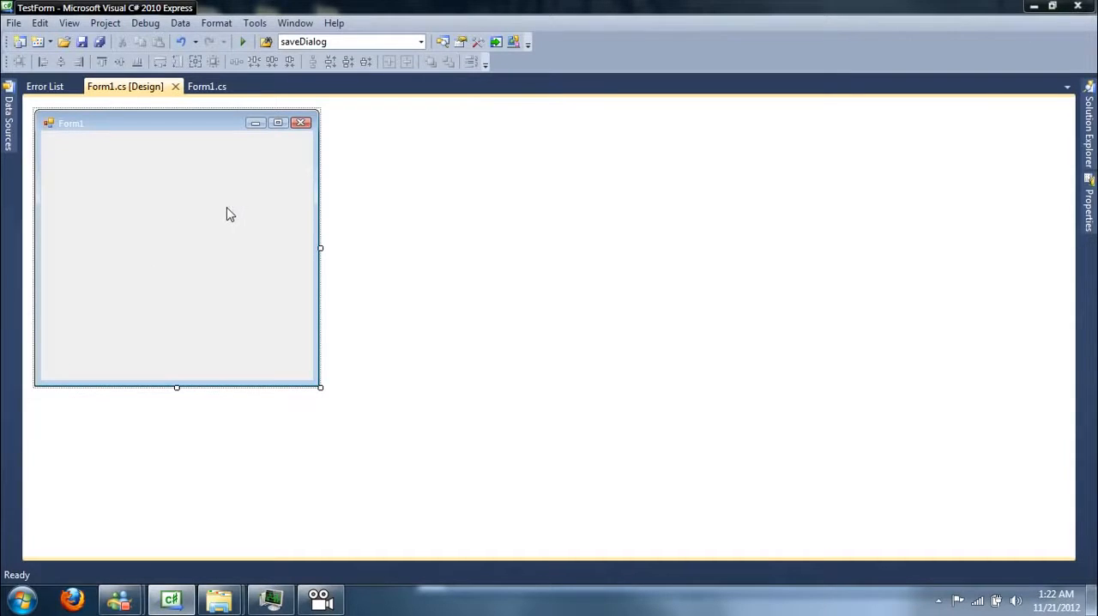
{"action": "mouse_move", "coordinate": [227, 213]}
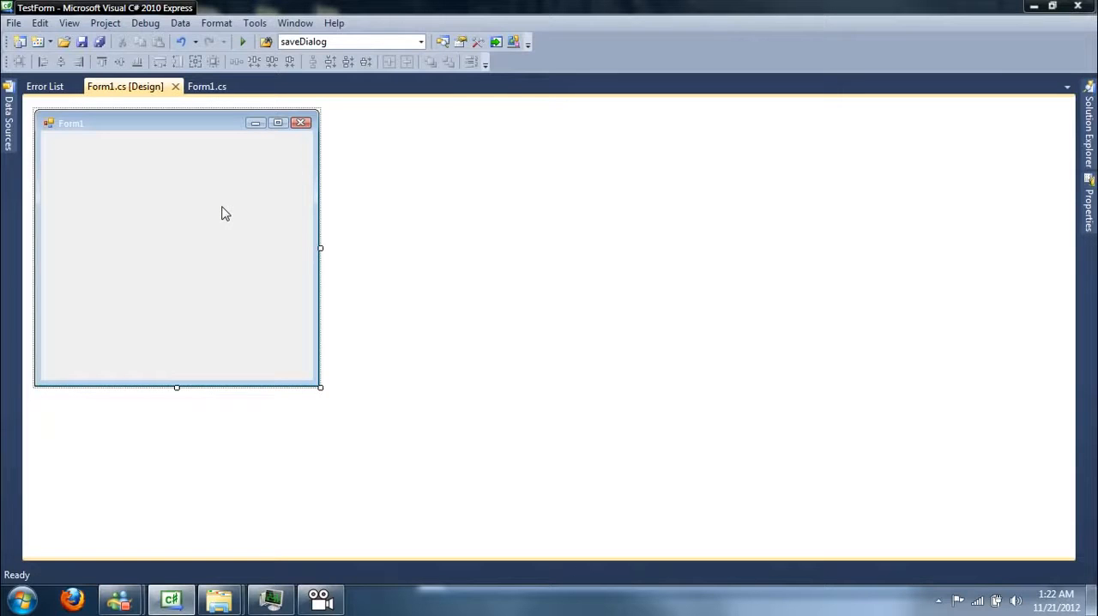
{"action": "left_click", "coordinate": [206, 86]}
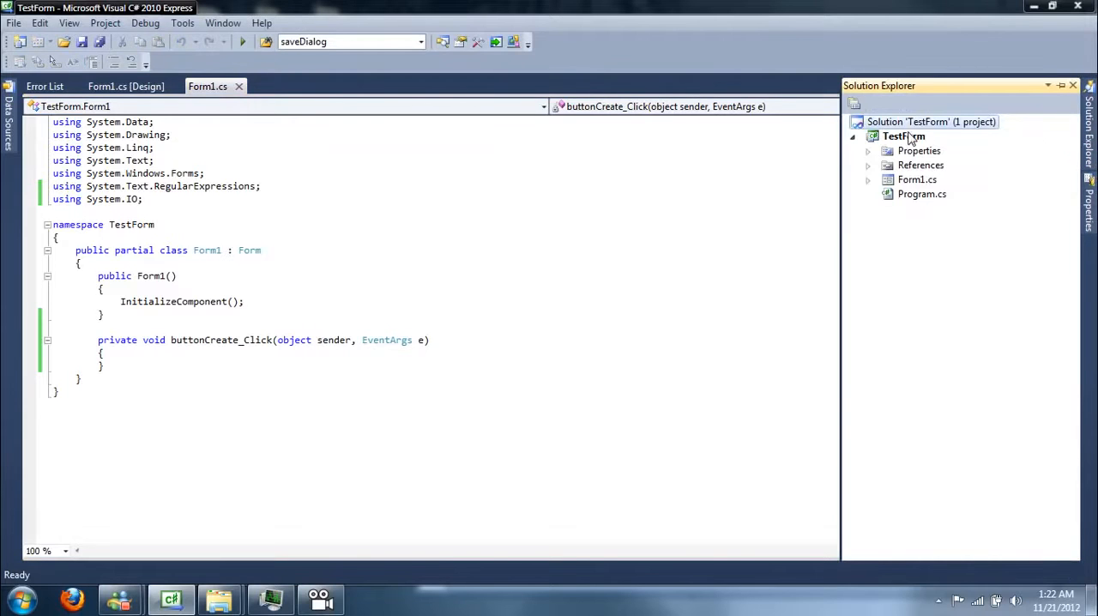
Step: Add a new Class item named SaveXML.cs to the TestForm project
{"action": "right_click", "coordinate": [903, 135]}
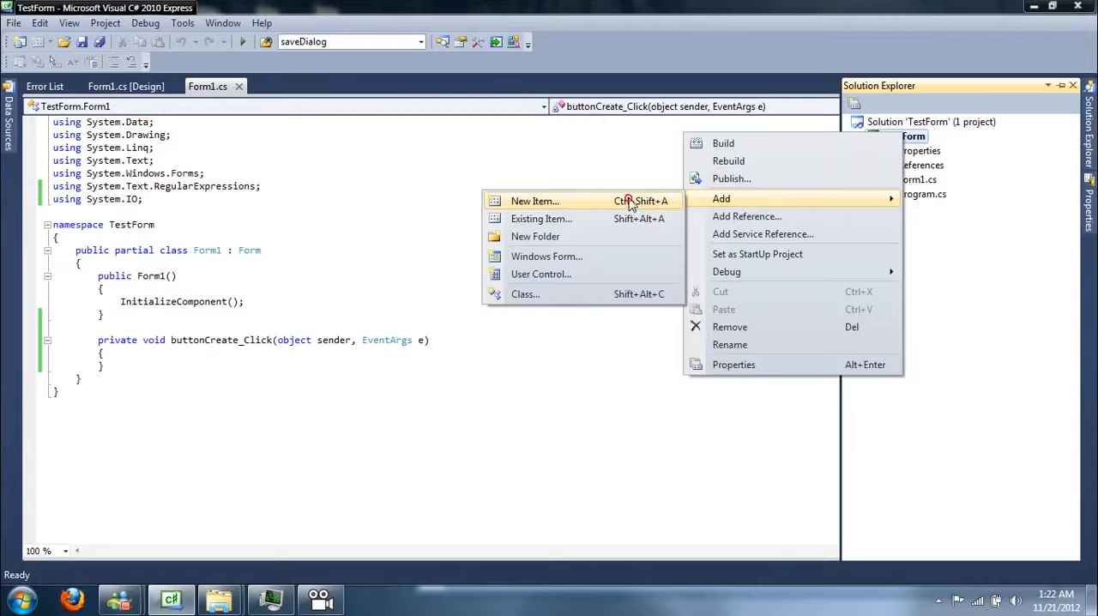
{"action": "left_click", "coordinate": [535, 201]}
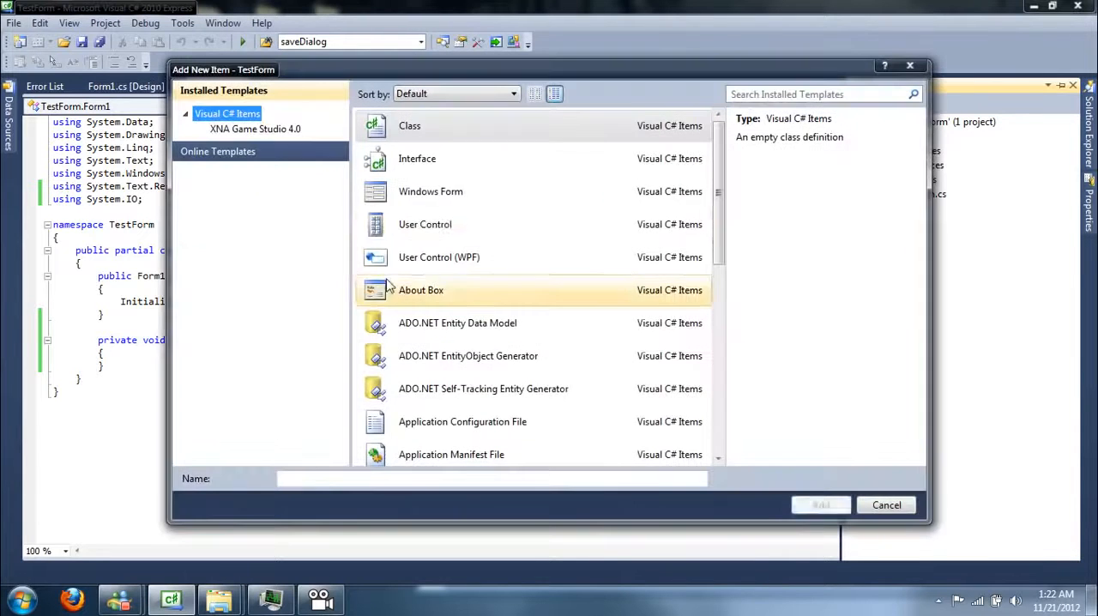
{"action": "left_click", "coordinate": [408, 125]}
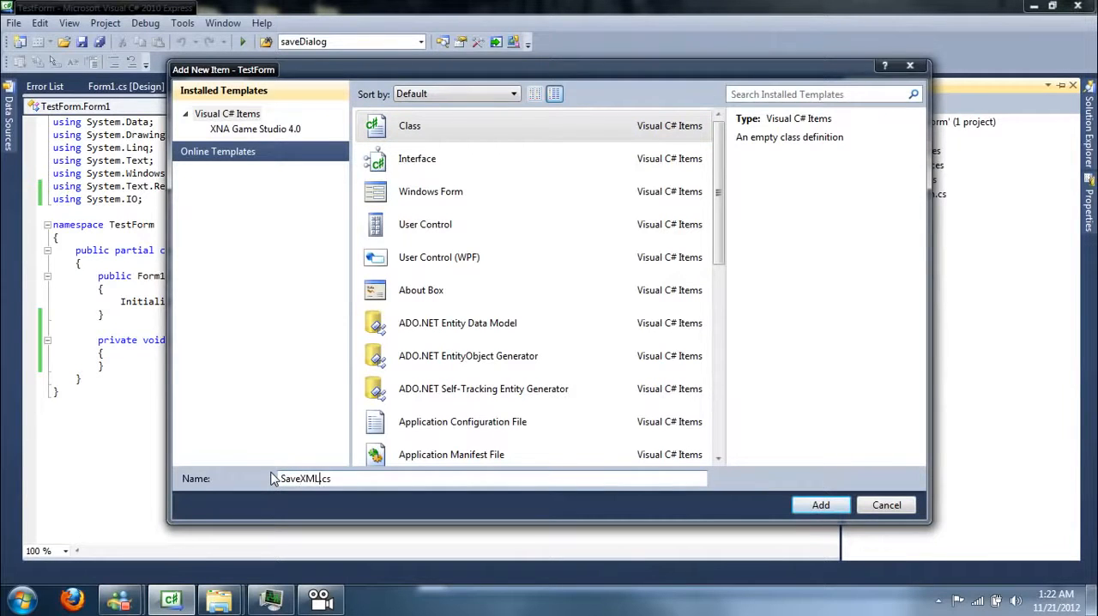
{"action": "left_click", "coordinate": [820, 505]}
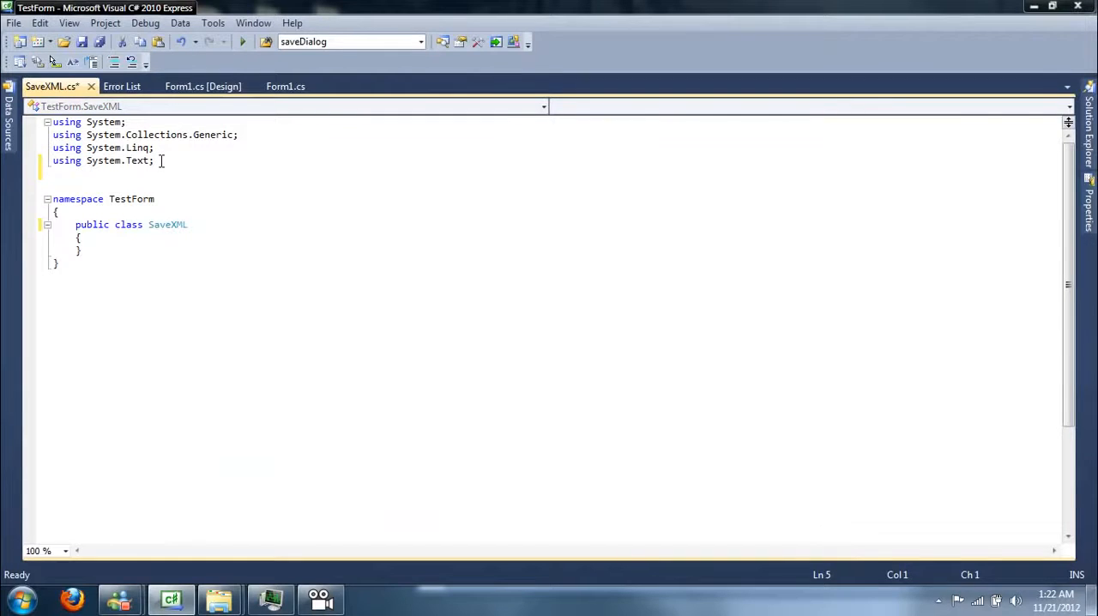
Step: Add 'using System.Xml.Serialization;' and 'using System.IO;' to SaveXML.cs, then start a static member
{"action": "type", "text": "using System."}
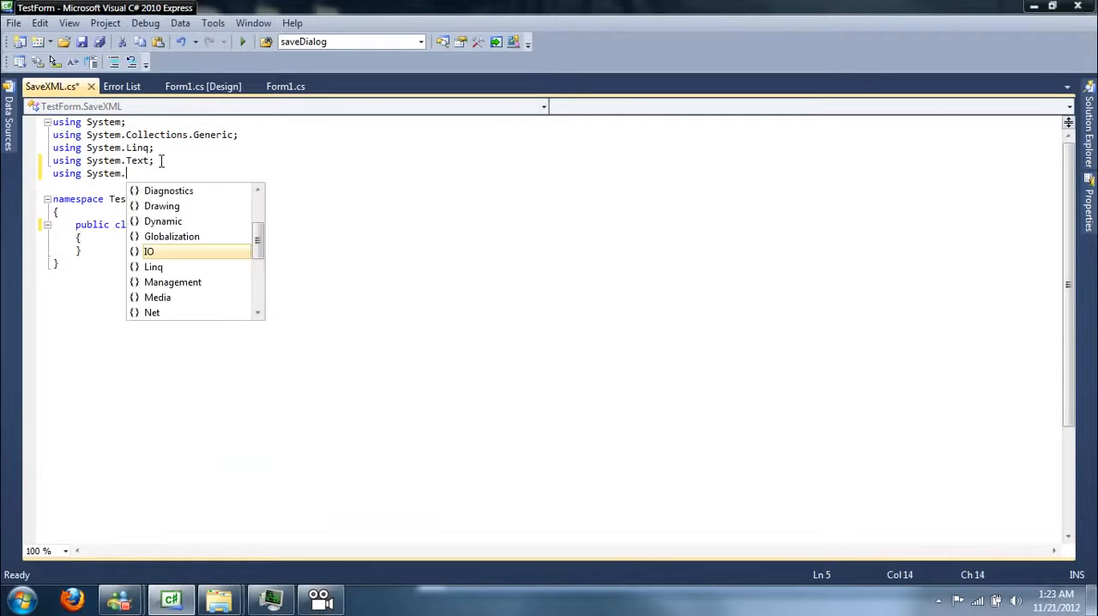
{"action": "type", "text": "Xml"}
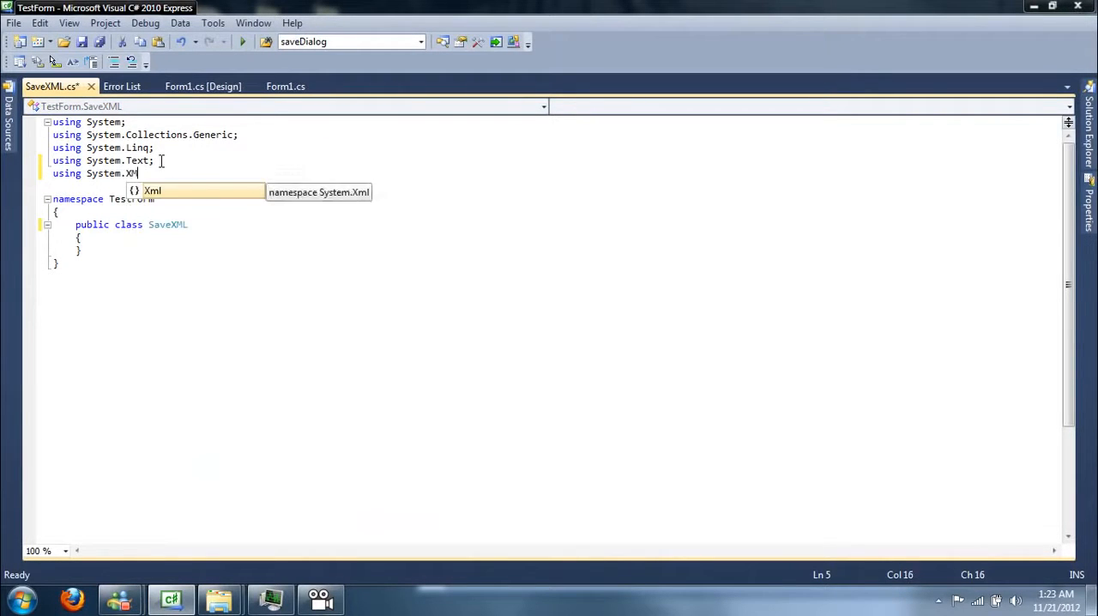
{"action": "type", "text": ".Serialization;"}
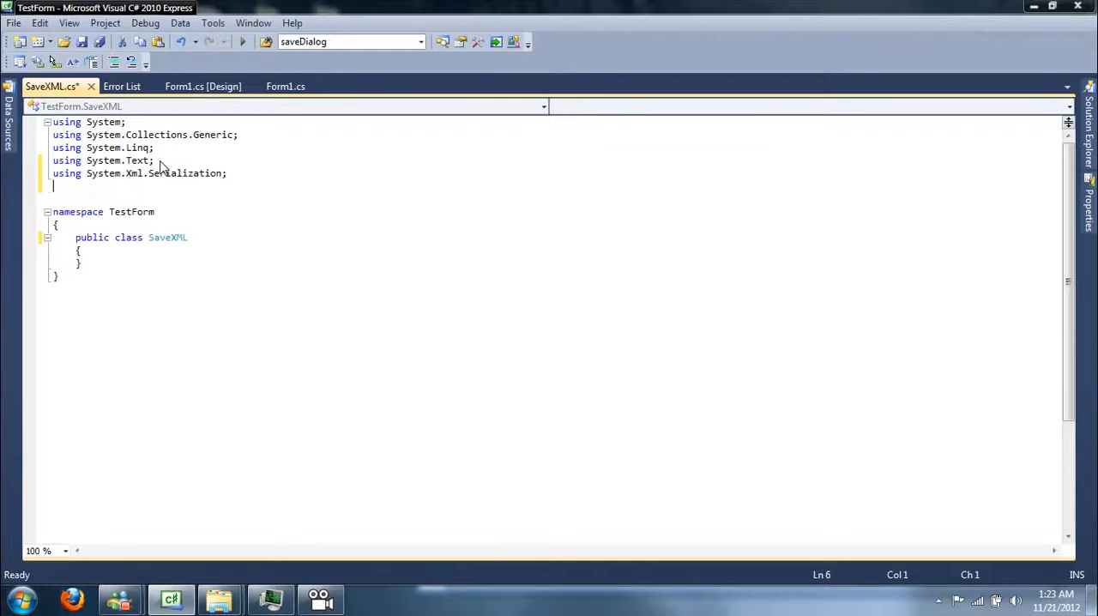
{"action": "type", "text": "using System"}
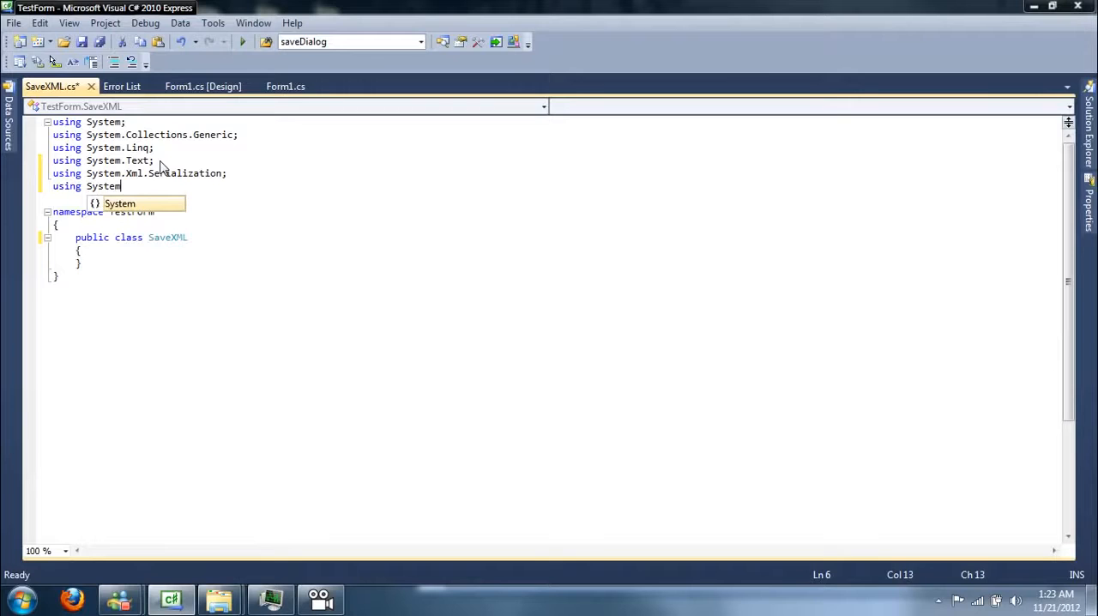
{"action": "type", "text": ".IO;"}
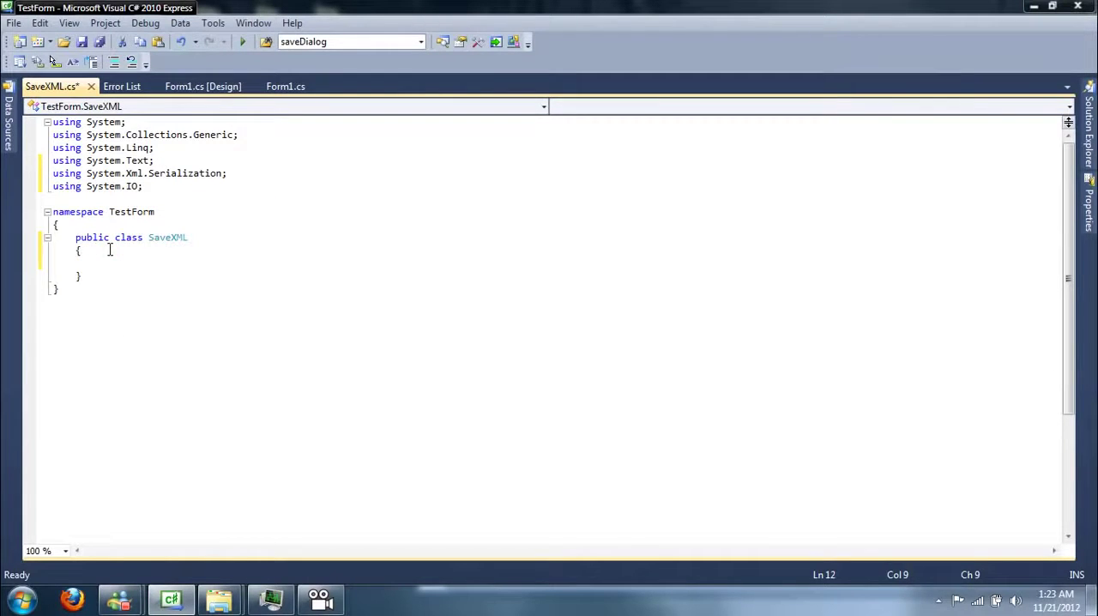
{"action": "type", "text": "static"}
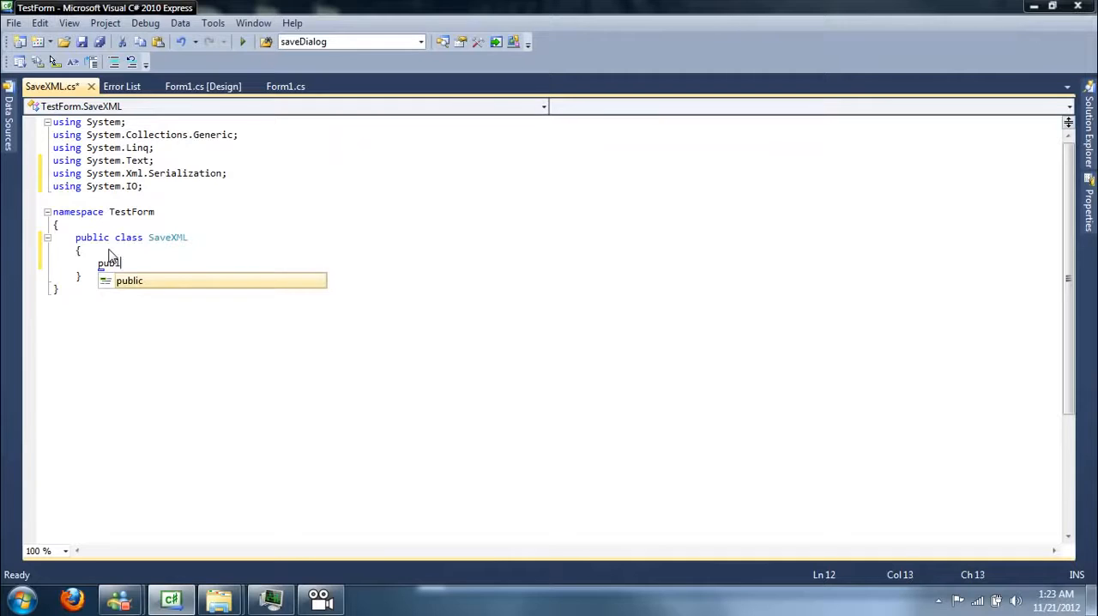
Step: Declare 'public static void SaveData(object obj, string filename)' in the SaveXML class
{"action": "type", "text": "static void"}
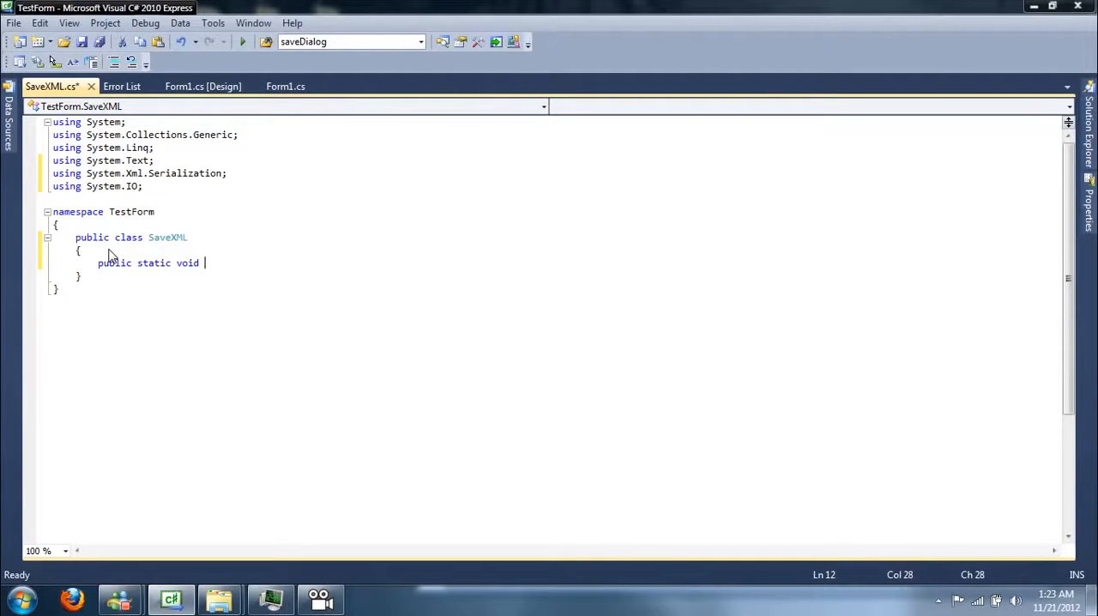
{"action": "type", "text": "Sae"}
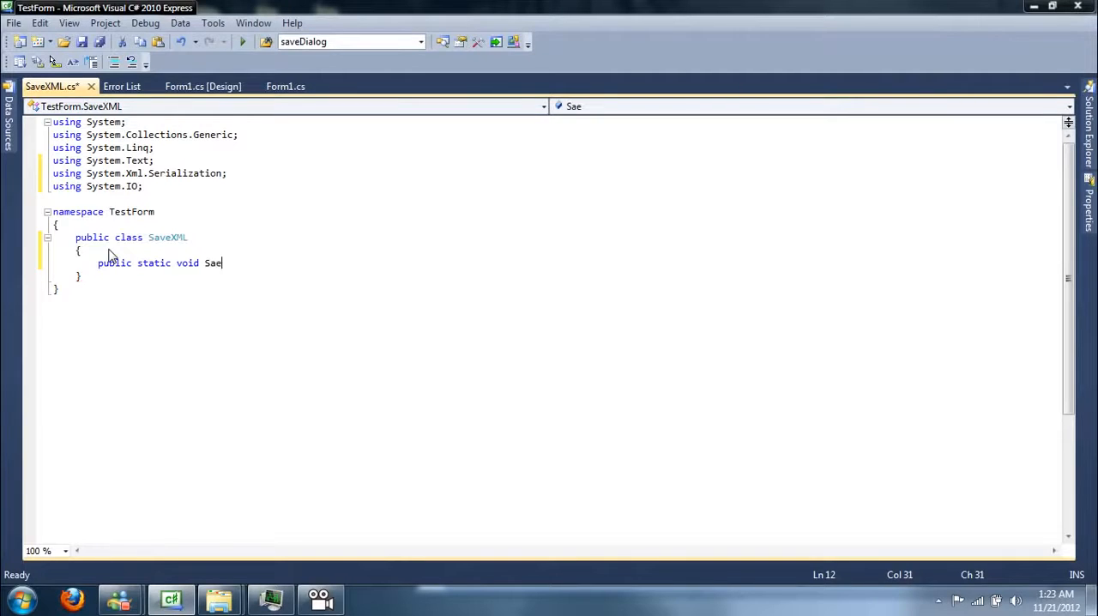
{"action": "type", "text": "veData"}
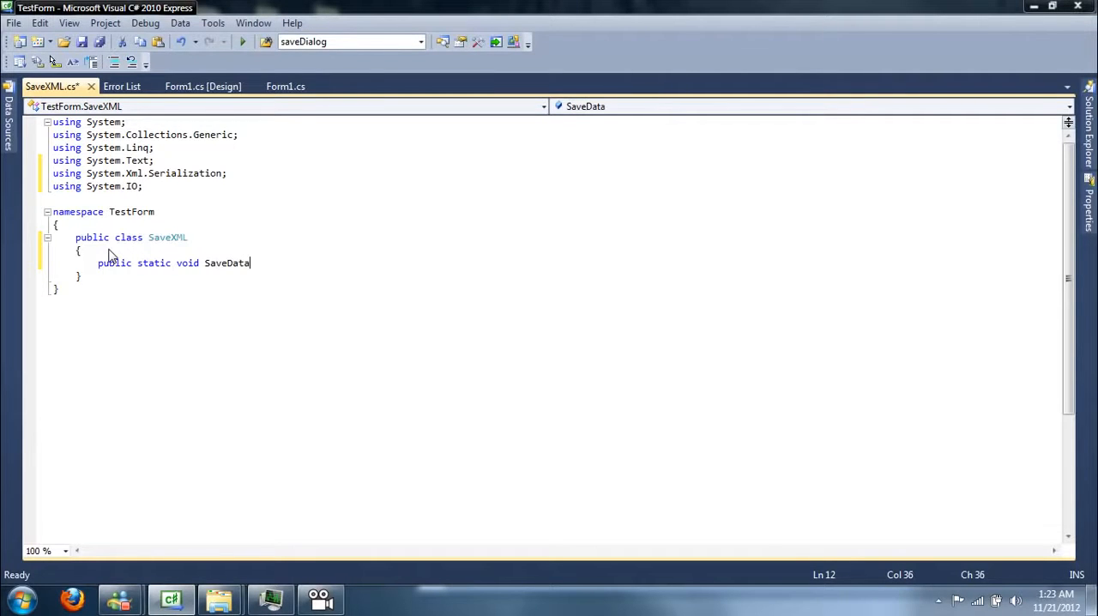
{"action": "type", "text": "(object"}
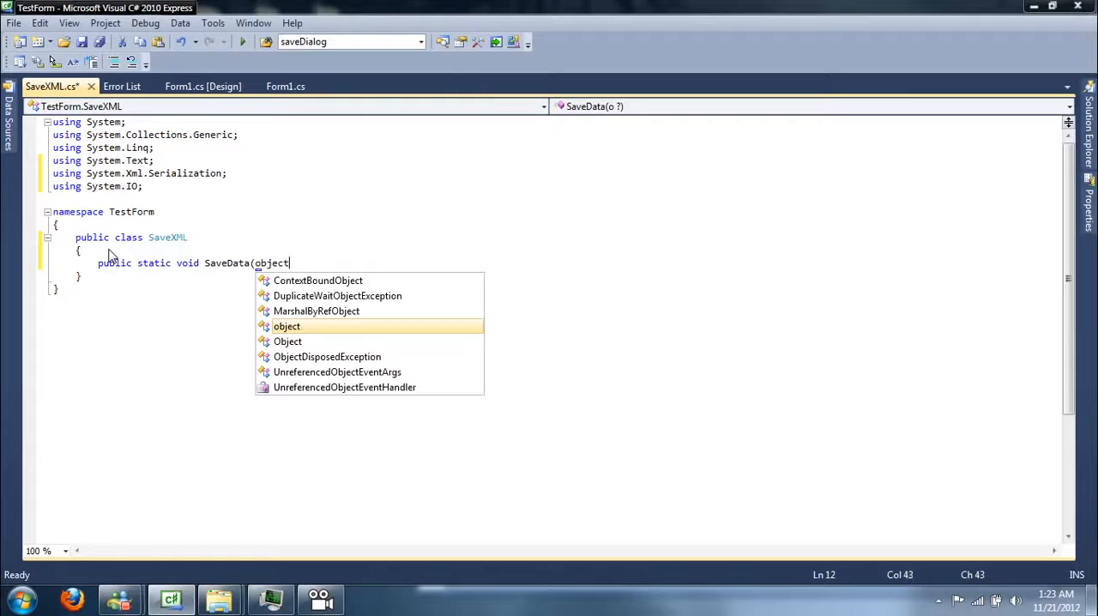
{"action": "type", "text": "ICla"}
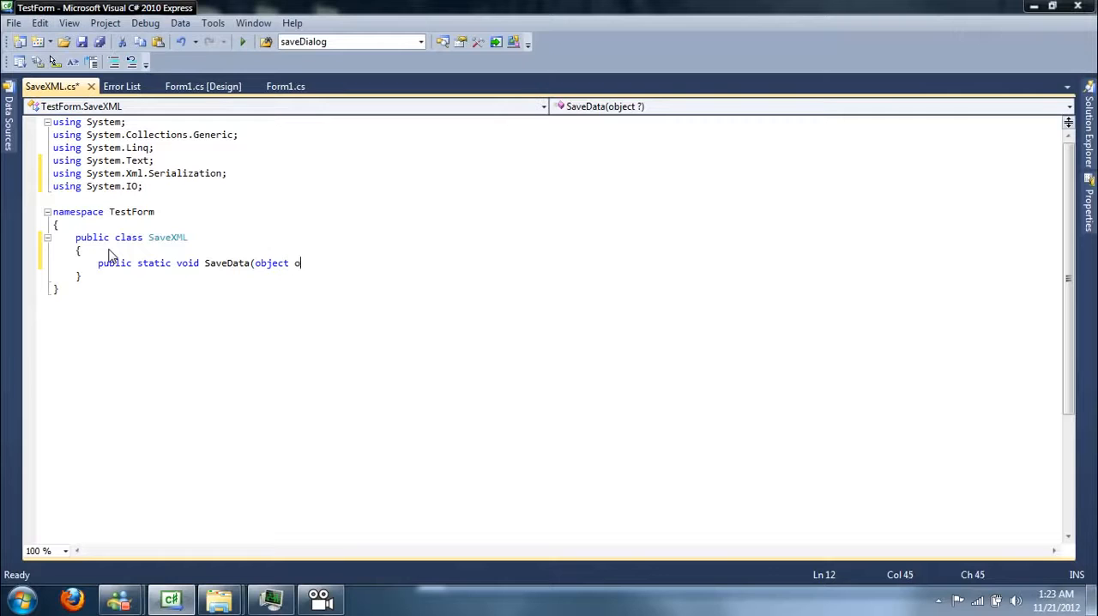
{"action": "type", "text": "bj,"}
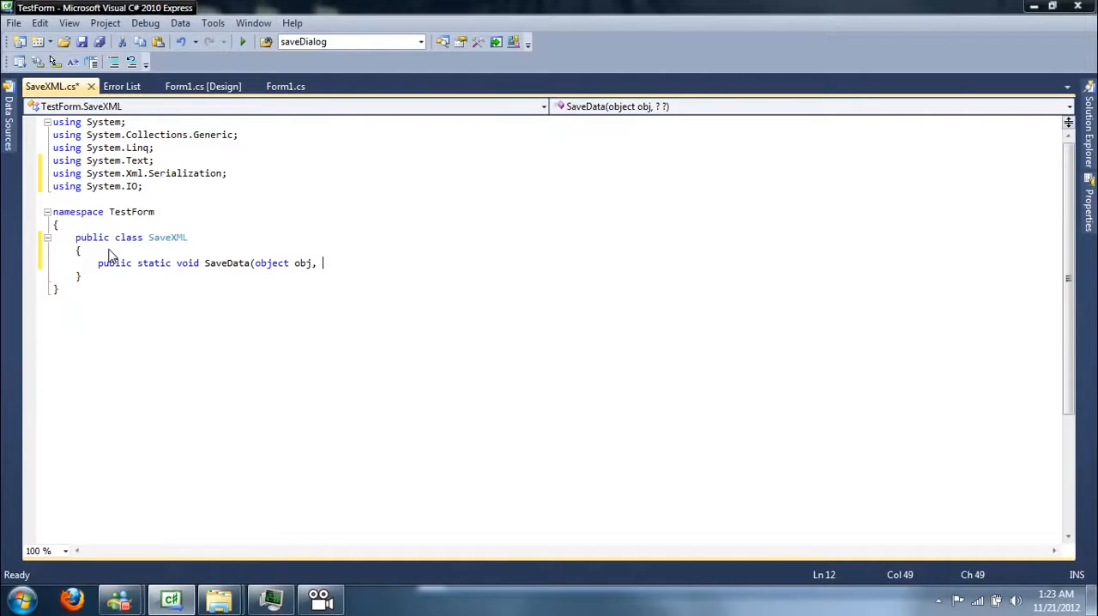
{"action": "type", "text": "string fi"}
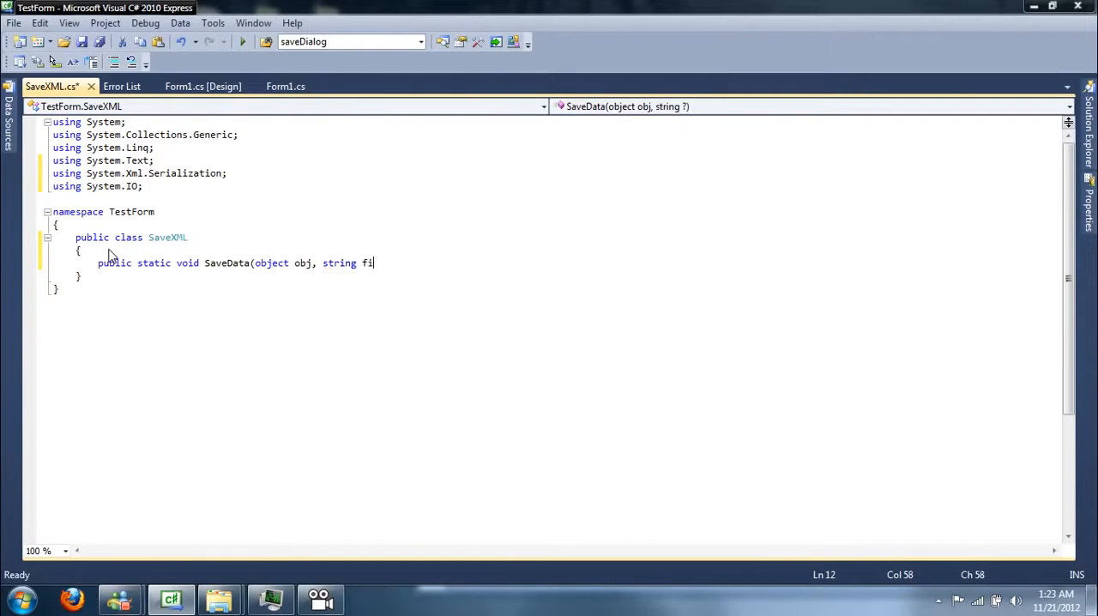
{"action": "type", "text": "lename)"}
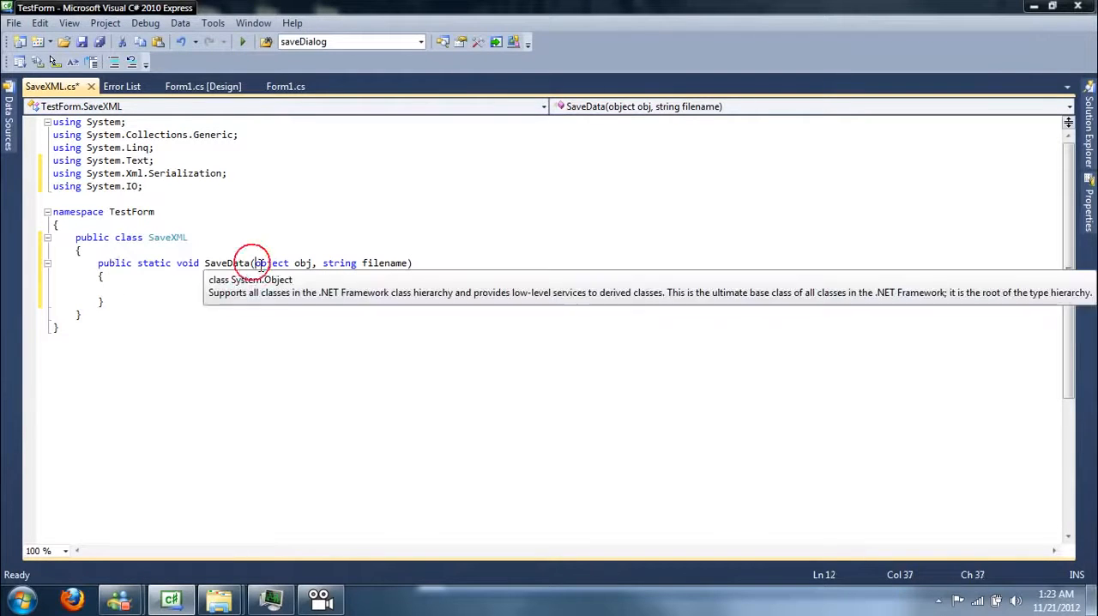
{"action": "mouse_move", "coordinate": [283, 230]}
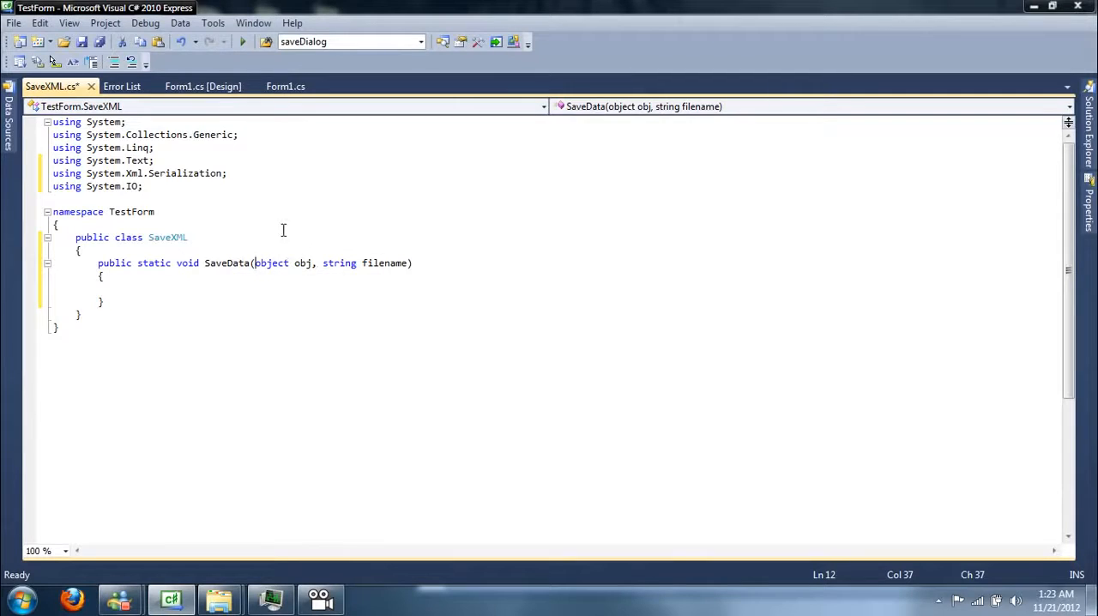
{"action": "mouse_move", "coordinate": [302, 237]}
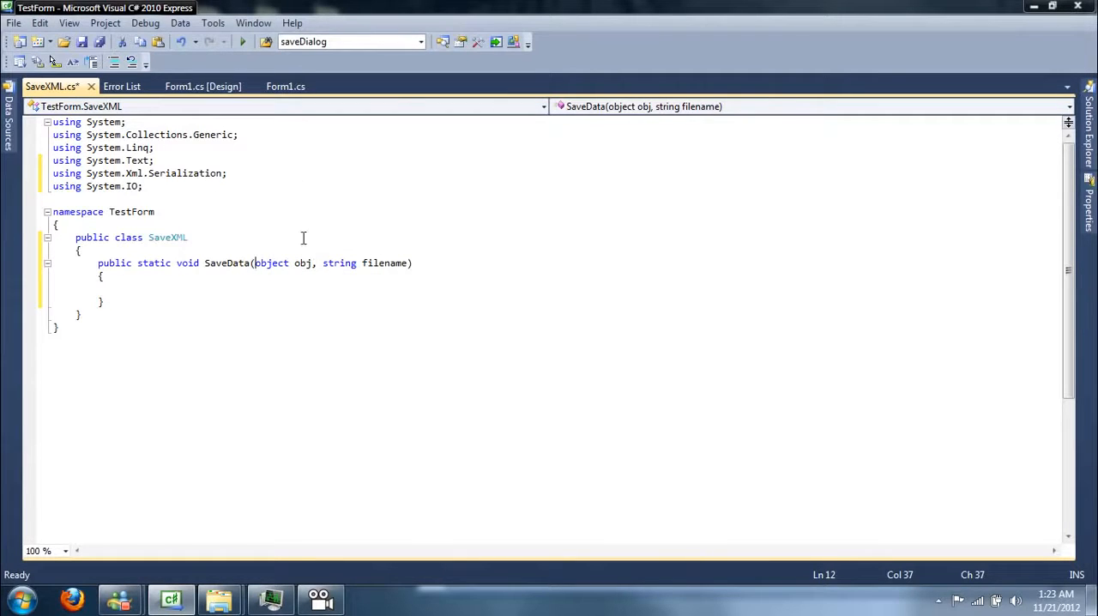
{"action": "mouse_move", "coordinate": [157, 77]}
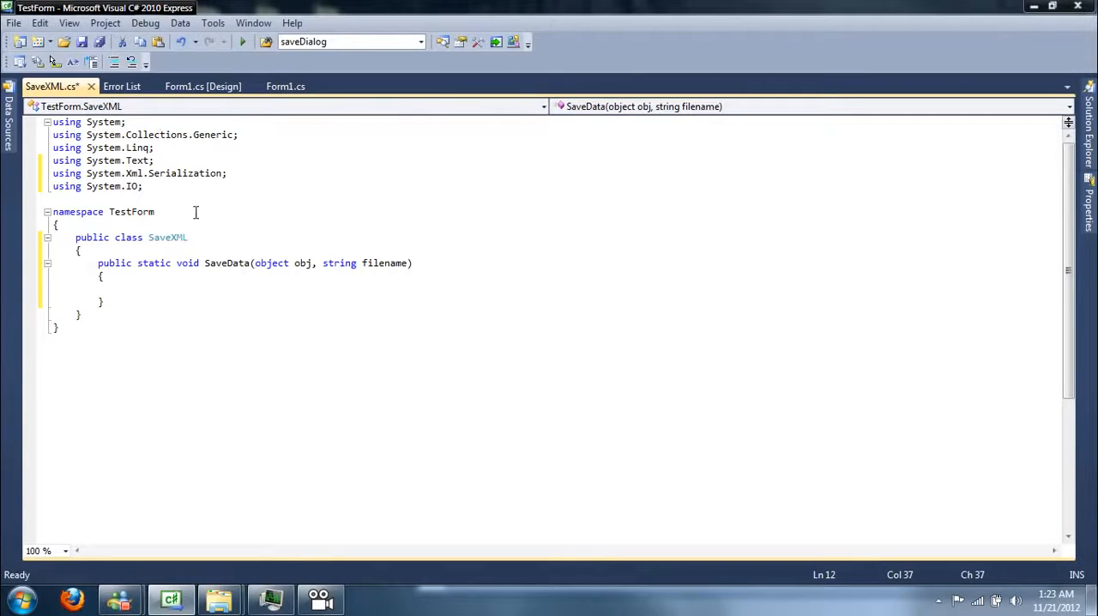
{"action": "mouse_move", "coordinate": [120, 85]}
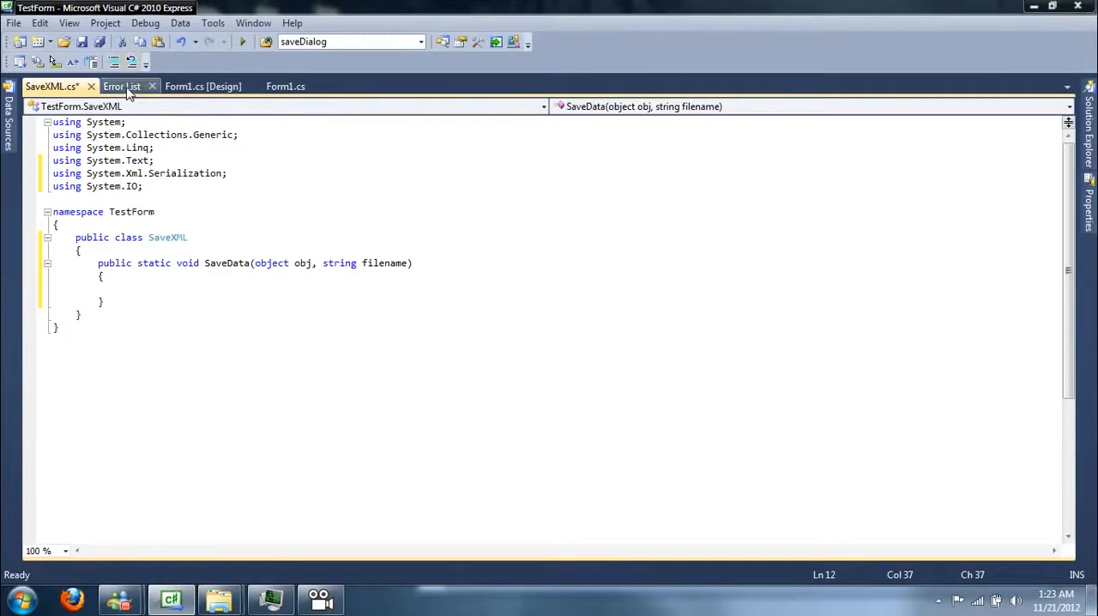
{"action": "left_click", "coordinate": [122, 86]}
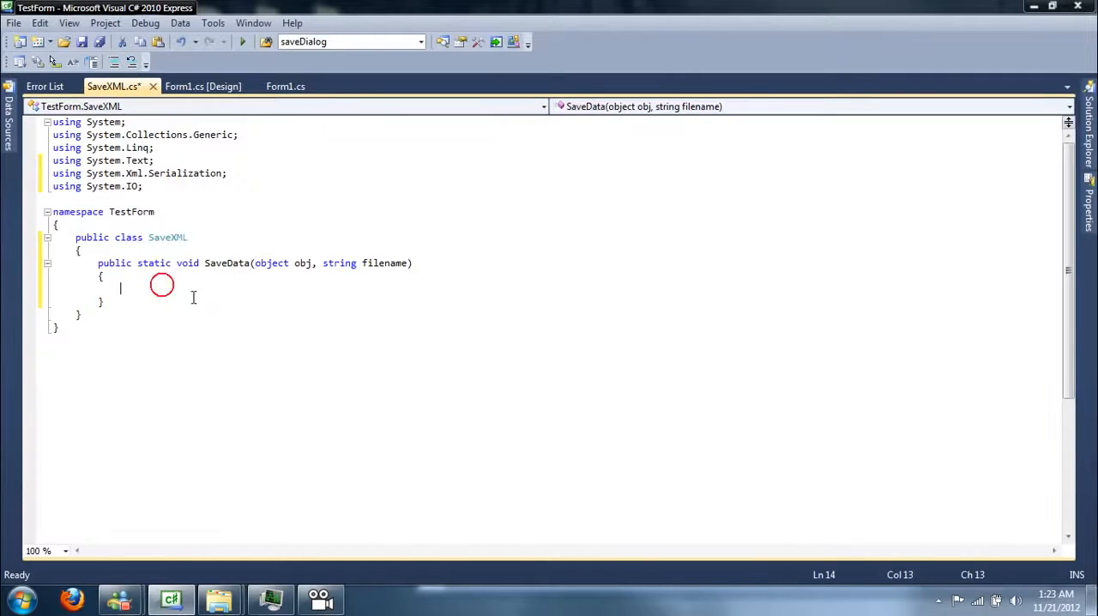
Step: Write 'XmlSerializer sr = new XmlSerializer(obj.GetType());' inside SaveData
{"action": "type", "text": "x"}
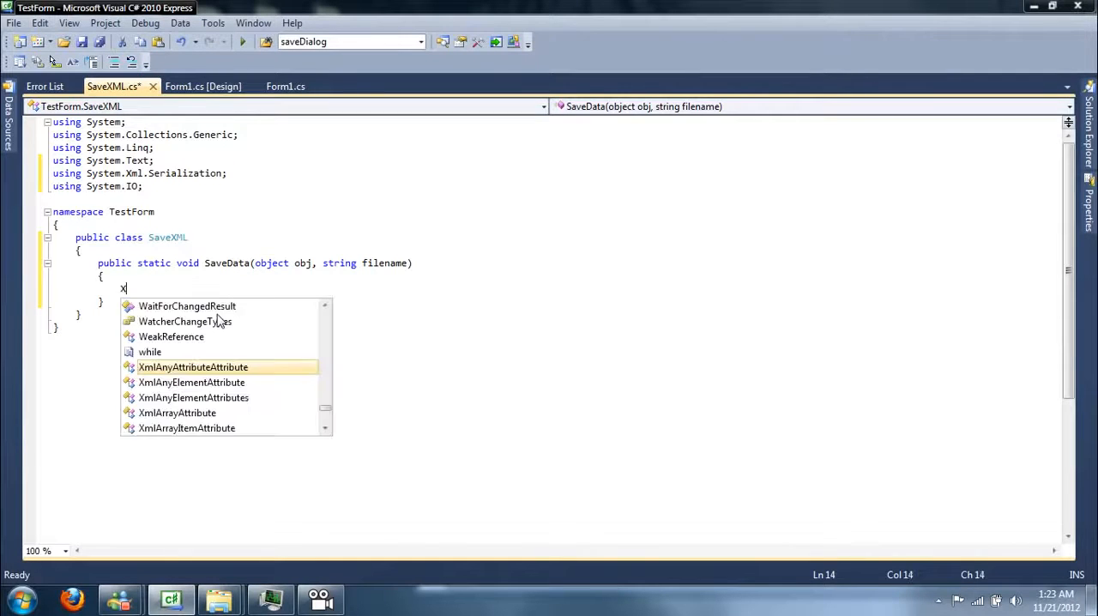
{"action": "key", "text": "Backspace"}
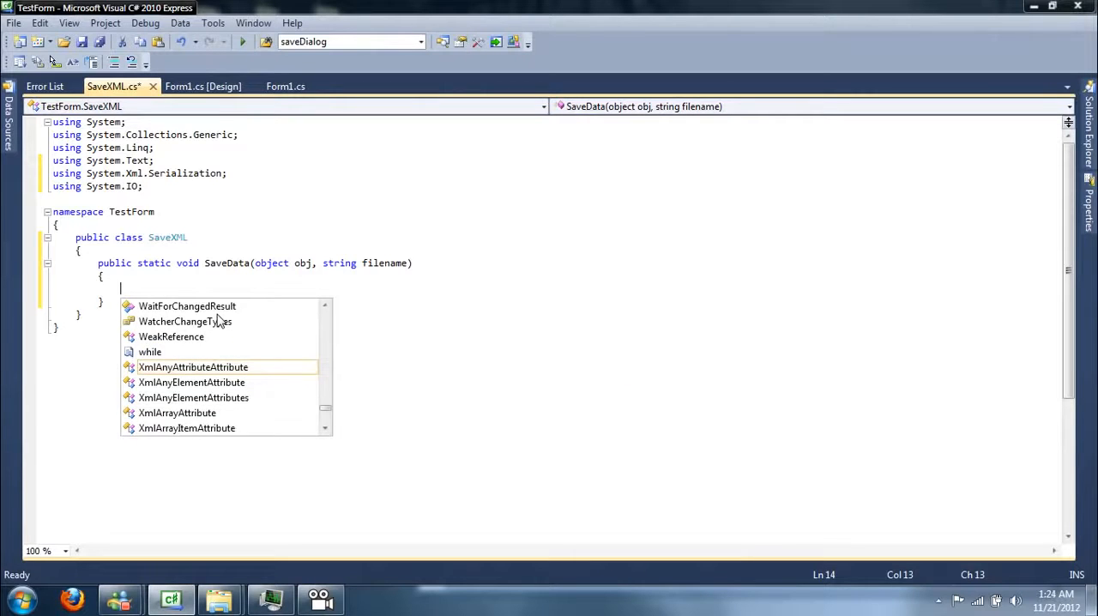
{"action": "type", "text": "Xml"}
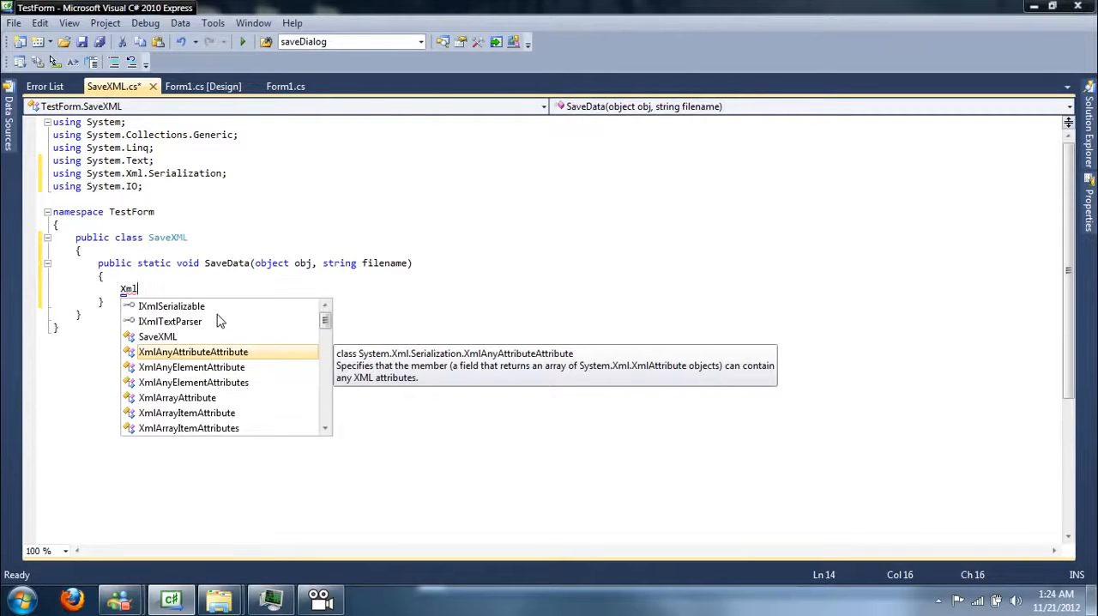
{"action": "type", "text": "Se"}
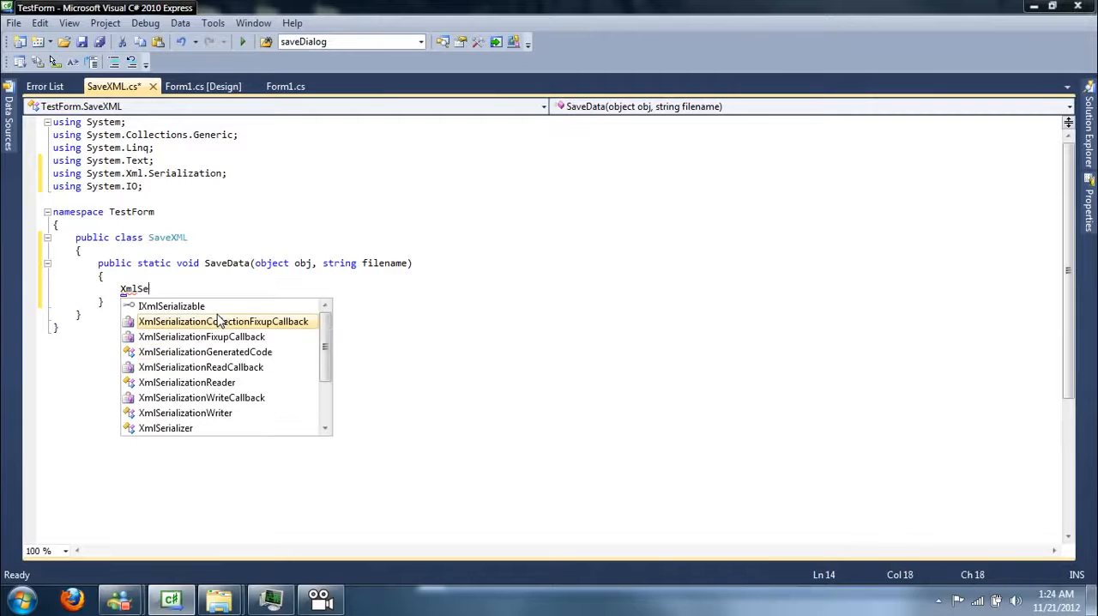
{"action": "type", "text": "rializer"}
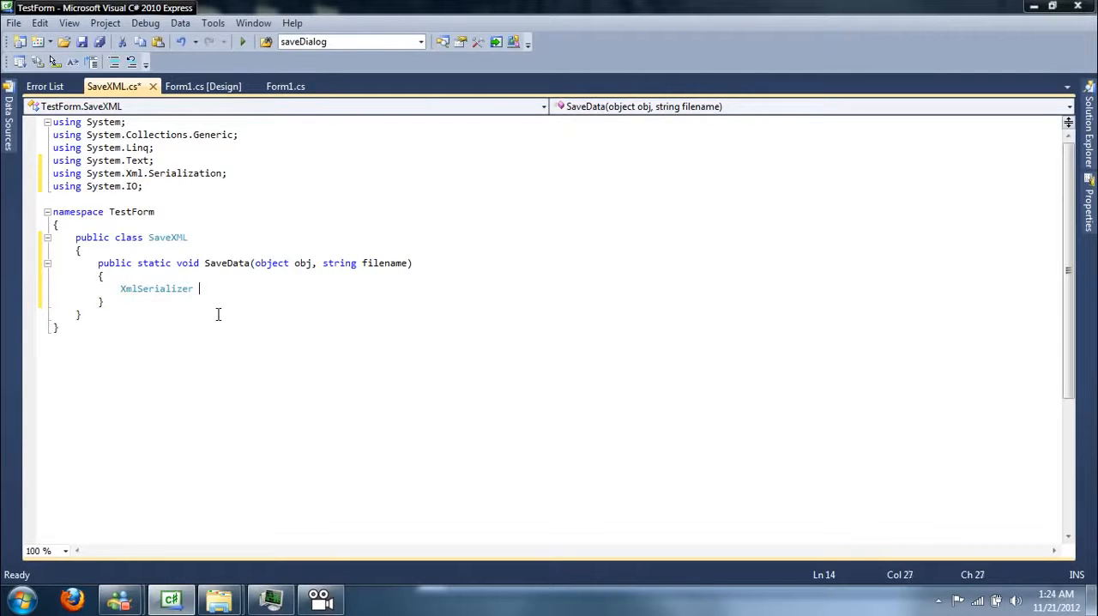
{"action": "type", "text": "sr ="}
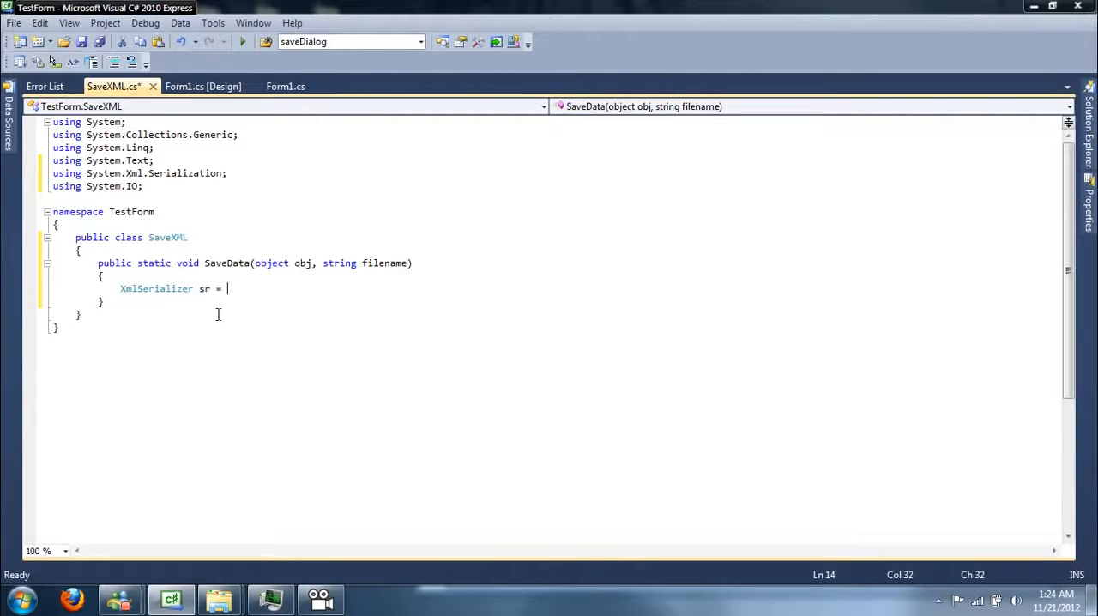
{"action": "type", "text": "new XmlSerializer("}
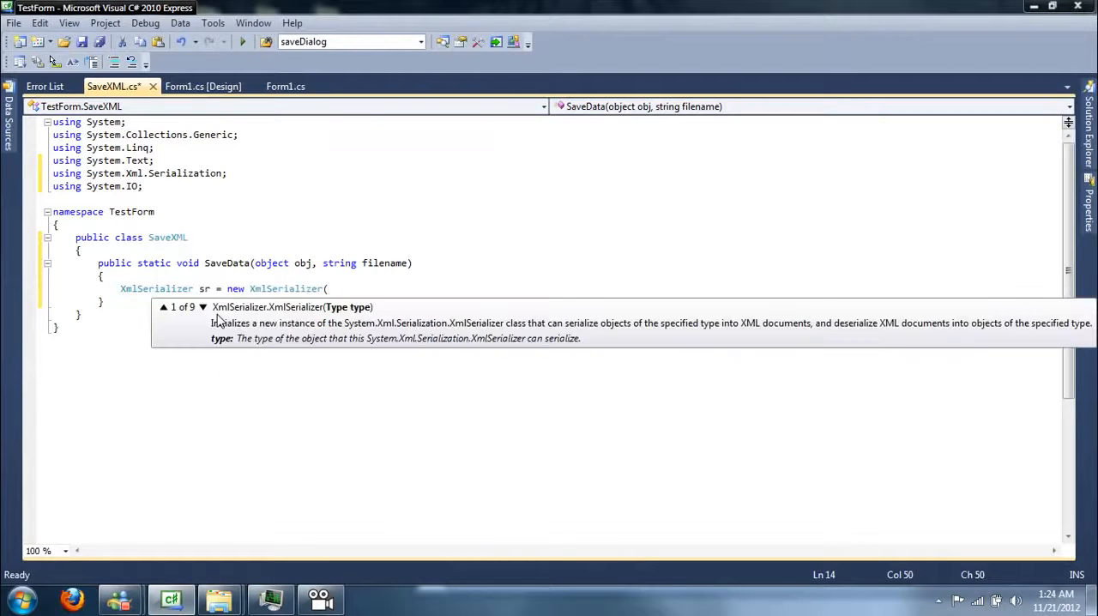
{"action": "type", "text": "obj)"}
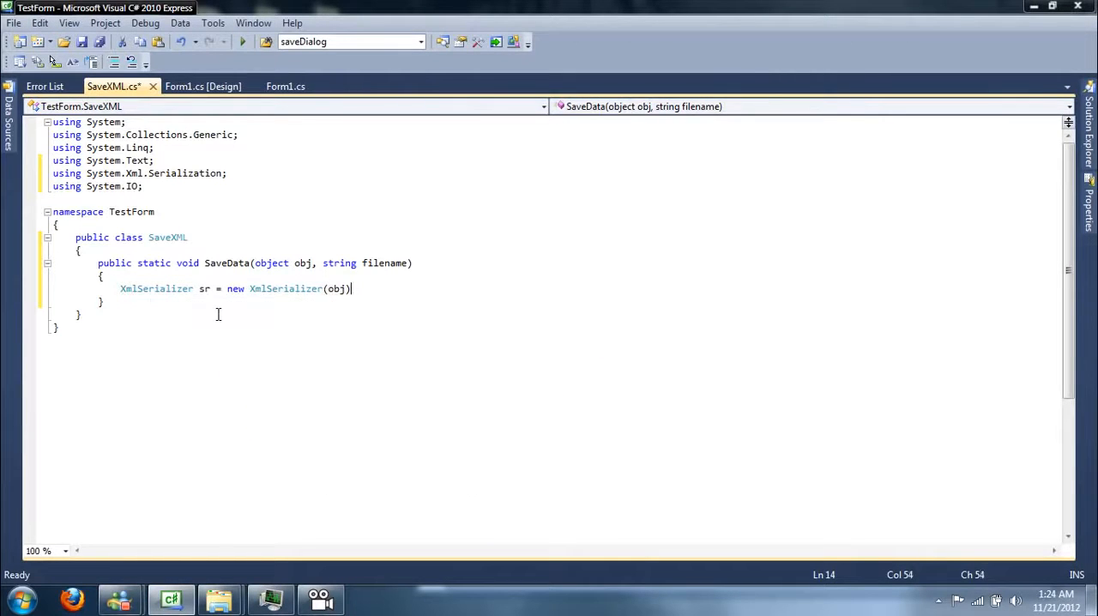
{"action": "type", "text": ".GetType("}
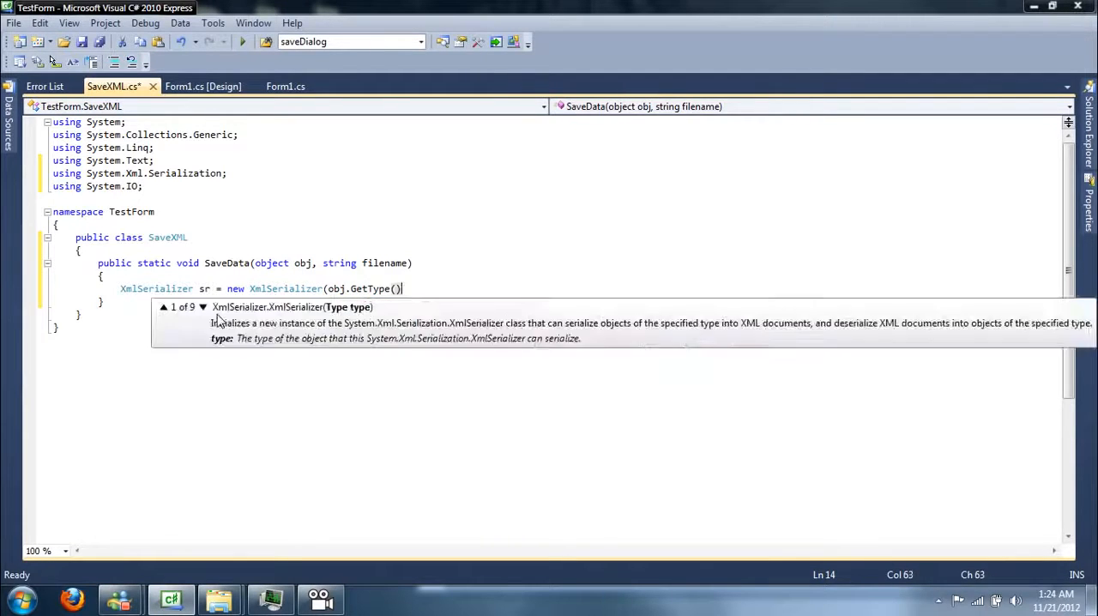
{"action": "type", "text": ");"}
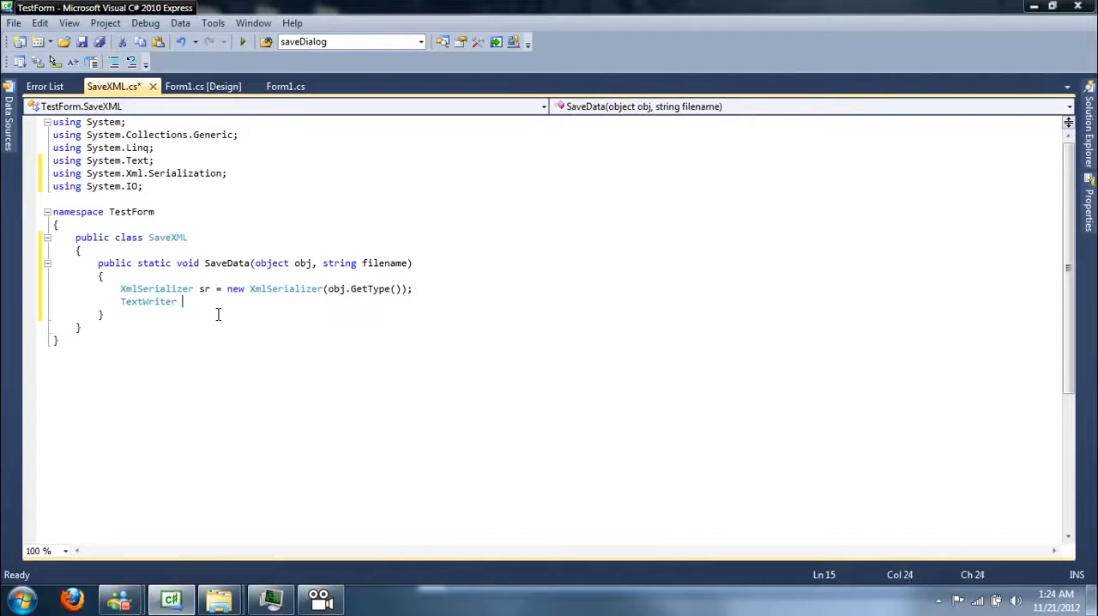
Step: Create a StreamWriter on filename, call sr.Serialize(writer, obj) and close the writer
{"action": "type", "text": "writer = new"}
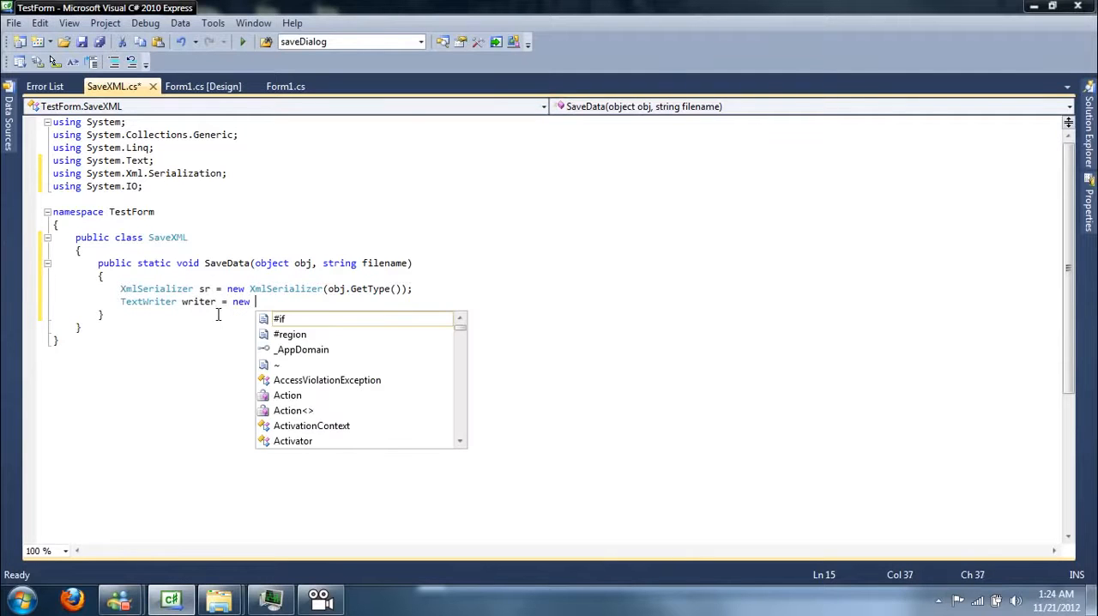
{"action": "type", "text": "StreamWriter(filename);"}
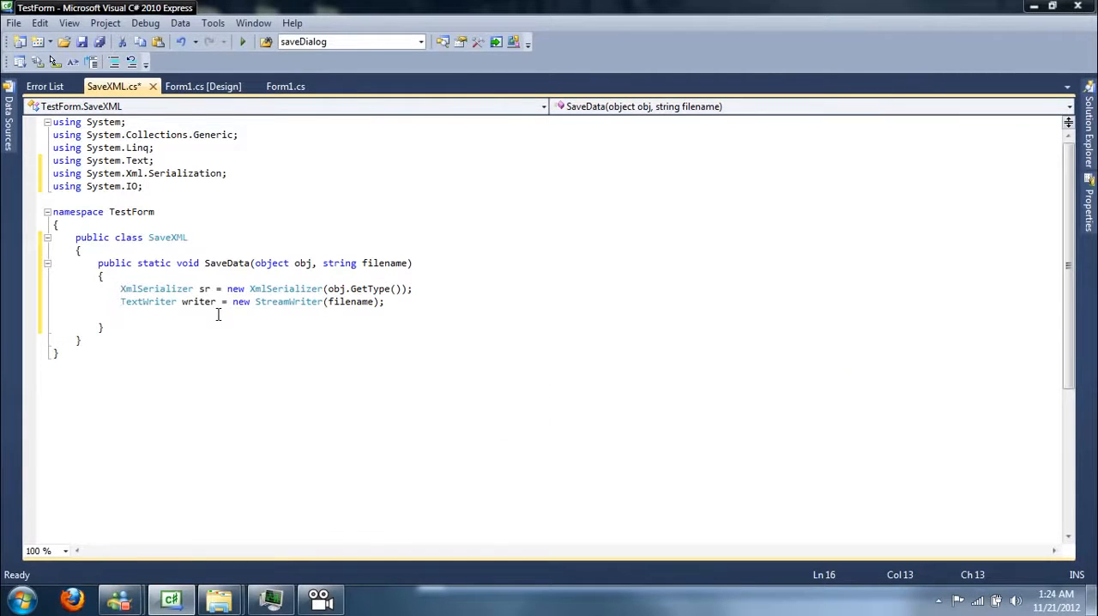
{"action": "type", "text": "sr.Serialize("}
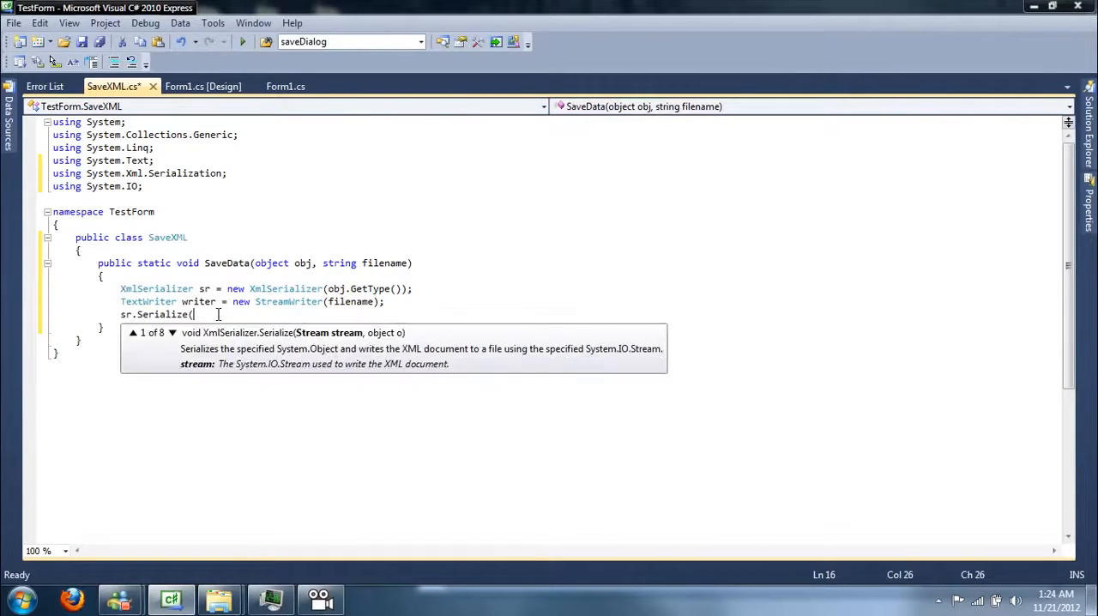
{"action": "type", "text": "writer"}
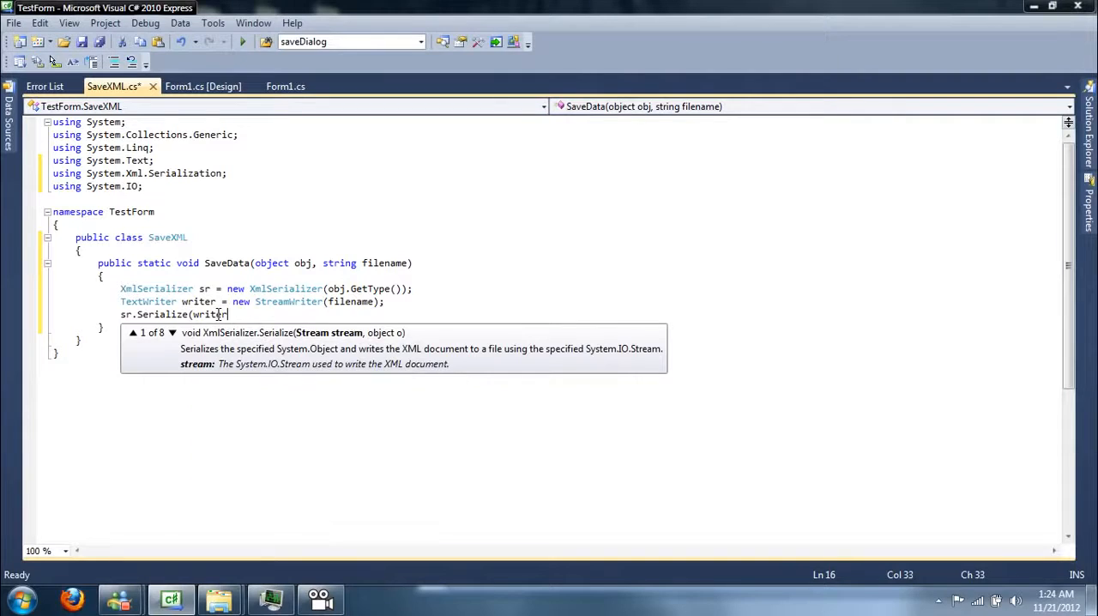
{"action": "type", "text": ", obj);"}
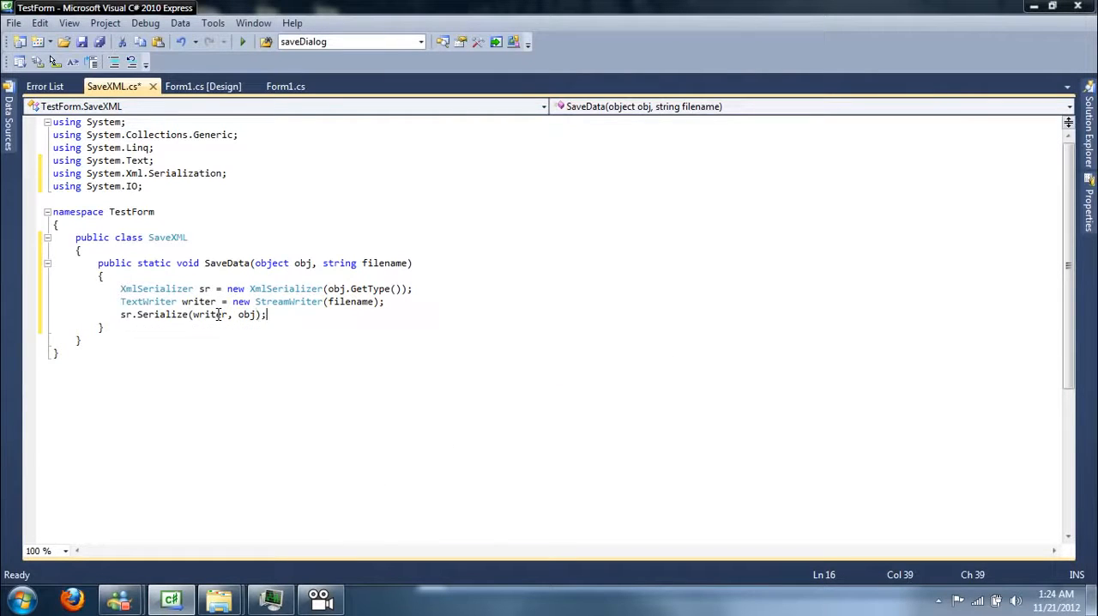
{"action": "type", "text": "writer.Close();"}
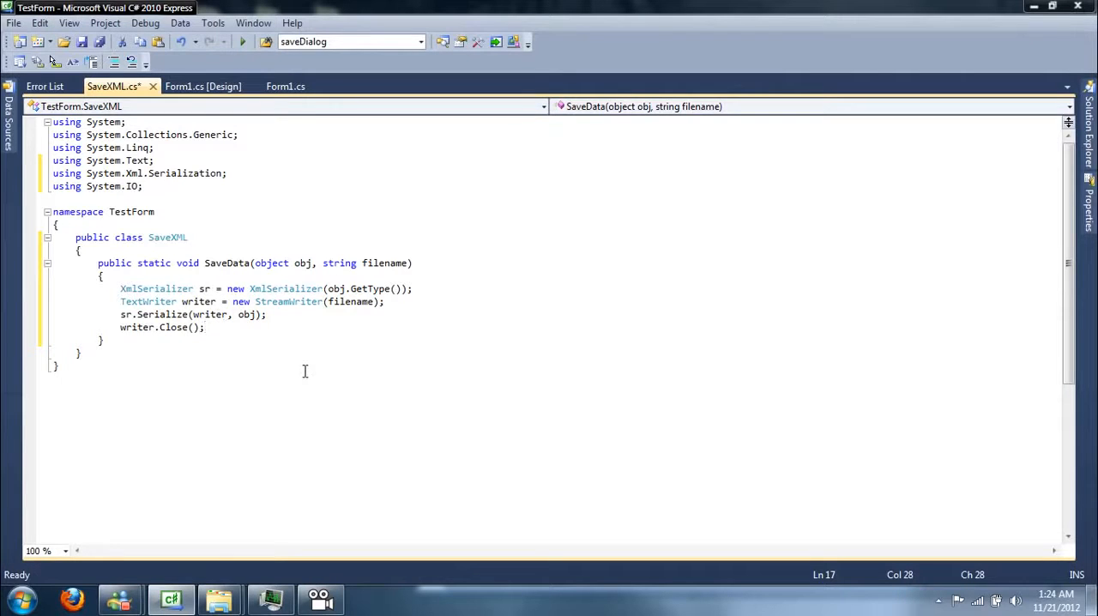
{"action": "mouse_move", "coordinate": [436, 293]}
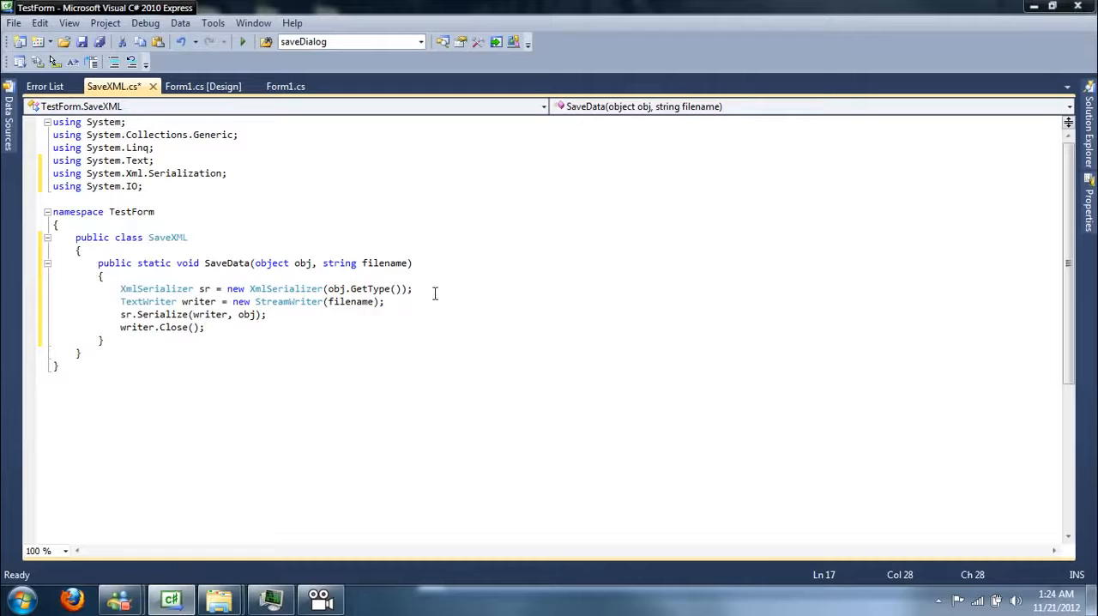
Step: Review the StreamWriter and Serialize lines, then save SaveXML.cs with Ctrl+S
{"action": "left_click", "coordinate": [204, 326]}
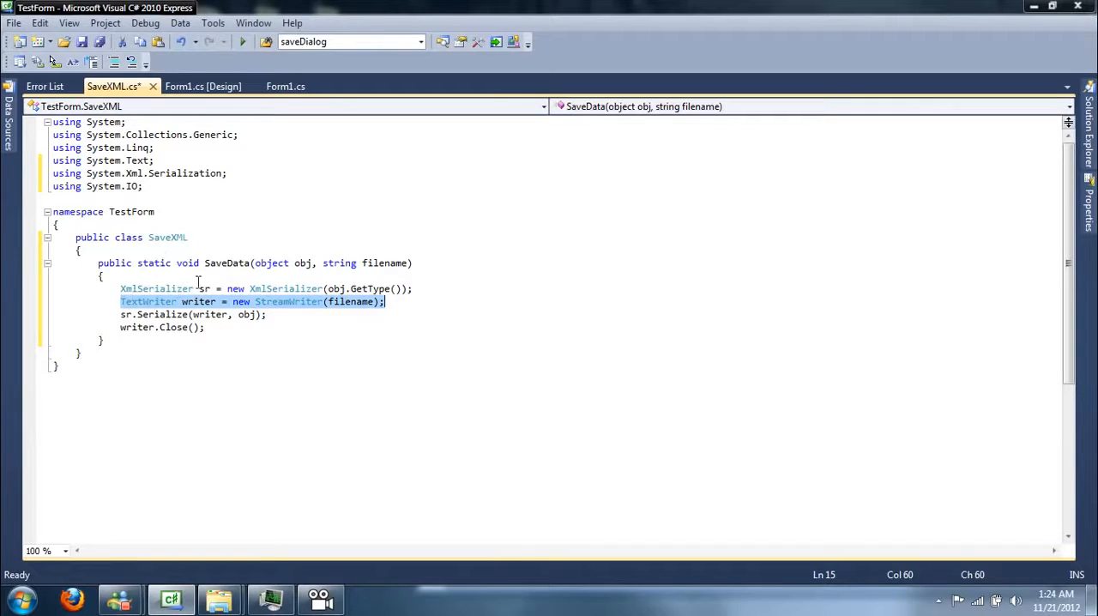
{"action": "mouse_move", "coordinate": [273, 319]}
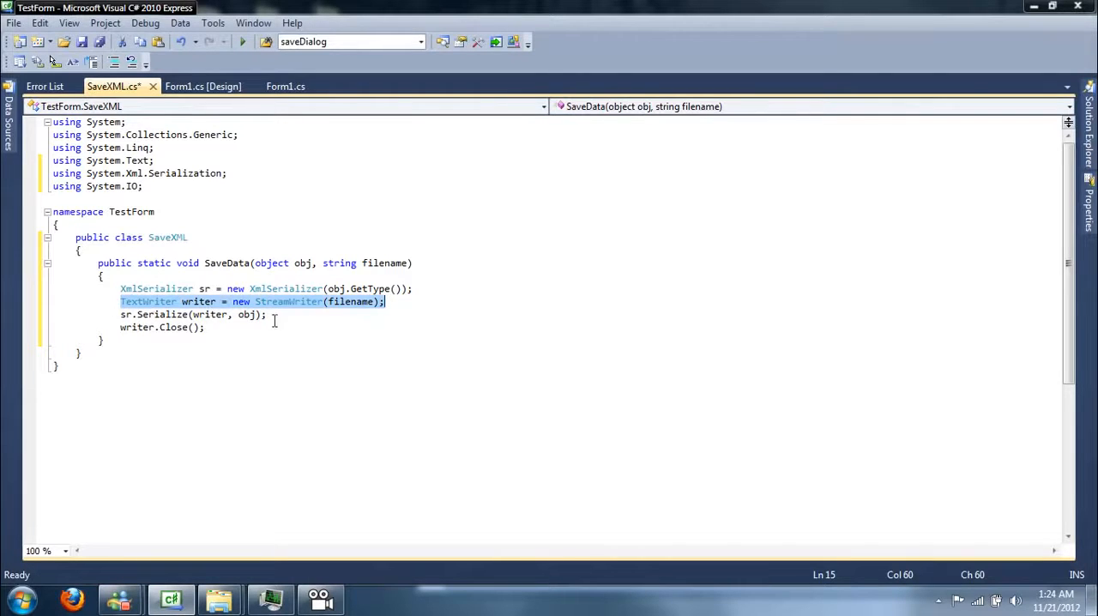
{"action": "left_click", "coordinate": [230, 288]}
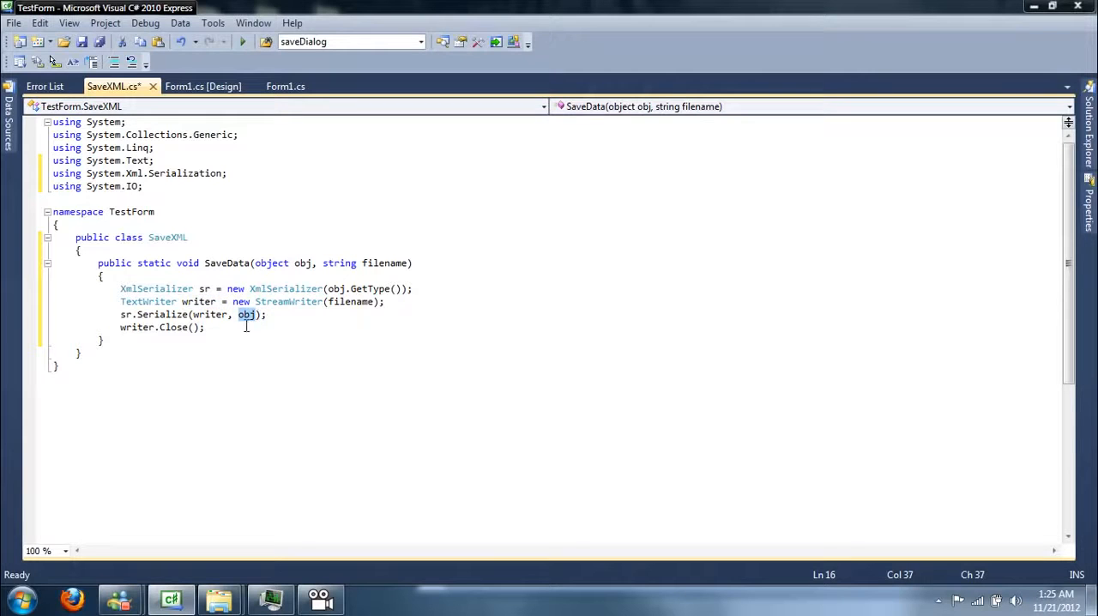
{"action": "key", "text": "ctrl+s"}
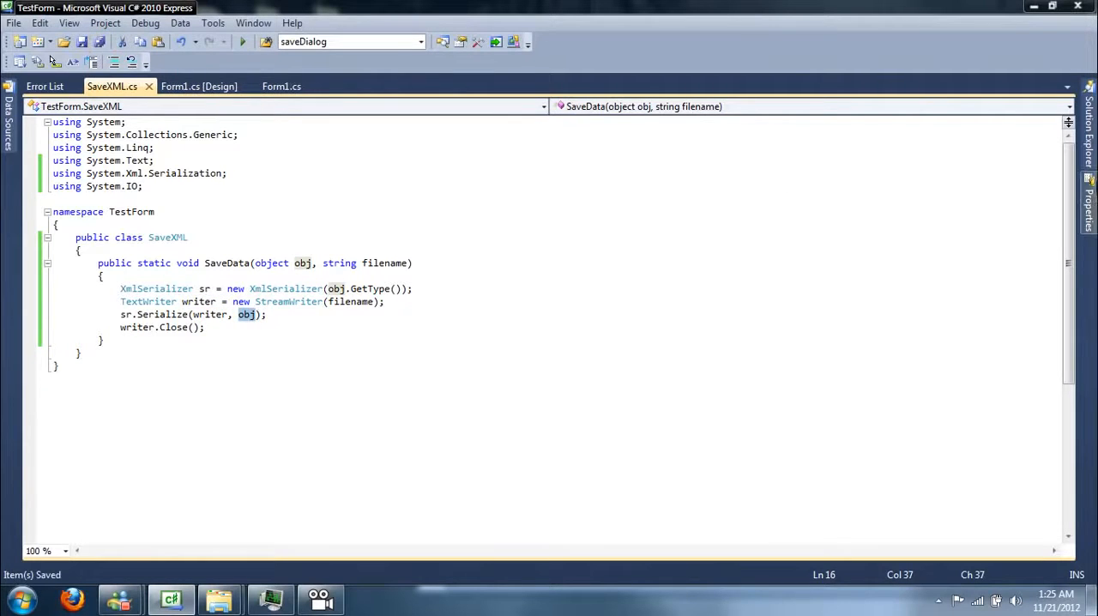
Step: Add a new Class item named Information.cs to the TestForm project
{"action": "right_click", "coordinate": [906, 136]}
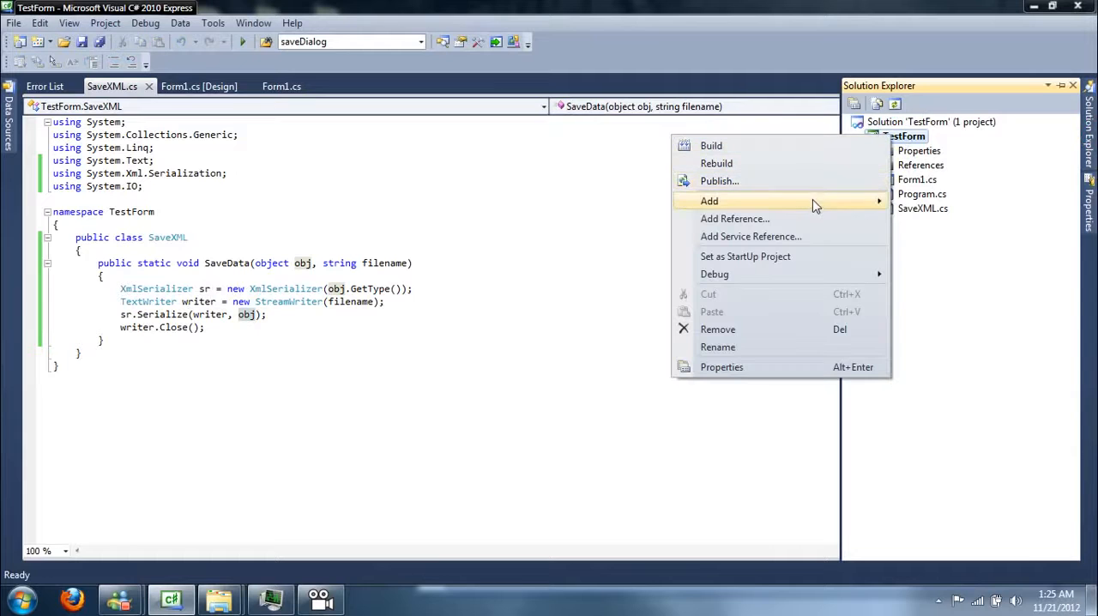
{"action": "left_click", "coordinate": [710, 201]}
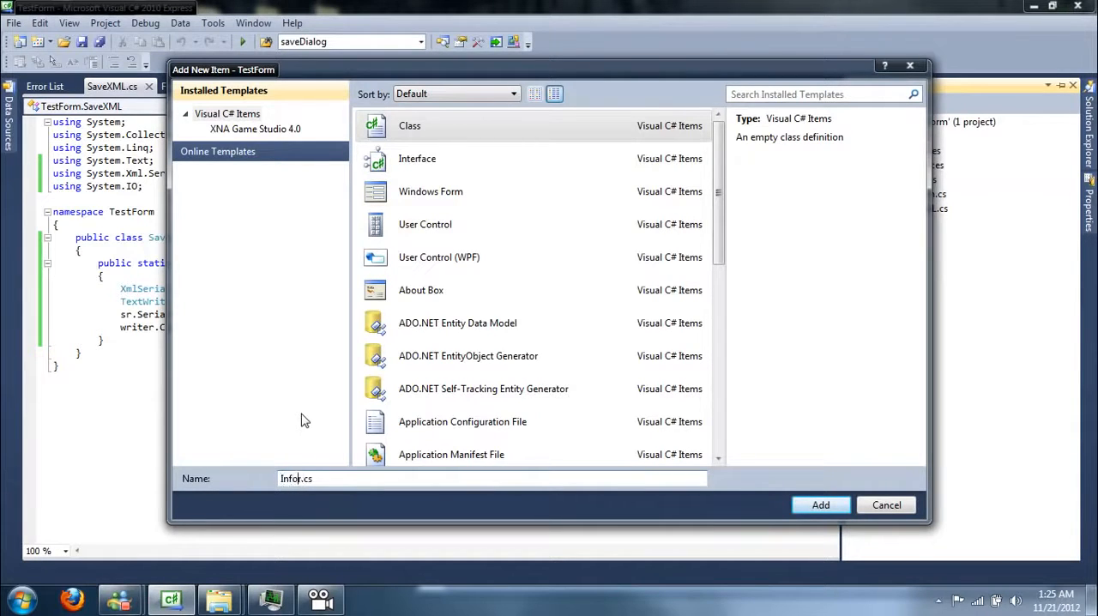
{"action": "left_click", "coordinate": [820, 504]}
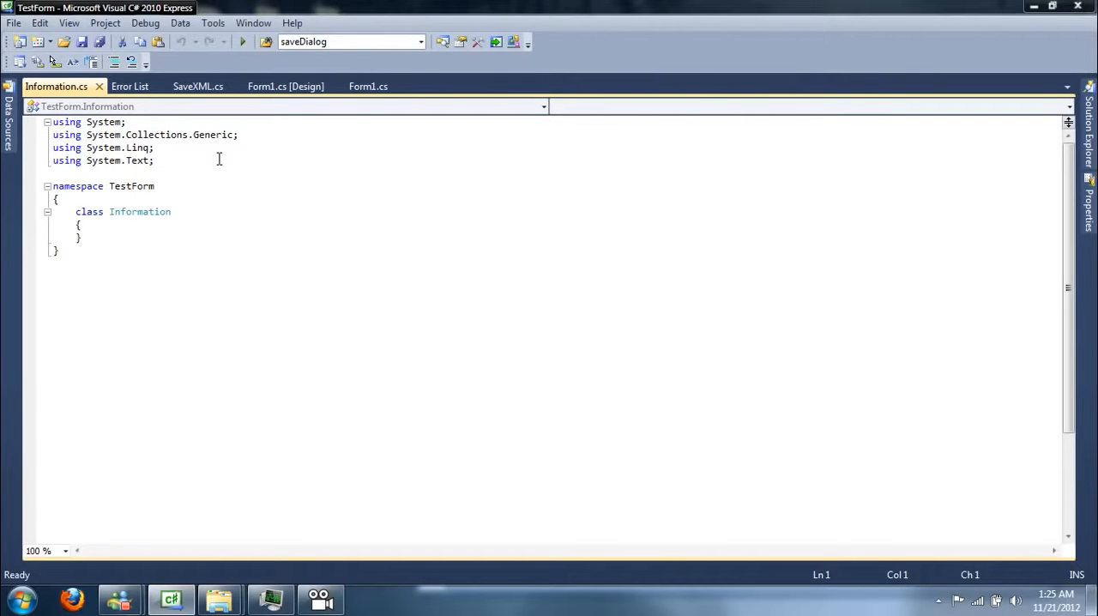
Step: Make Information public and declare private string fields data1, data2 and data3
{"action": "left_click", "coordinate": [75, 211]}
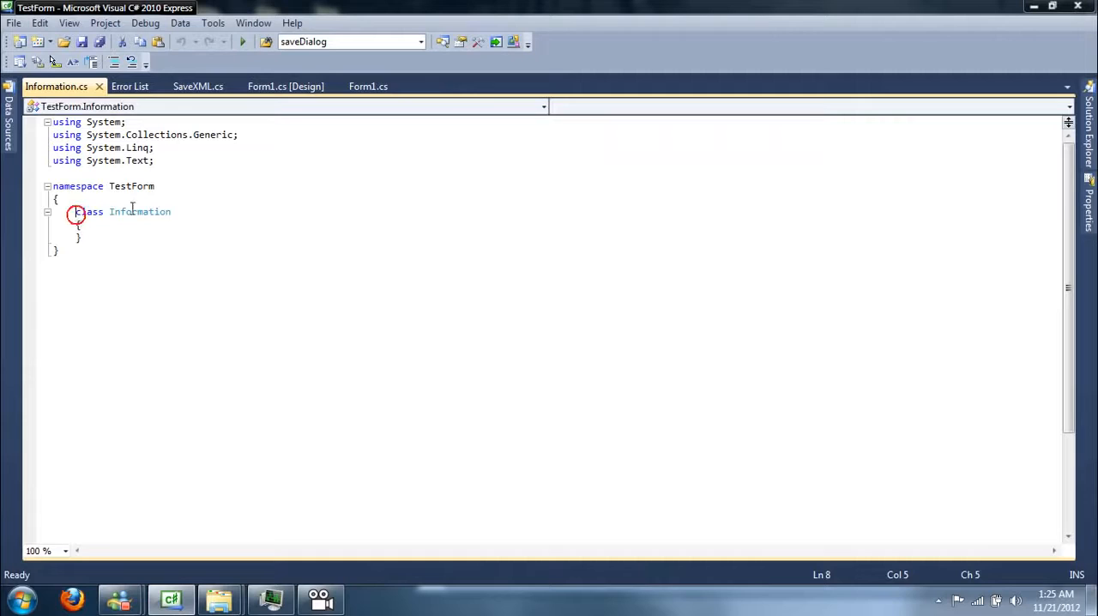
{"action": "type", "text": "public"}
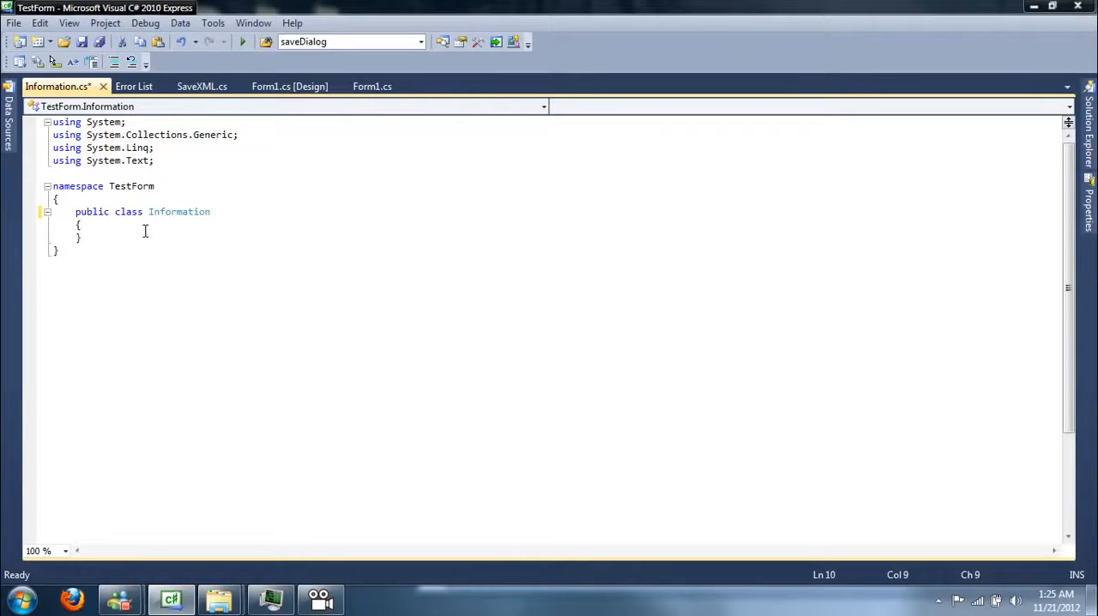
{"action": "type", "text": "pria"}
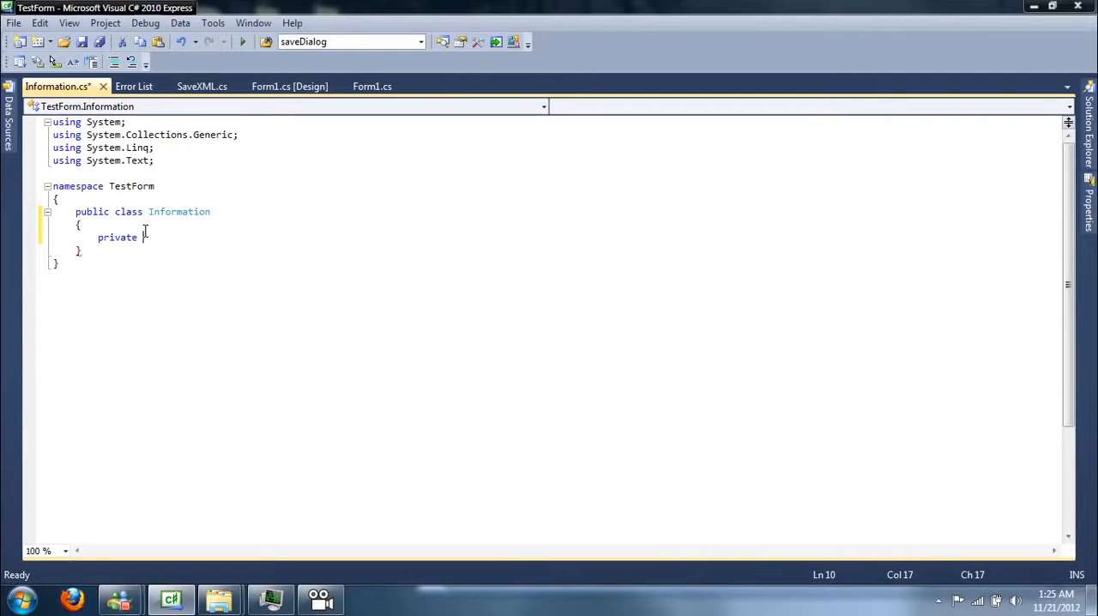
{"action": "type", "text": "string"}
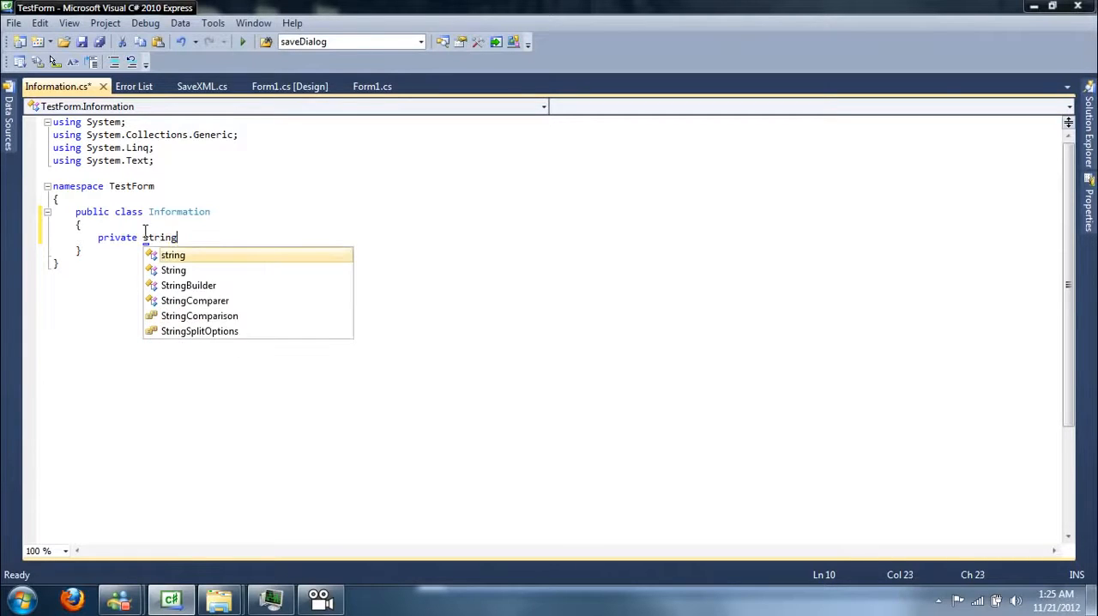
{"action": "type", "text": "data1;"}
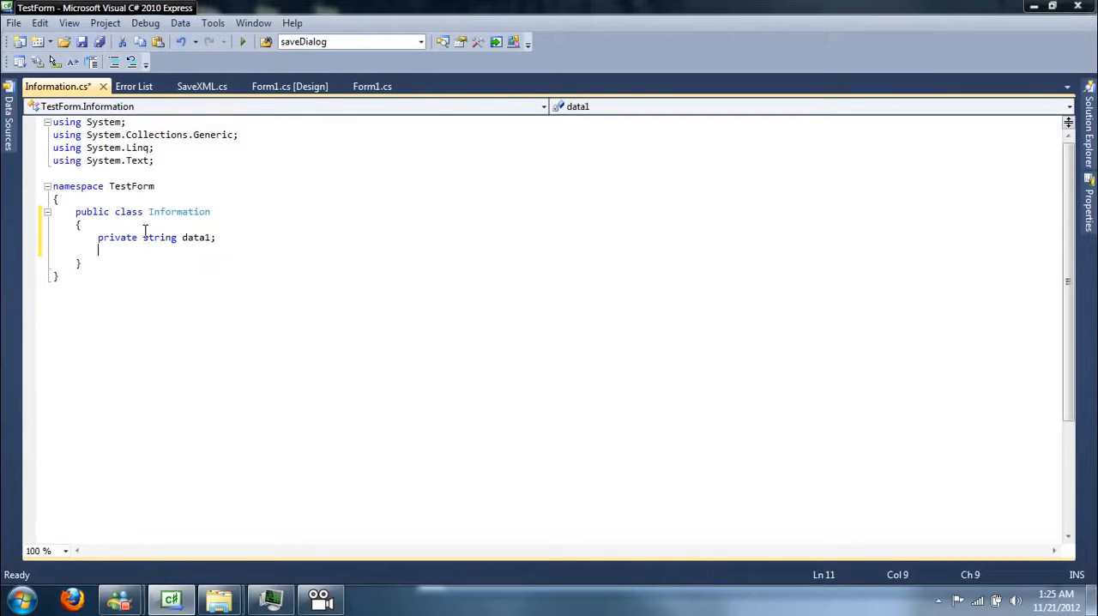
{"action": "type", "text": "private"}
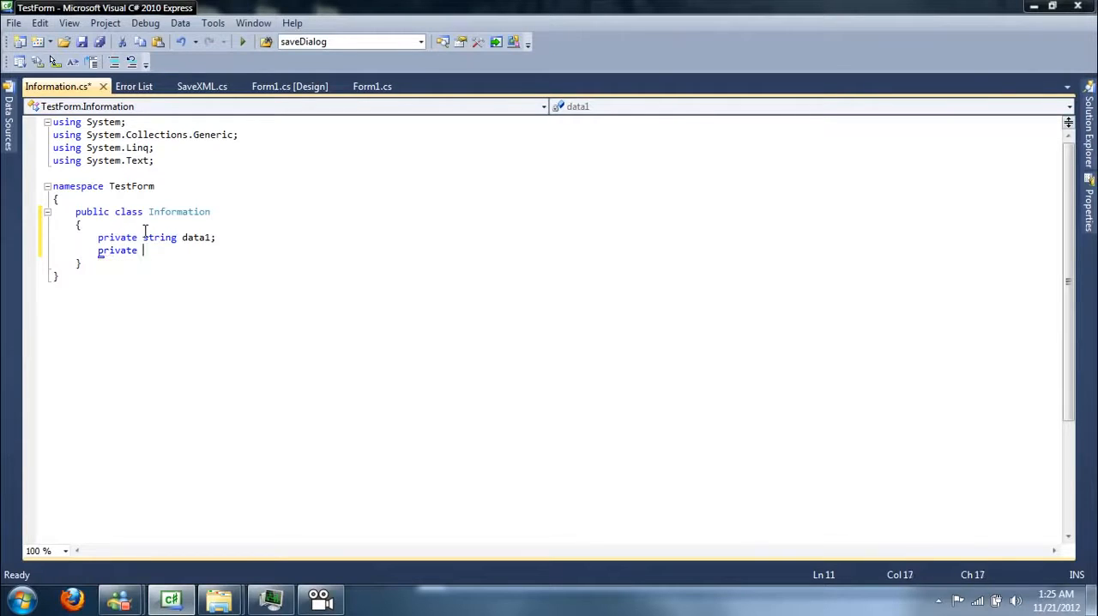
{"action": "type", "text": "string data2;"}
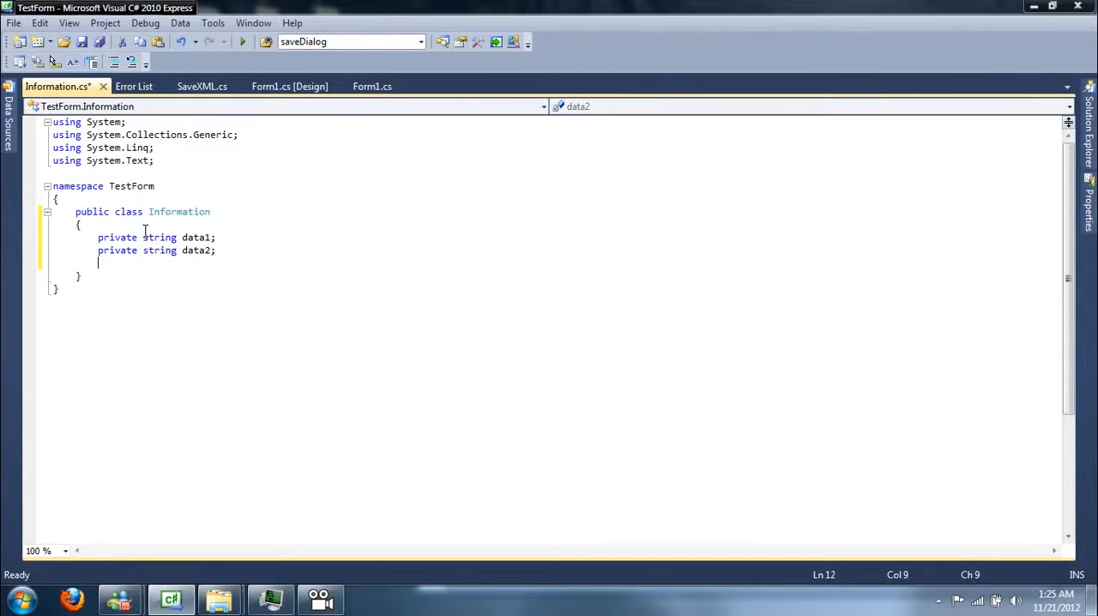
{"action": "type", "text": "private string data3;"}
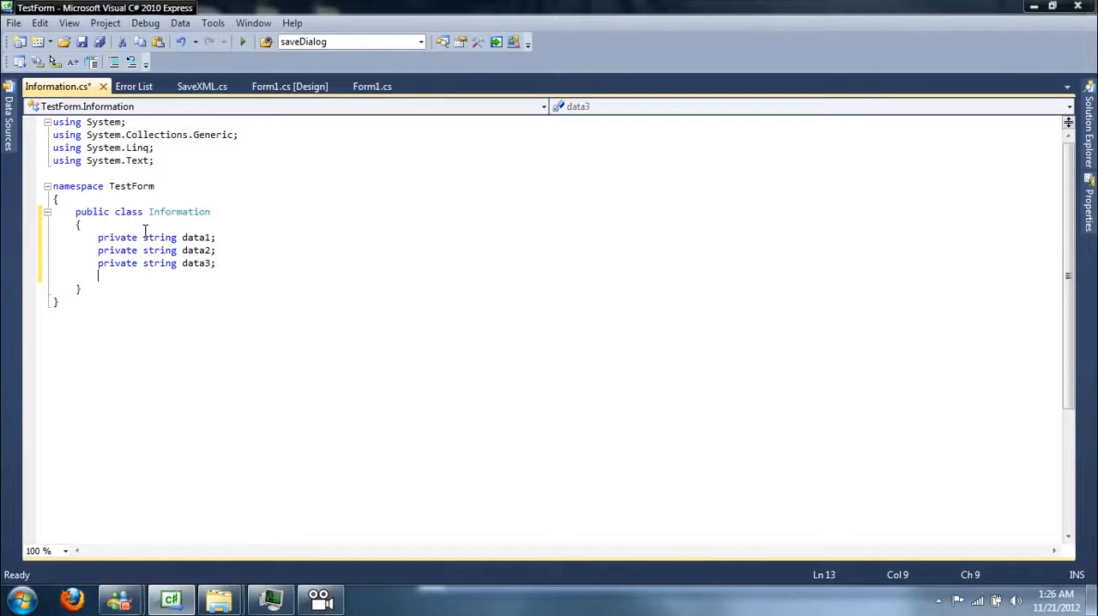
{"action": "type", "text": "public string"}
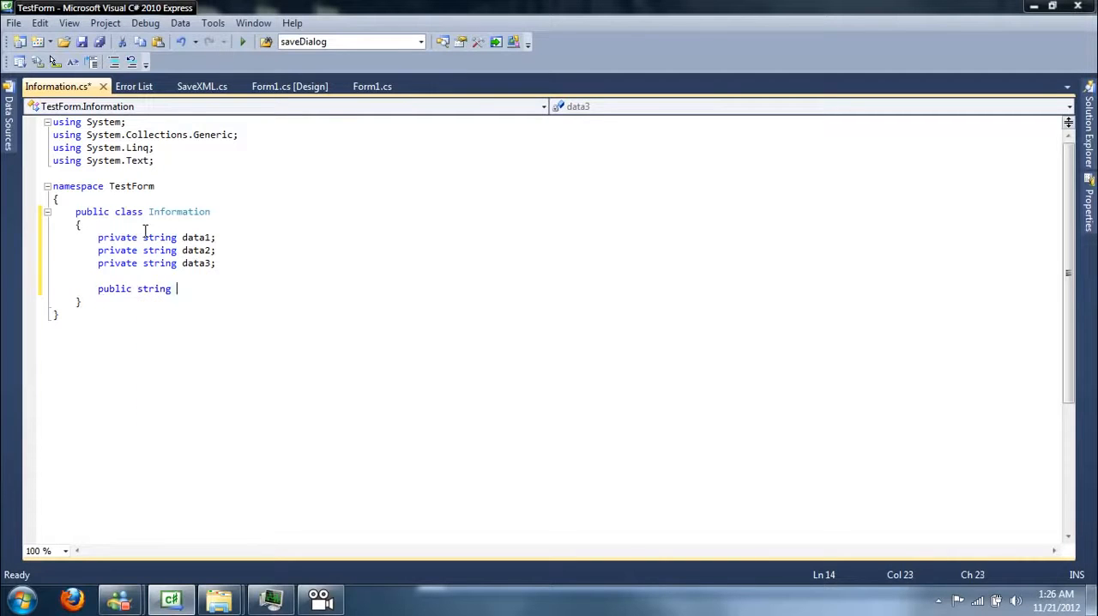
Step: Write a public string Data1 property with get returning data1 and set assigning value
{"action": "type", "text": "Data1"}
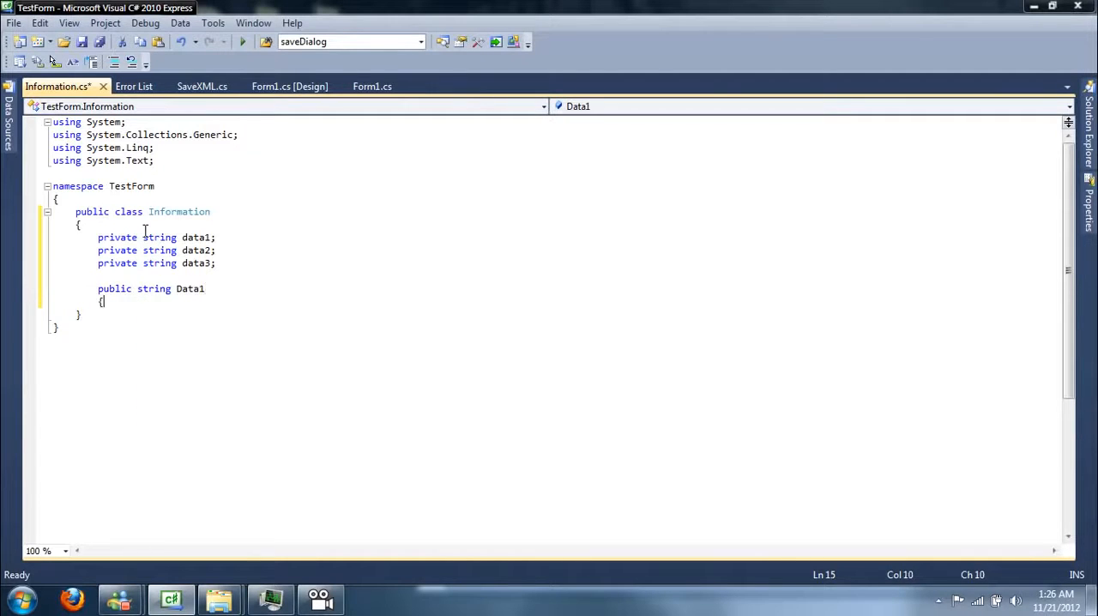
{"action": "type", "text": "get { return data1;"}
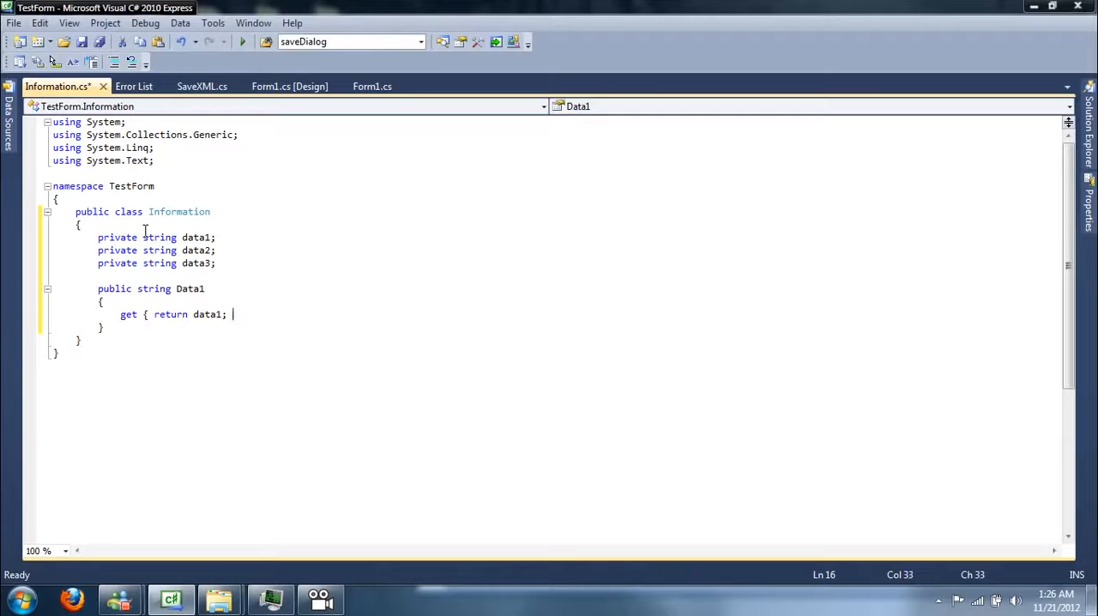
{"action": "type", "text": "set {"}
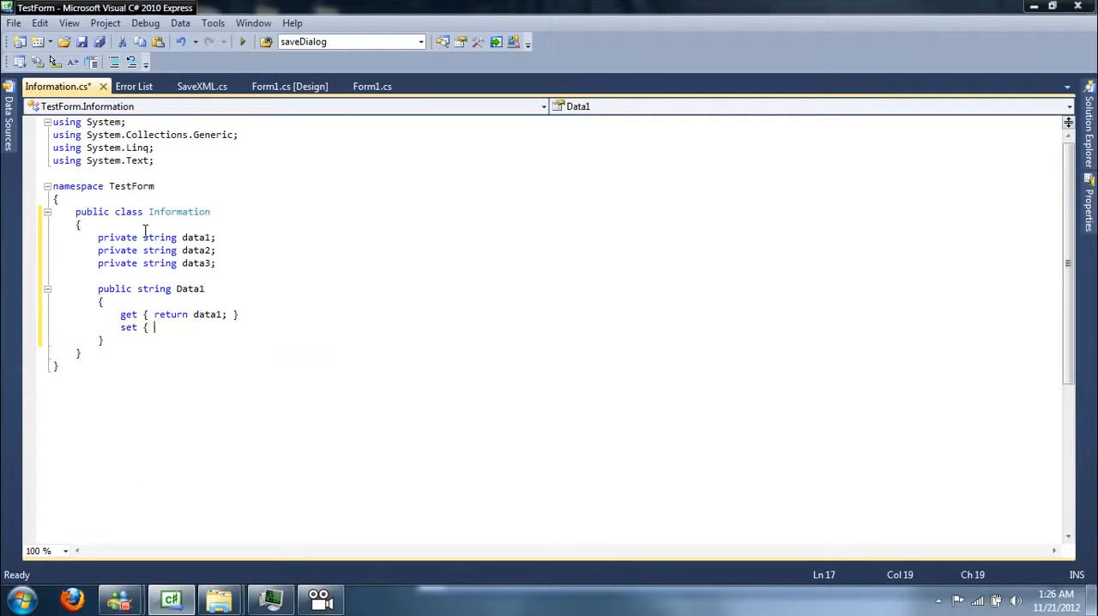
{"action": "type", "text": "data1 ="}
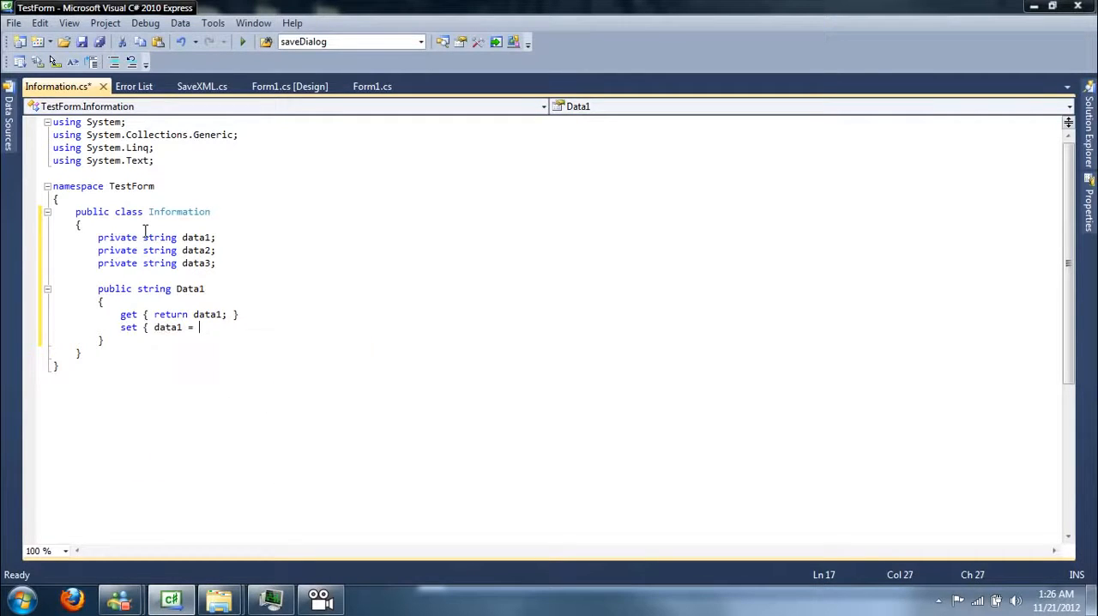
{"action": "type", "text": "value; }"}
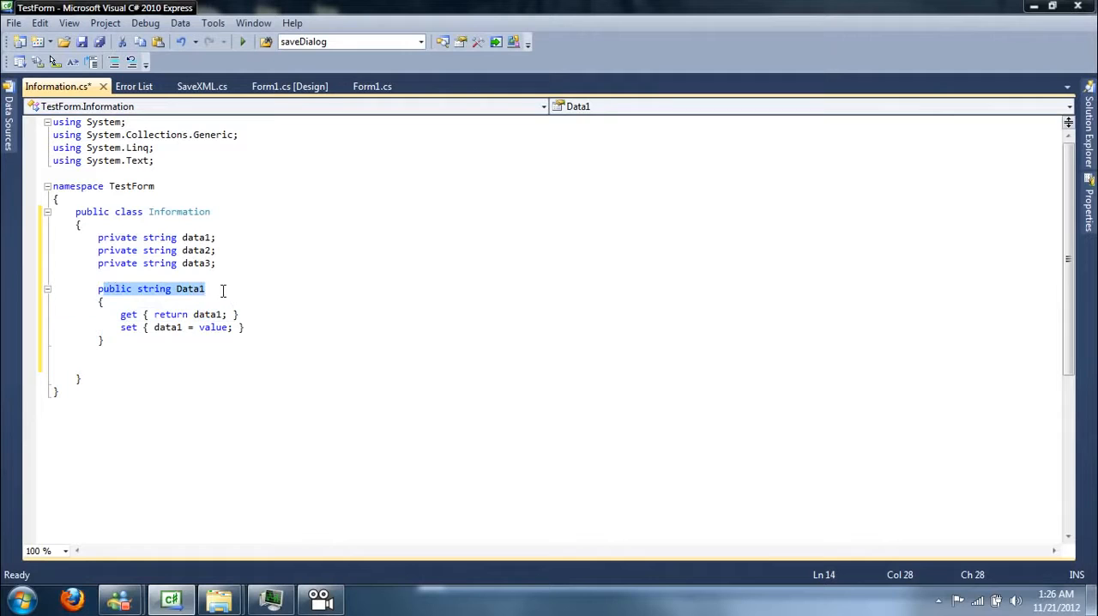
{"action": "left_click", "coordinate": [166, 326]}
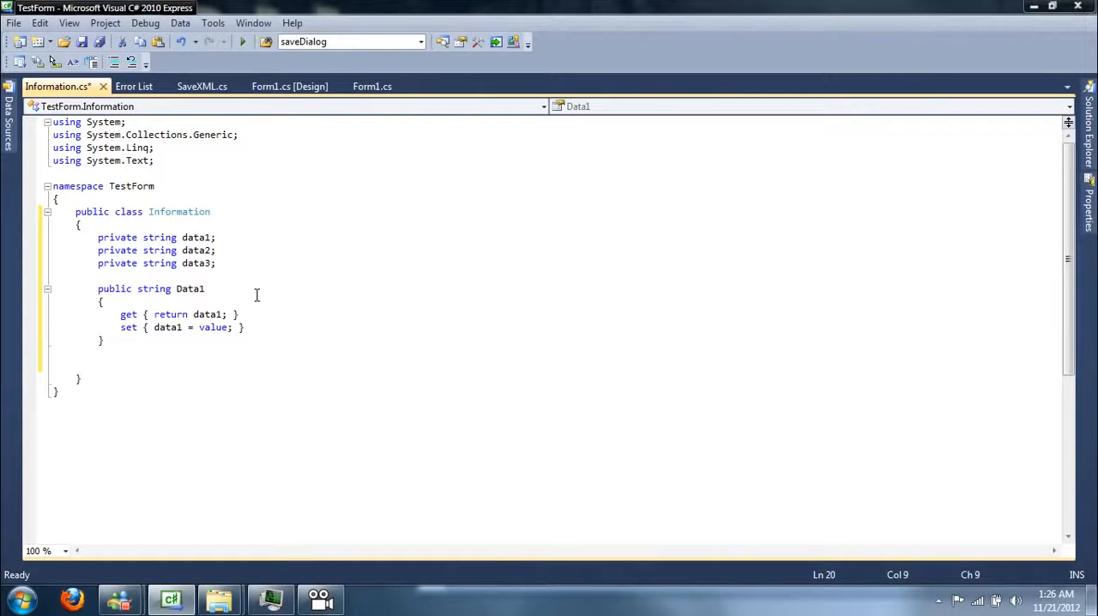
Step: Write a public string Data2 property that gets and sets data2
{"action": "type", "text": "public string"}
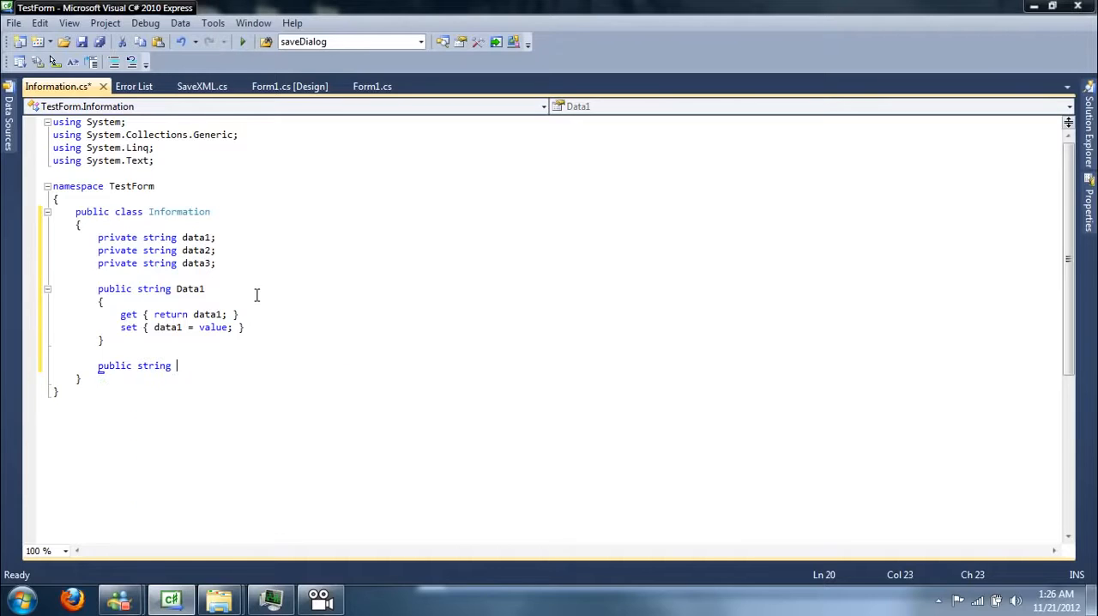
{"action": "type", "text": "Data2"}
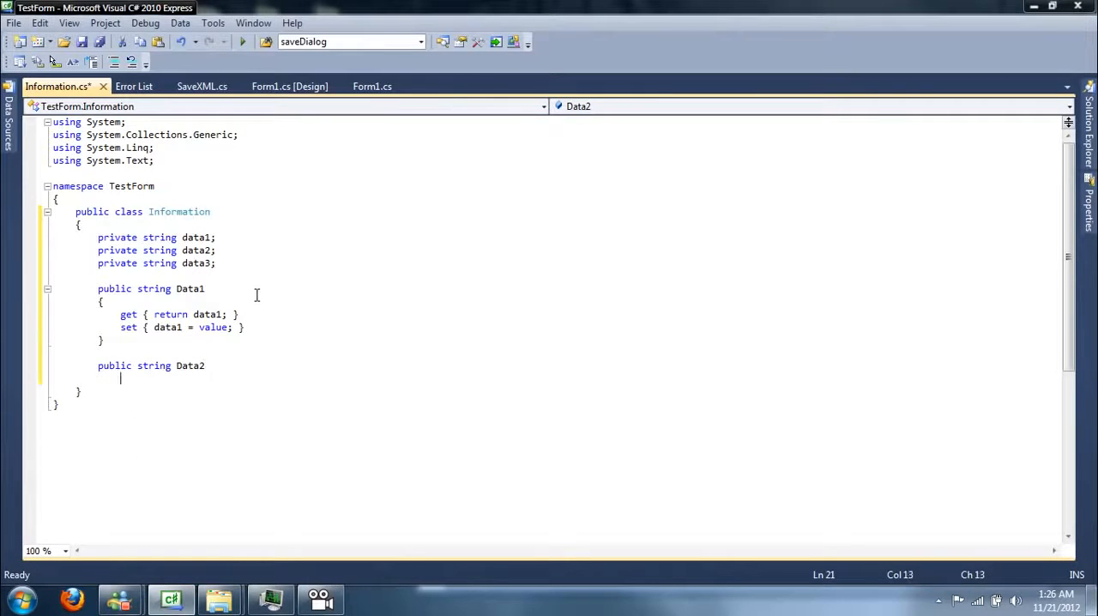
{"action": "type", "text": "get { return data2;"}
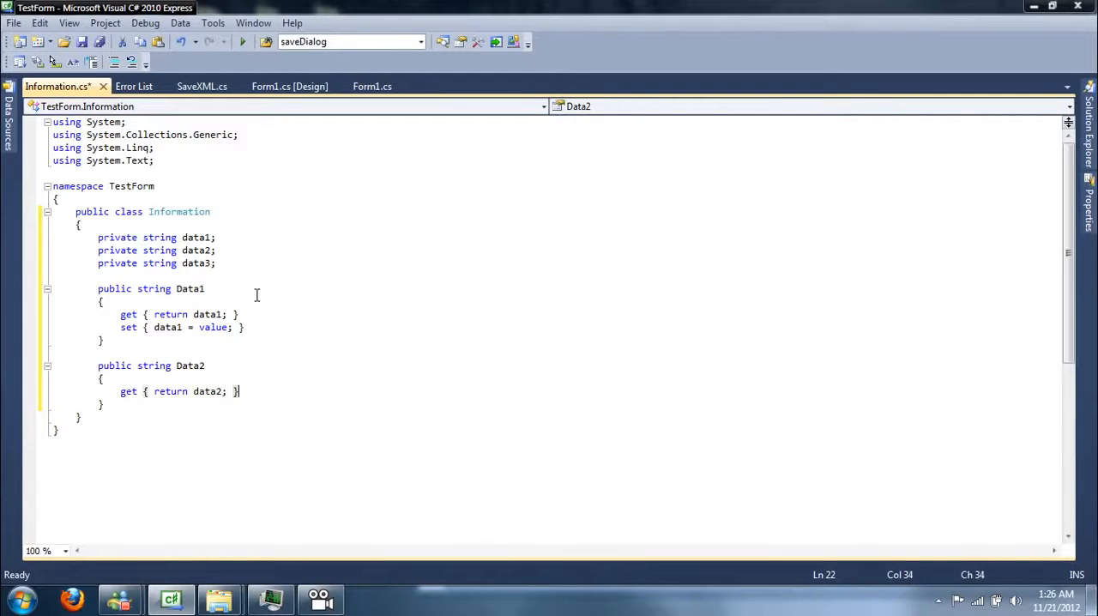
{"action": "type", "text": "set"}
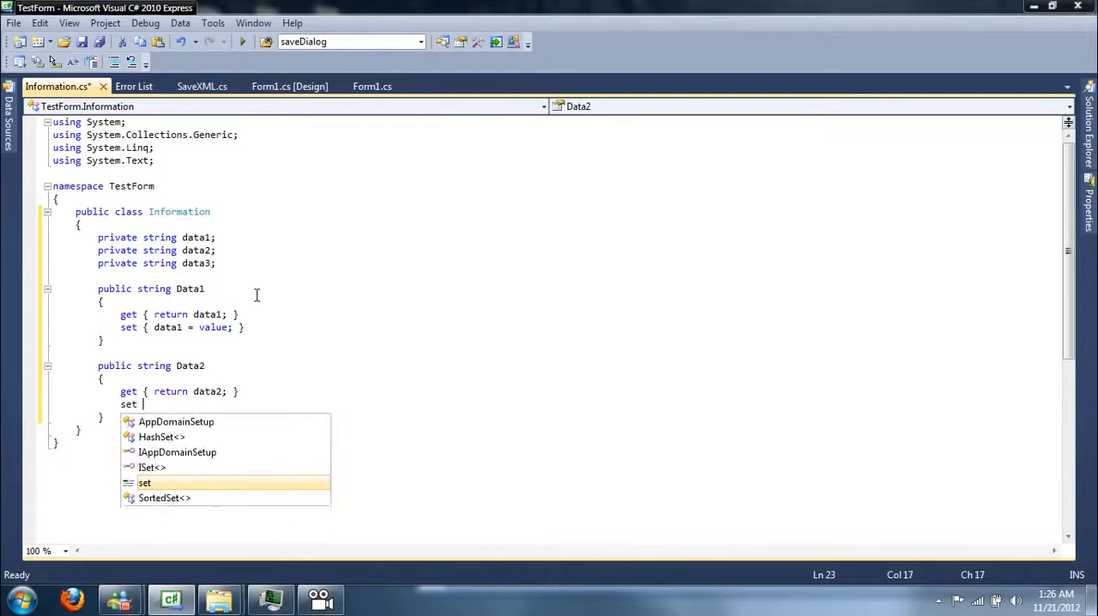
{"action": "type", "text": "{ data2 = v"}
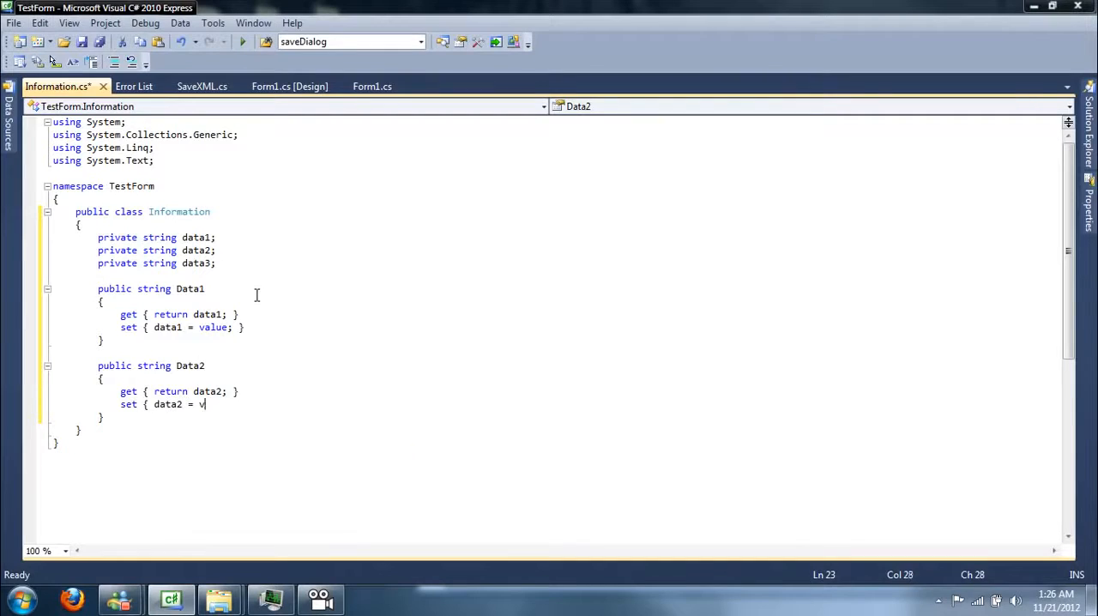
{"action": "type", "text": "alue; }"}
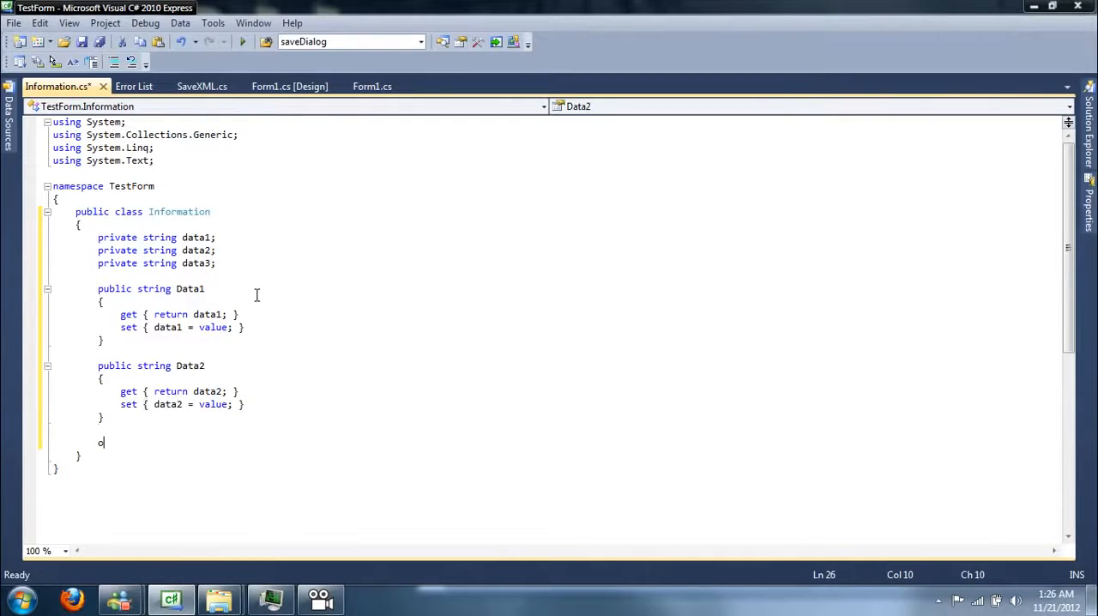
Step: Write a public string Data3 property that gets and sets data3
{"action": "type", "text": "ublic string Data3"}
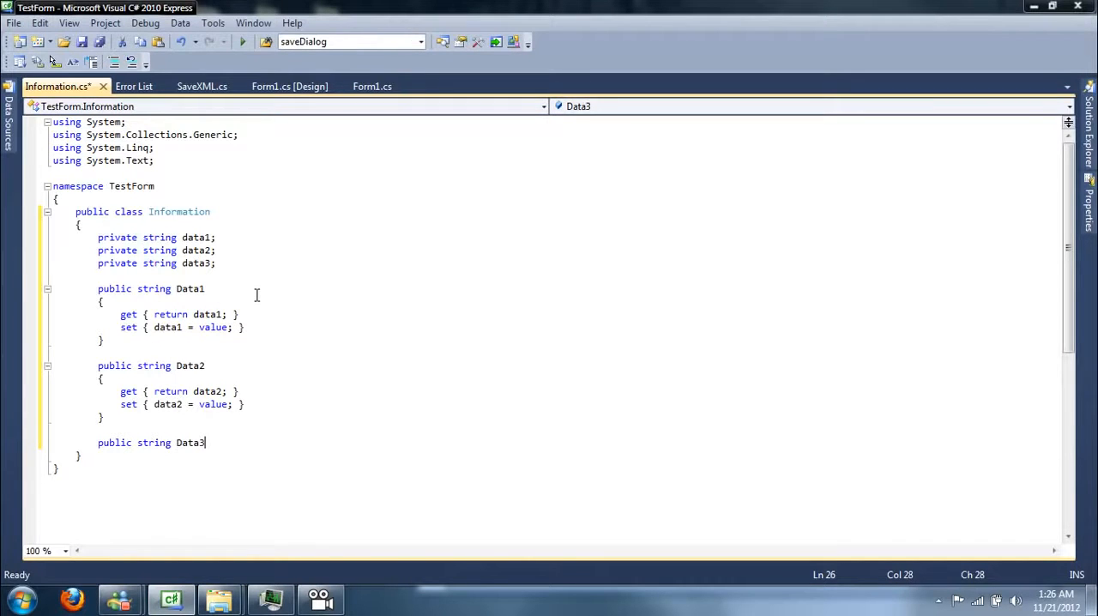
{"action": "type", "text": "{ r"}
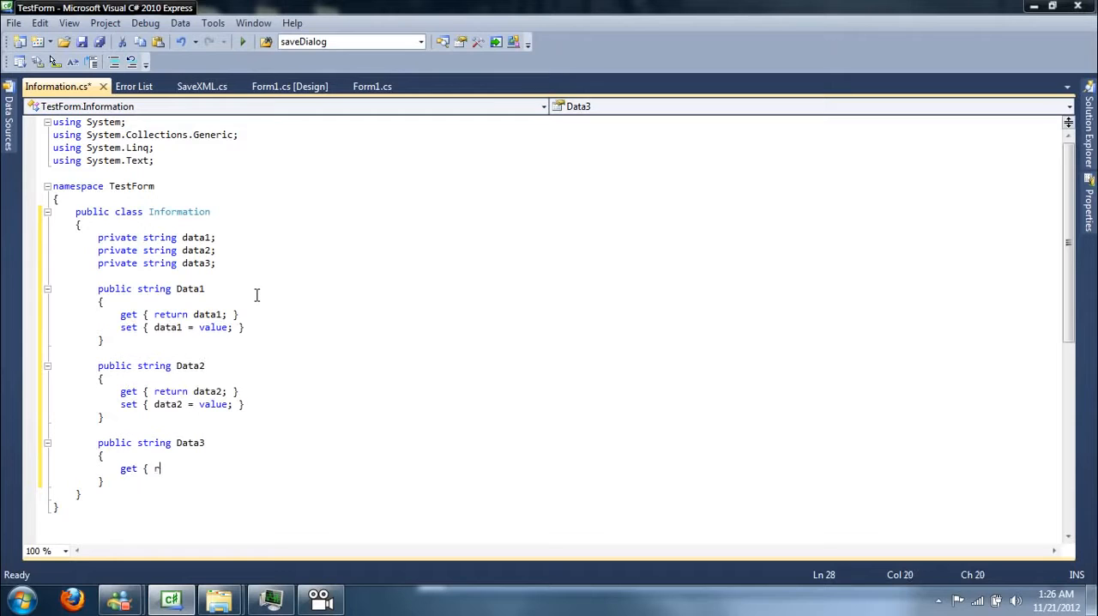
{"action": "type", "text": "eturn data3;"}
{"action": "type", "text": "set {"}
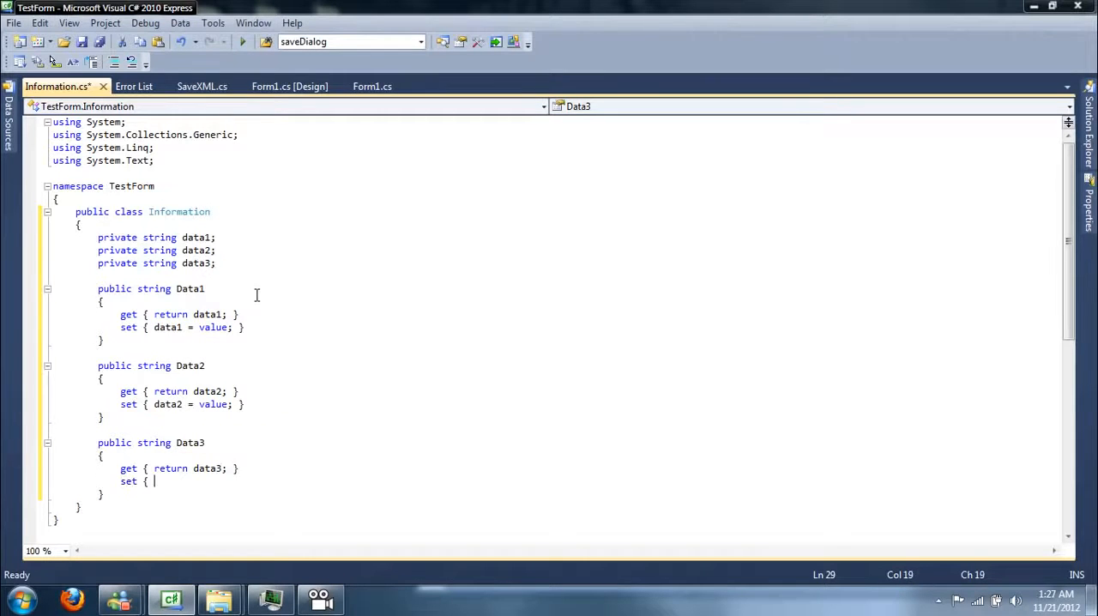
{"action": "type", "text": "data3 ="}
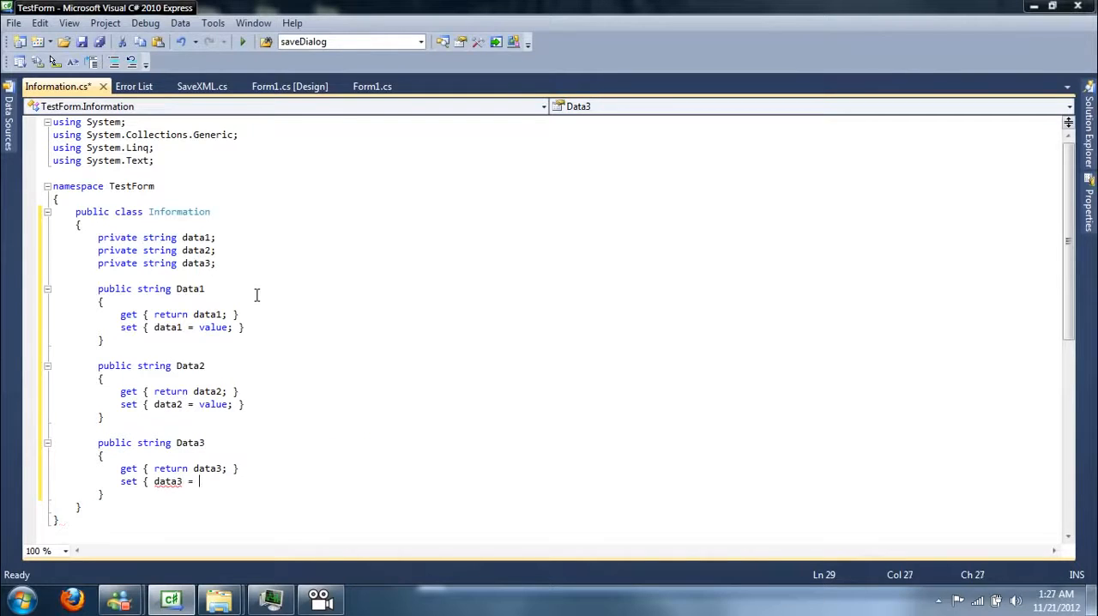
{"action": "type", "text": "value; }"}
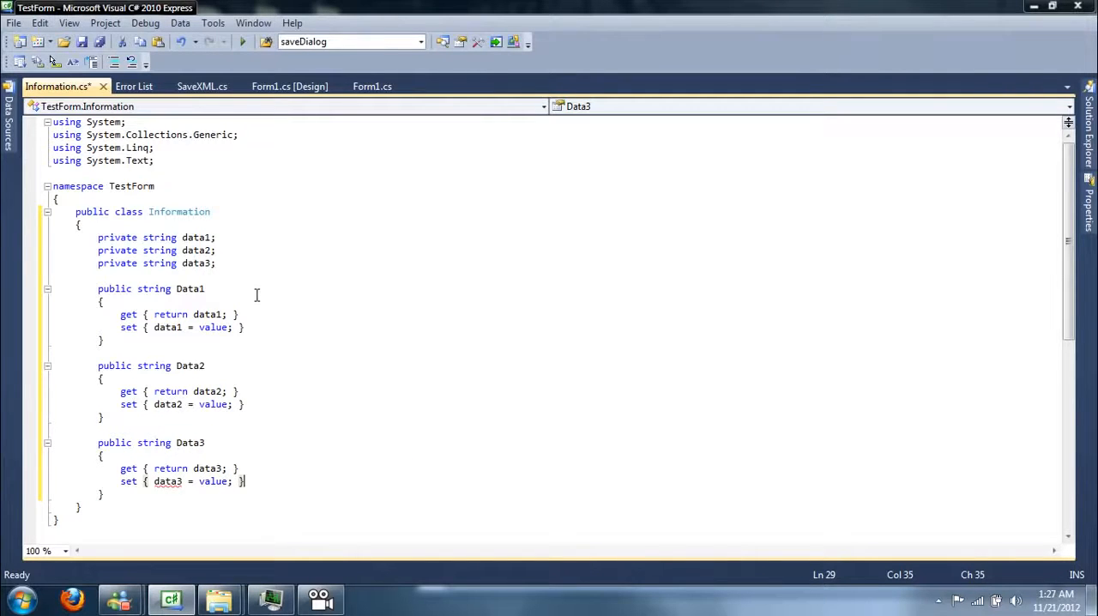
{"action": "scroll", "scroll_direction": "down", "scroll_amount": 3}
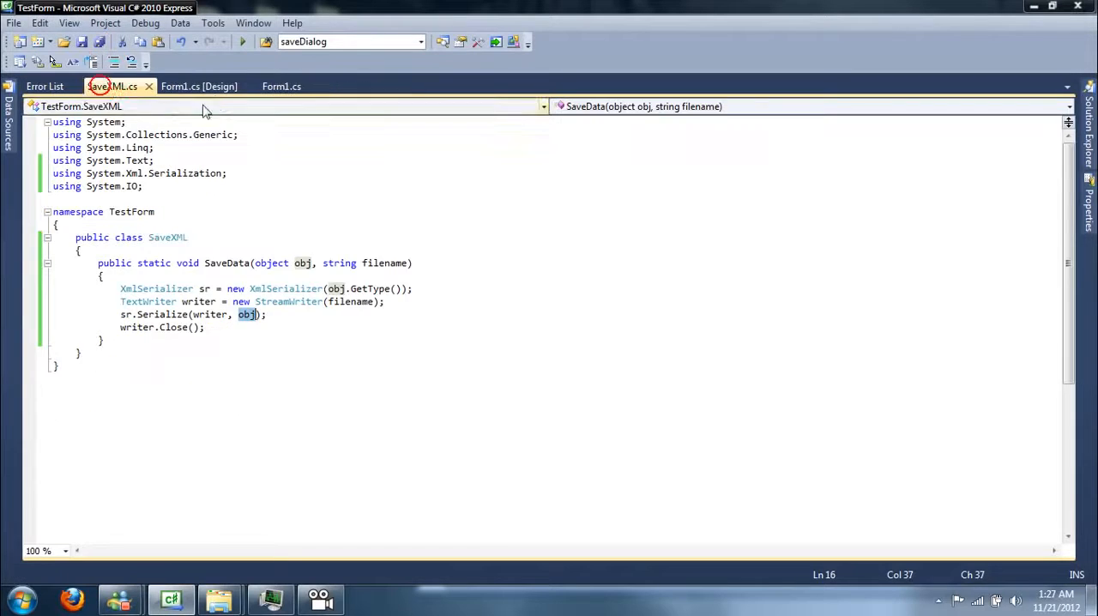
Step: Place three TextBox controls and a Button on Form1 in the designer
{"action": "left_click", "coordinate": [199, 86]}
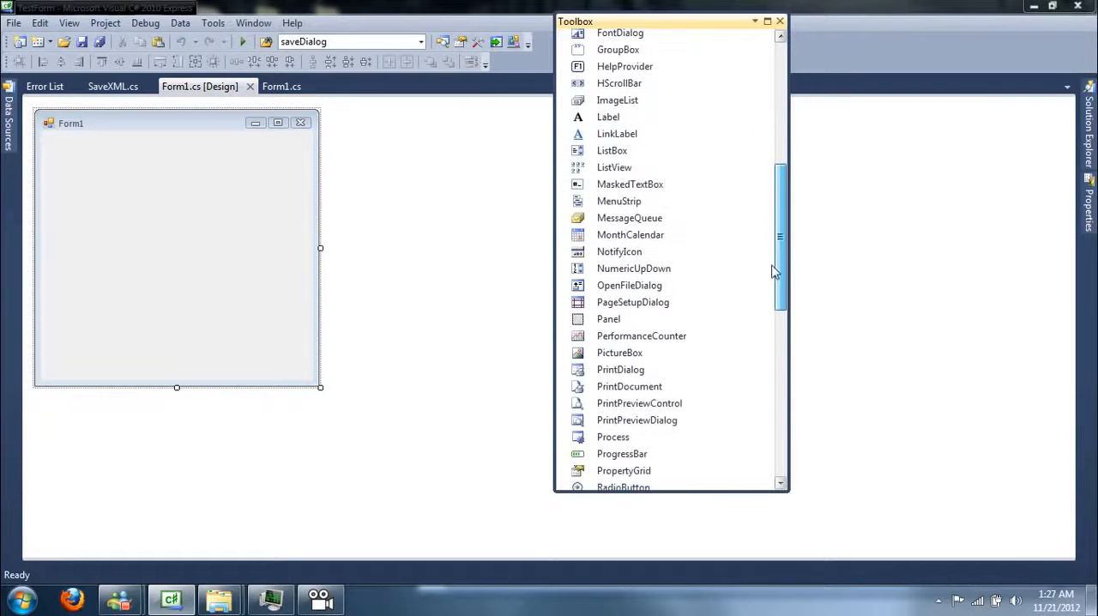
{"action": "scroll", "scroll_direction": "down", "scroll_amount": 3}
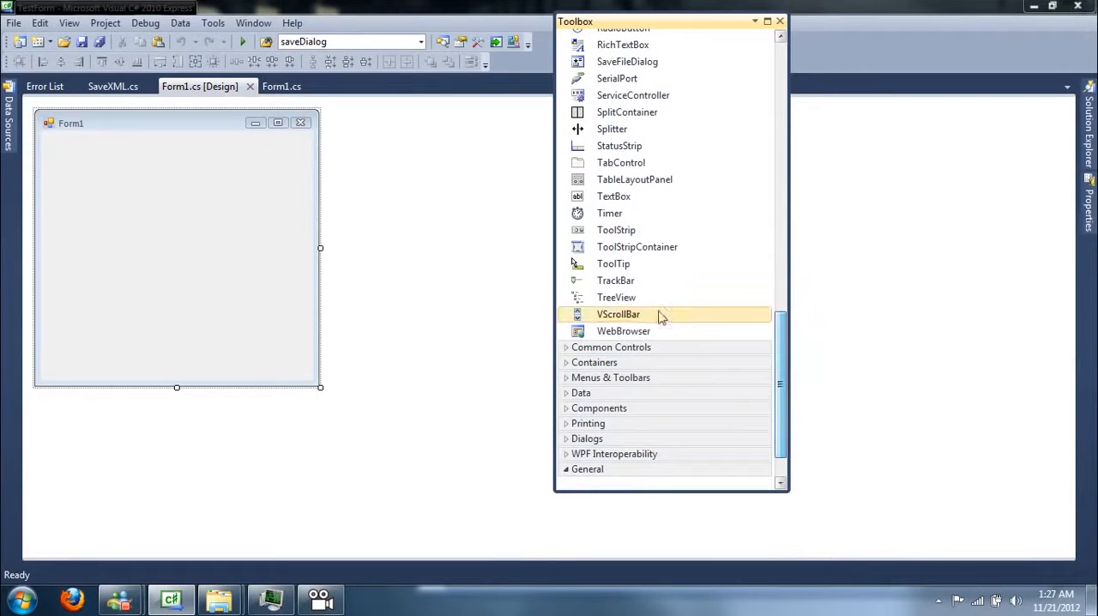
{"action": "left_click_drag", "start_coordinate": [618, 314], "coordinate": [151, 168]}
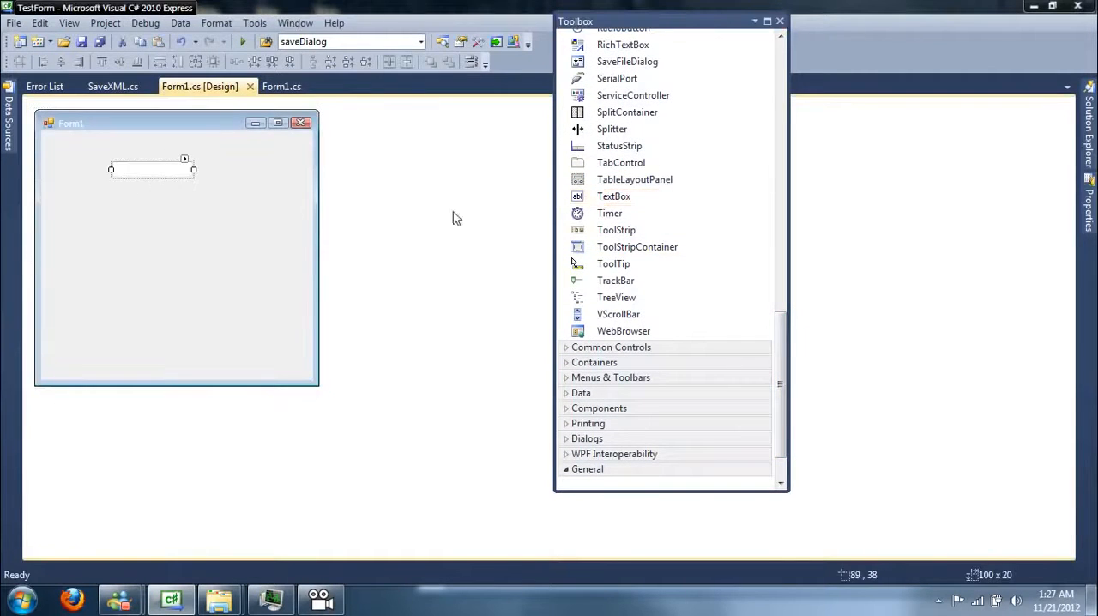
{"action": "left_click_drag", "start_coordinate": [151, 165], "coordinate": [151, 182]}
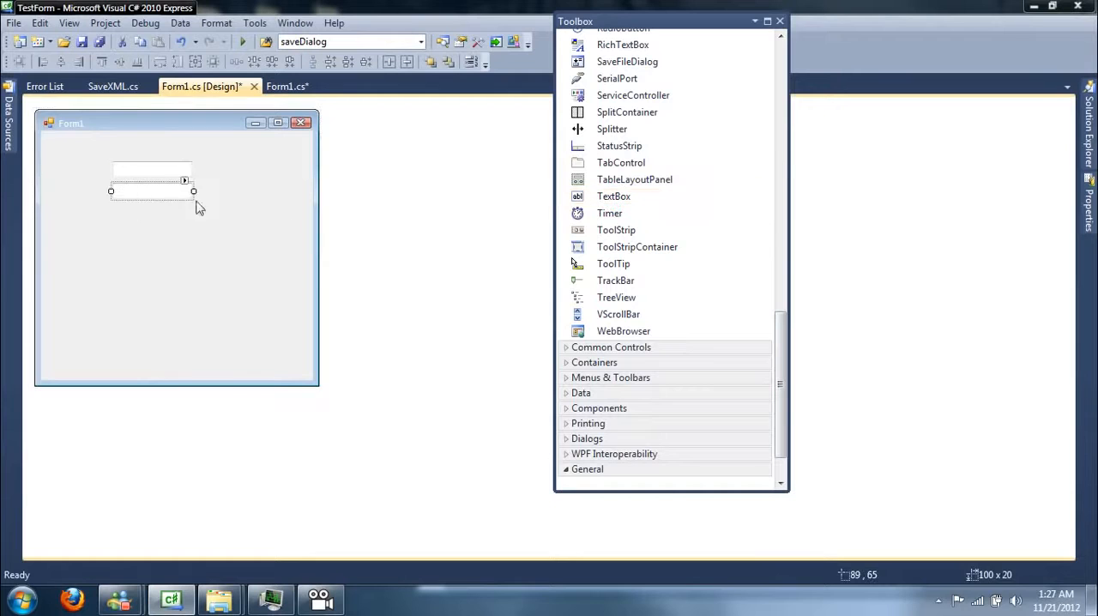
{"action": "left_click_drag", "start_coordinate": [151, 191], "coordinate": [151, 213]}
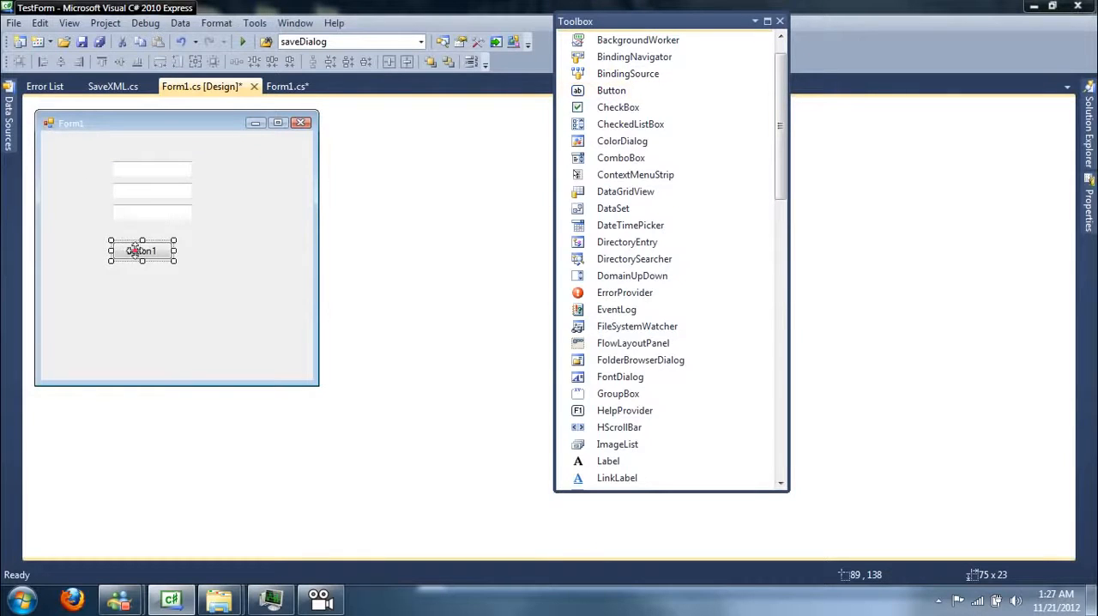
{"action": "left_click_drag", "start_coordinate": [143, 250], "coordinate": [151, 235]}
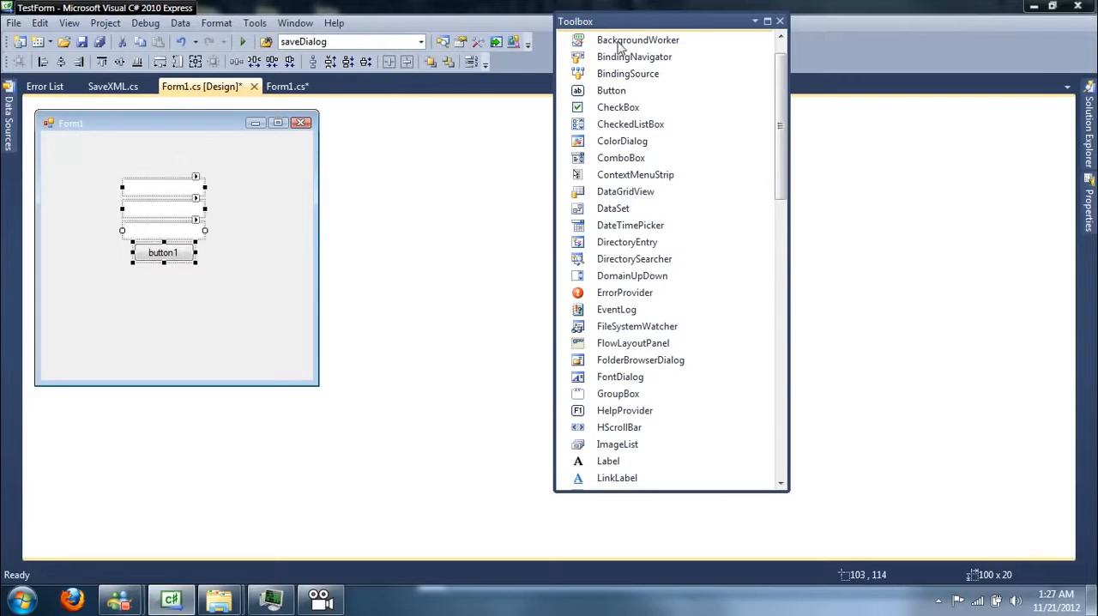
{"action": "left_click", "coordinate": [779, 20]}
{"action": "type", "text": "textBoxData3"}
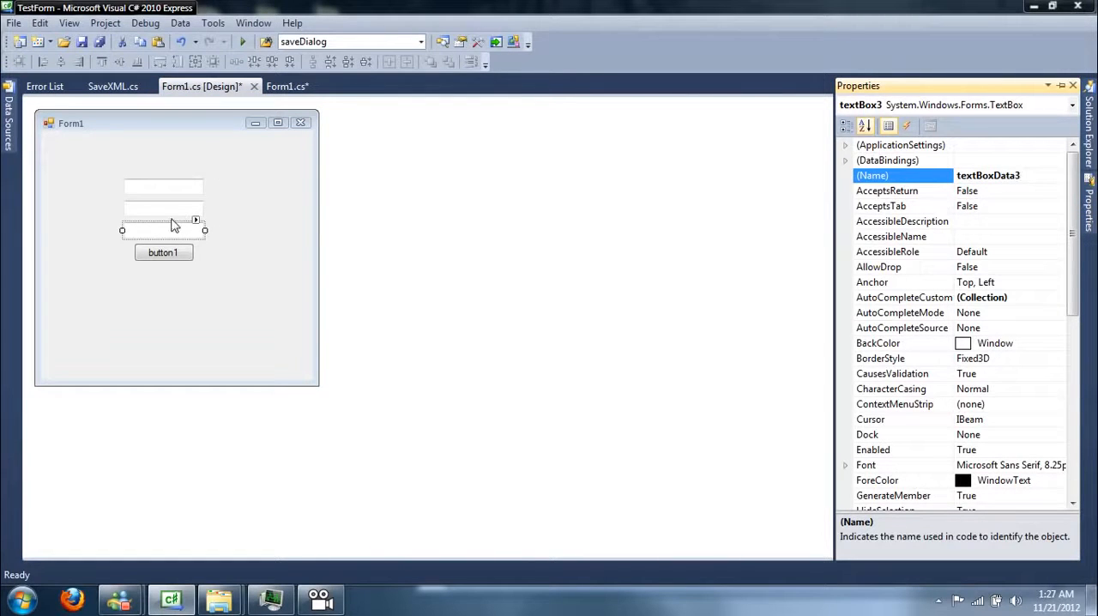
Step: Give button1 the (Name) buttonCreate and the Text caption Save in Properties
{"action": "left_click", "coordinate": [163, 252]}
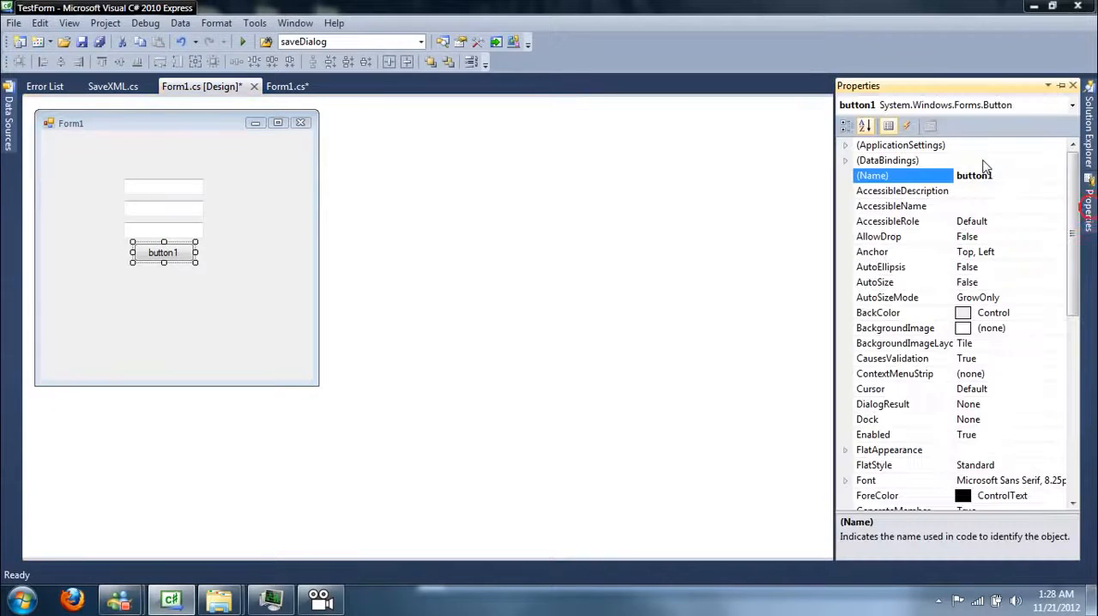
{"action": "type", "text": "Create"}
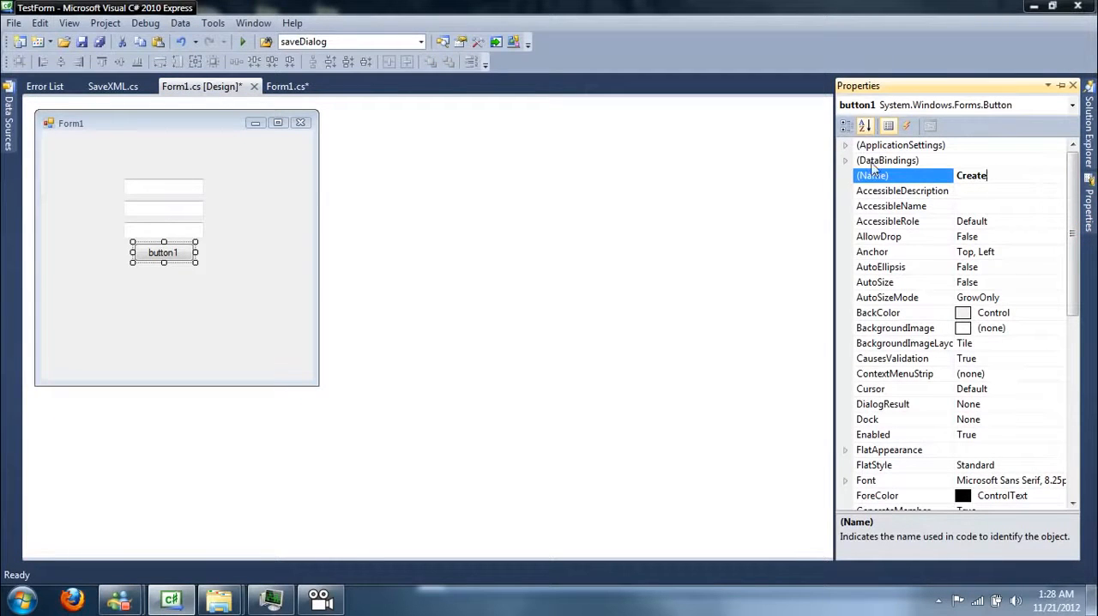
{"action": "type", "text": "b"}
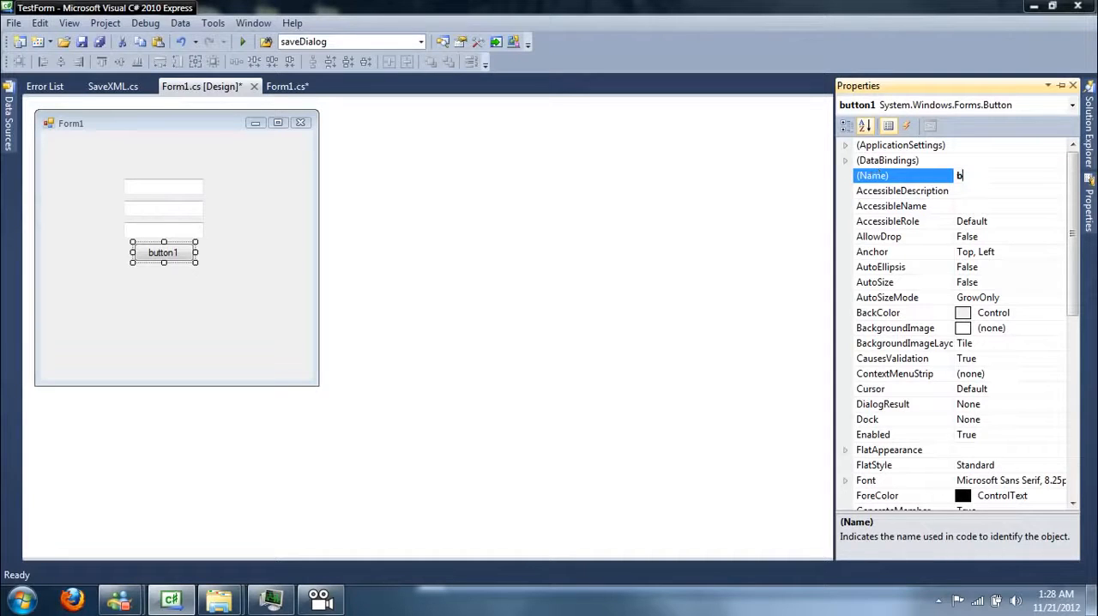
{"action": "type", "text": "utto"}
{"action": "type", "text": "S"}
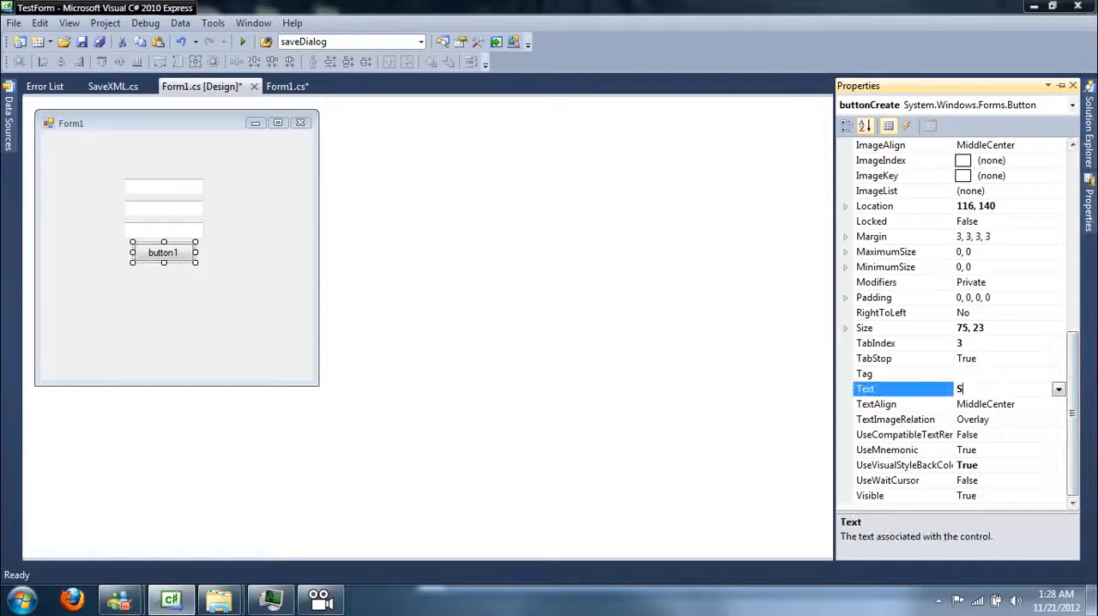
{"action": "type", "text": "ave"}
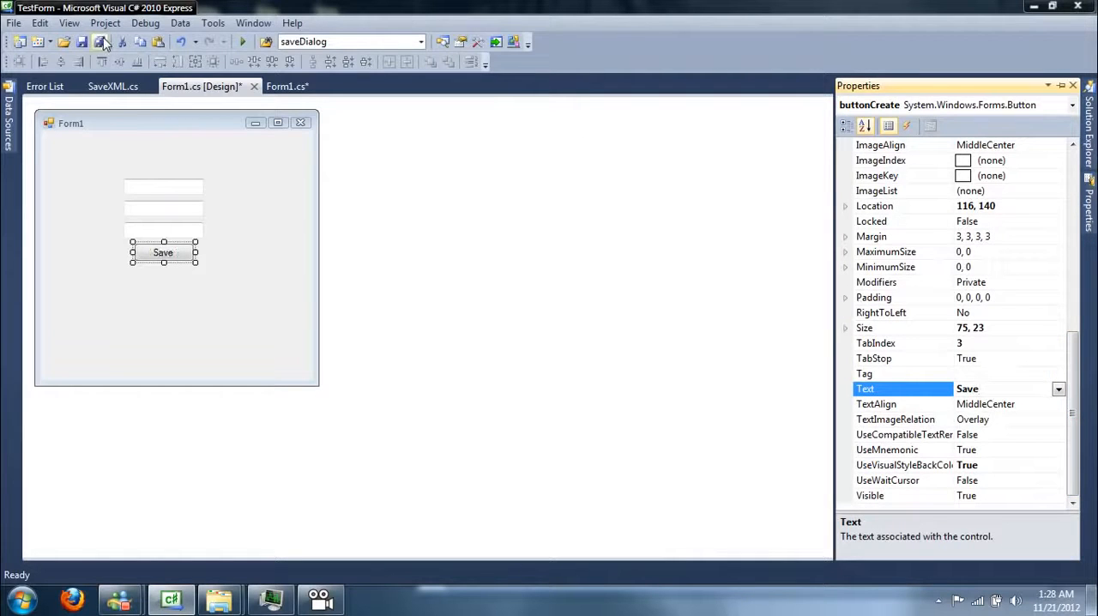
Step: Review Form1.cs and the designer, then generate the Save button's buttonCreate_Click handler
{"action": "left_click", "coordinate": [282, 85]}
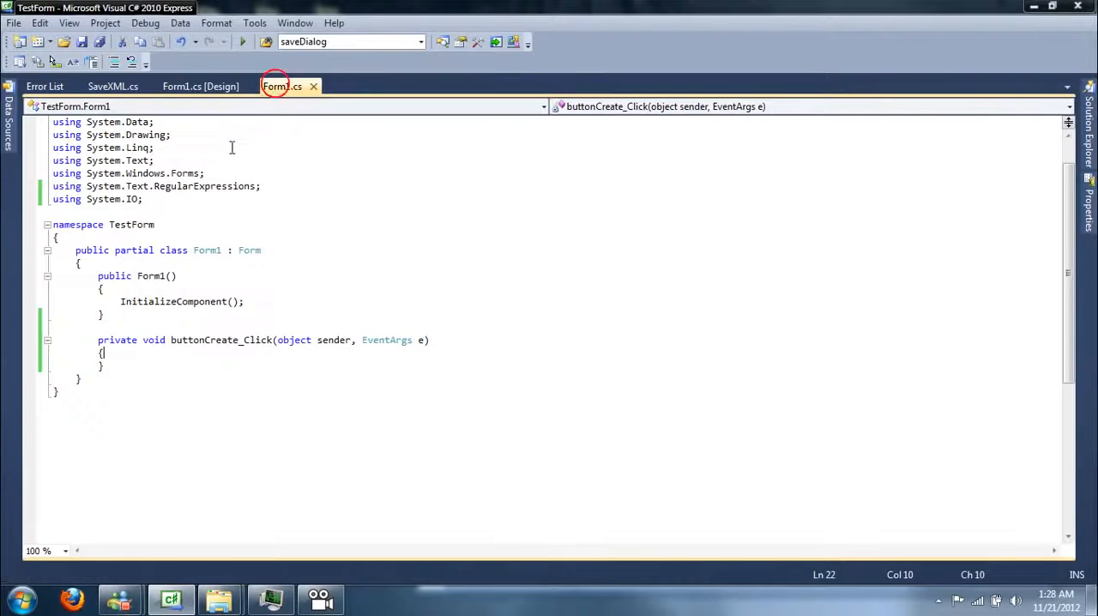
{"action": "mouse_move", "coordinate": [201, 86]}
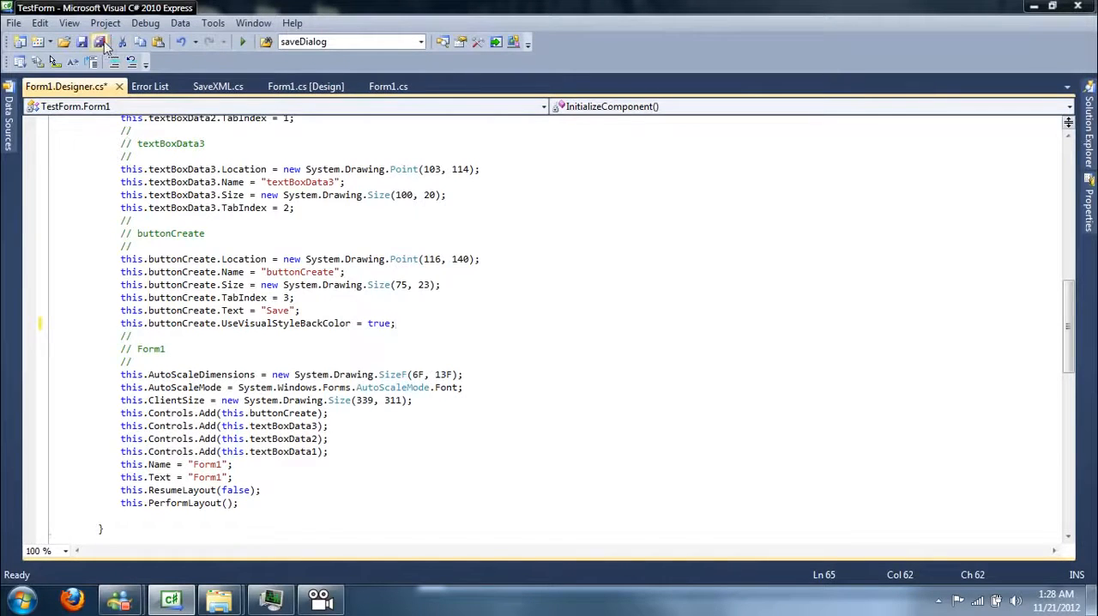
{"action": "left_click", "coordinate": [305, 86]}
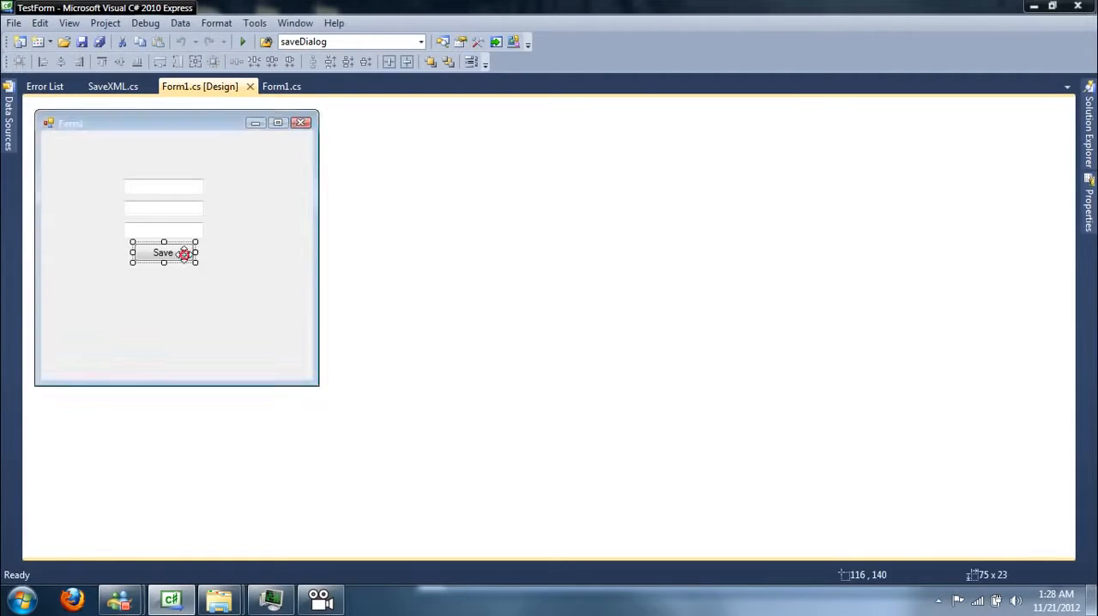
{"action": "double_click", "coordinate": [163, 252]}
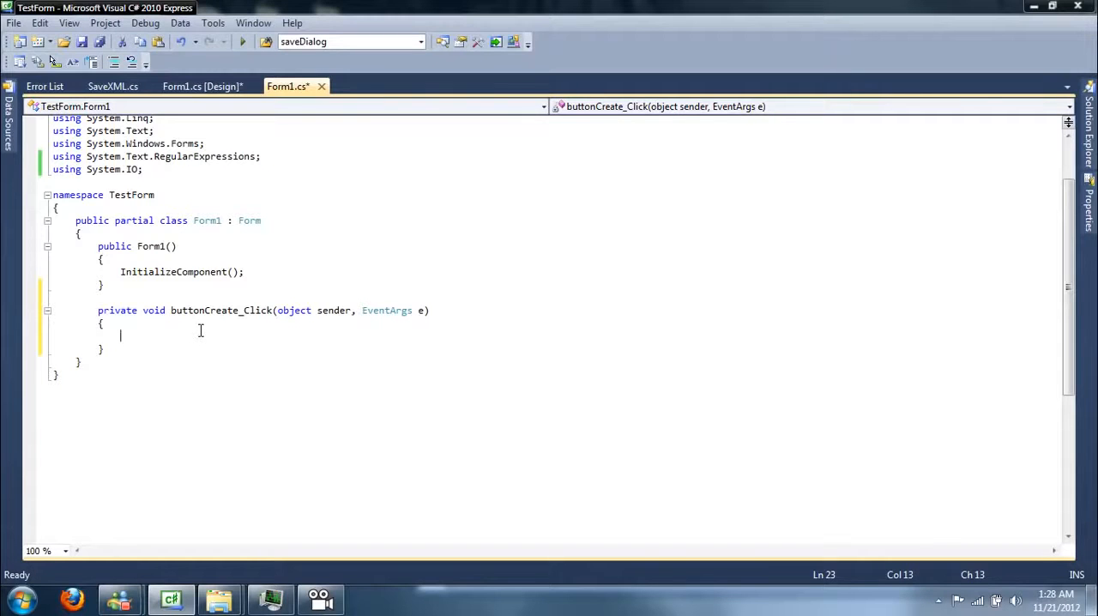
Step: Check SaveXML.cs and the designer, save all, and settle on Form1's code view
{"action": "left_click", "coordinate": [113, 86]}
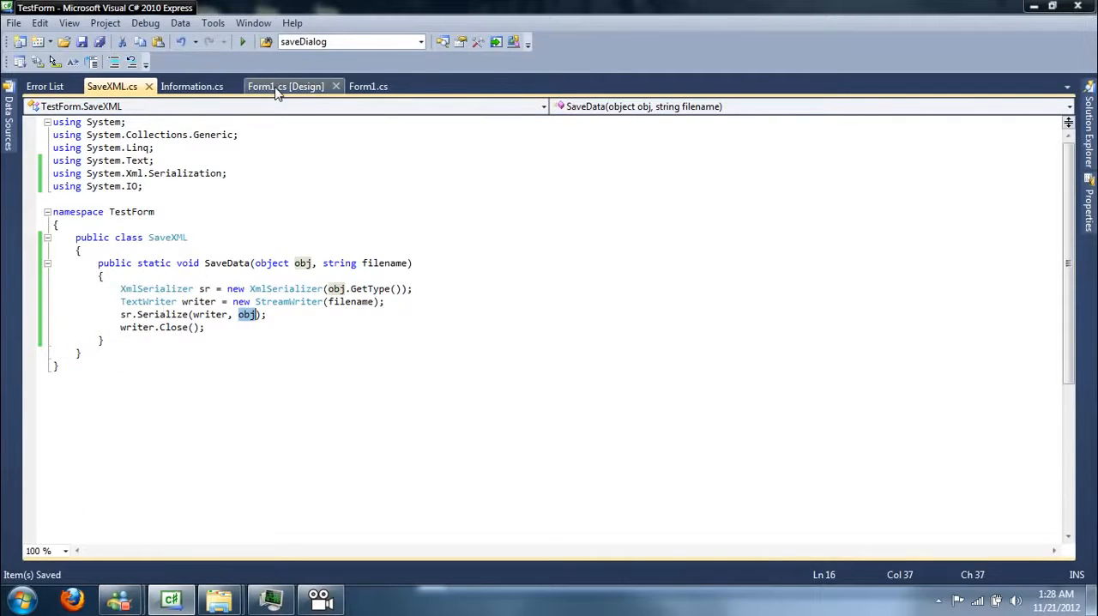
{"action": "left_click", "coordinate": [287, 86]}
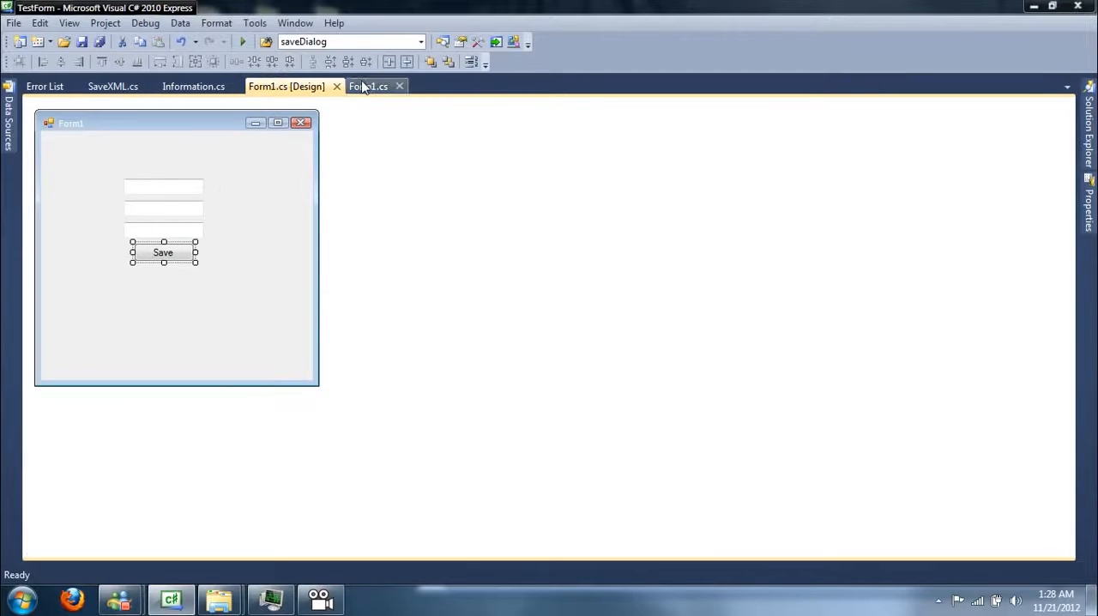
{"action": "left_click", "coordinate": [369, 86]}
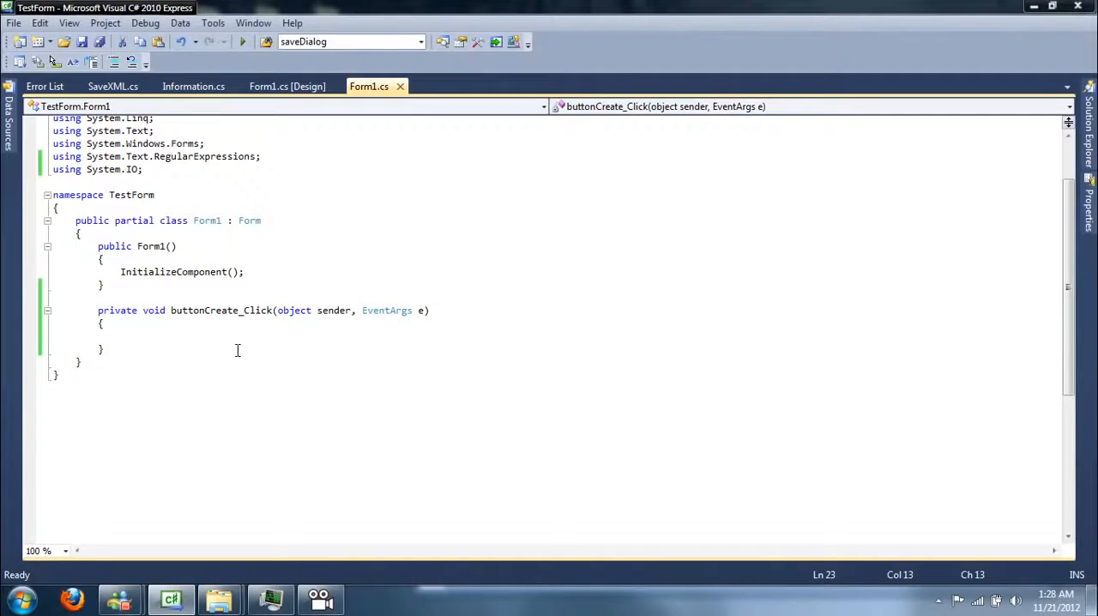
{"action": "left_click", "coordinate": [286, 86]}
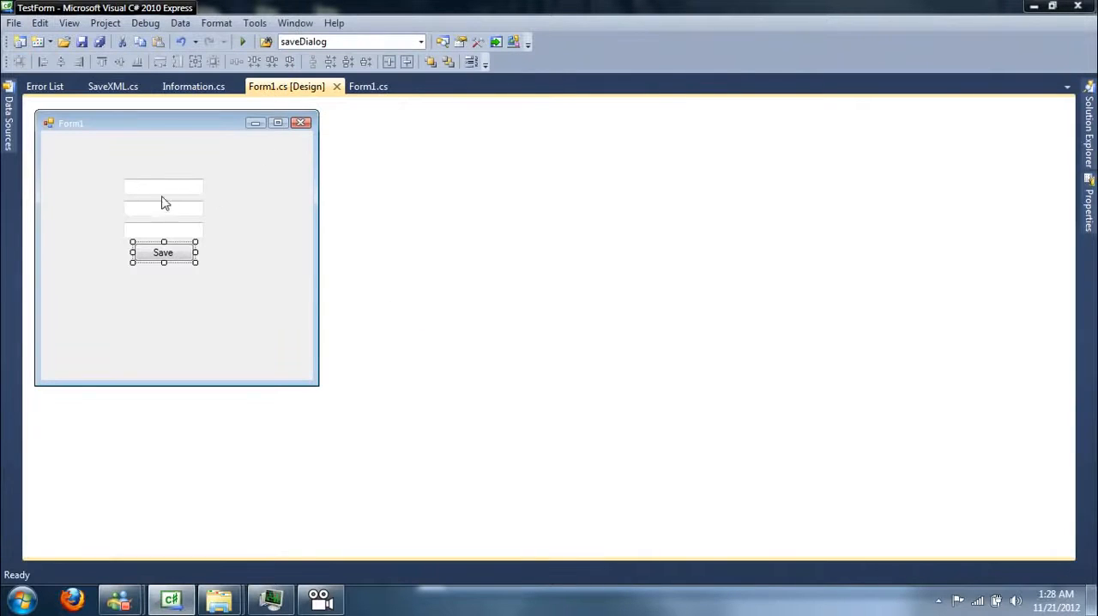
{"action": "left_click", "coordinate": [368, 86]}
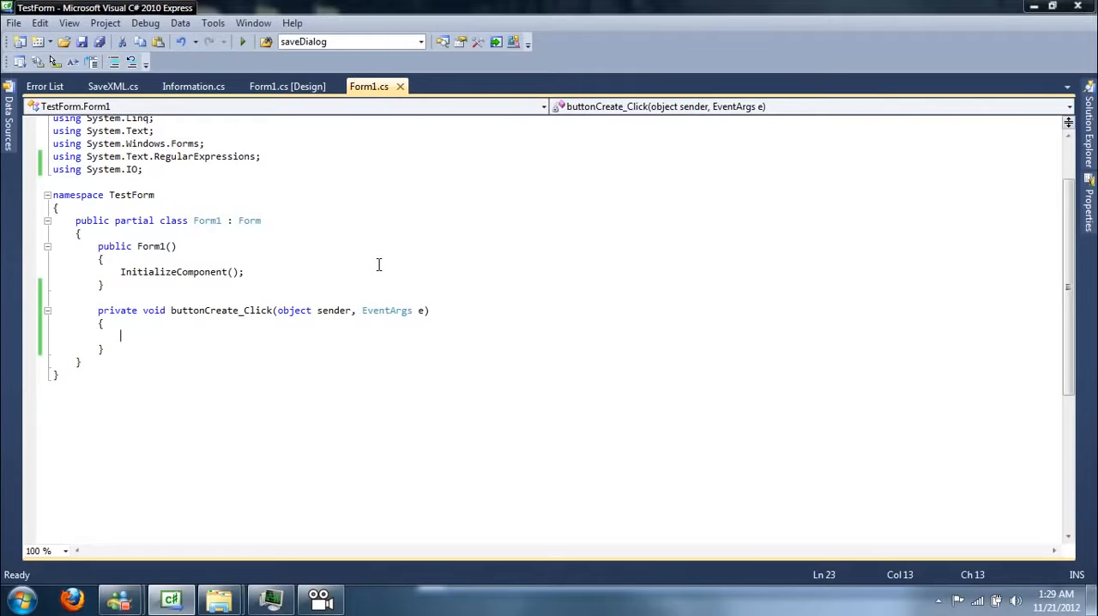
Step: Add try { } catch (Exception ex) { MessageBox.Show(ex.Message); } inside buttonCreate_Click
{"action": "type", "text": "try"}
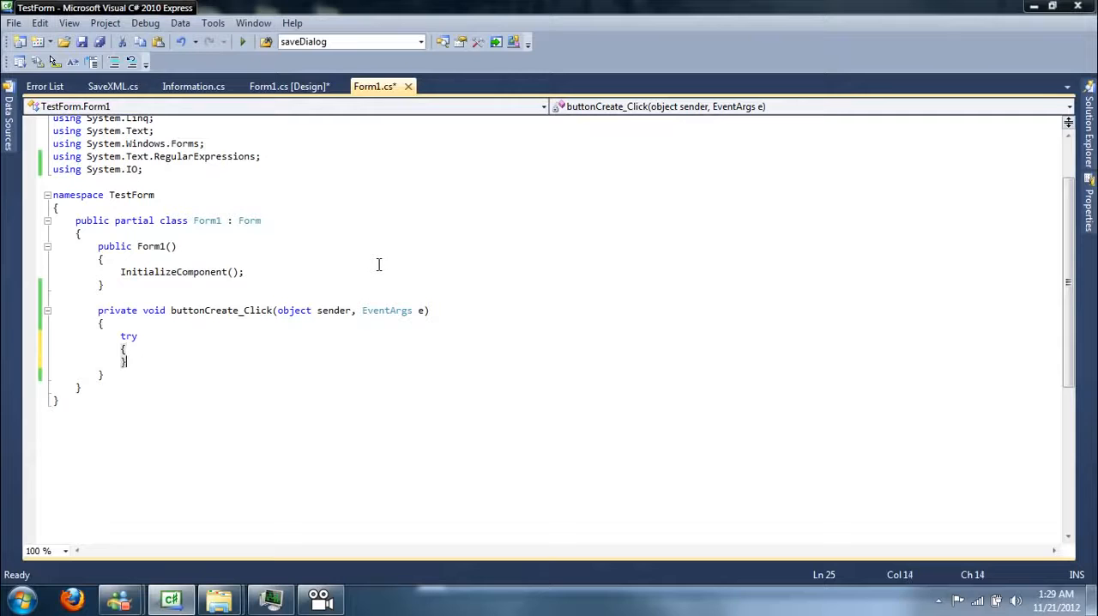
{"action": "type", "text": "catch("}
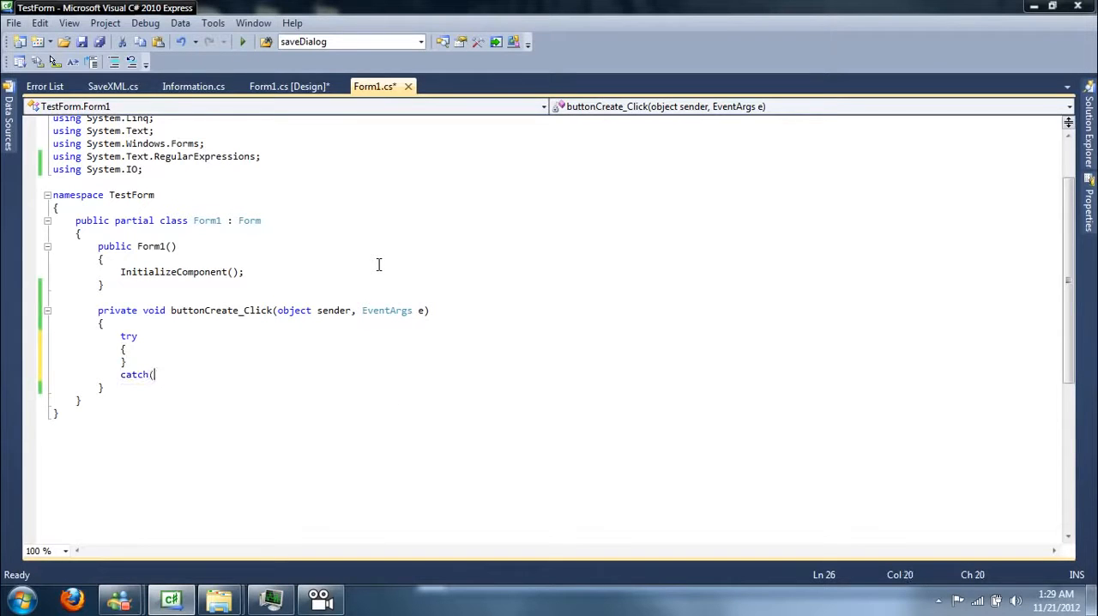
{"action": "type", "text": "Exception ex"}
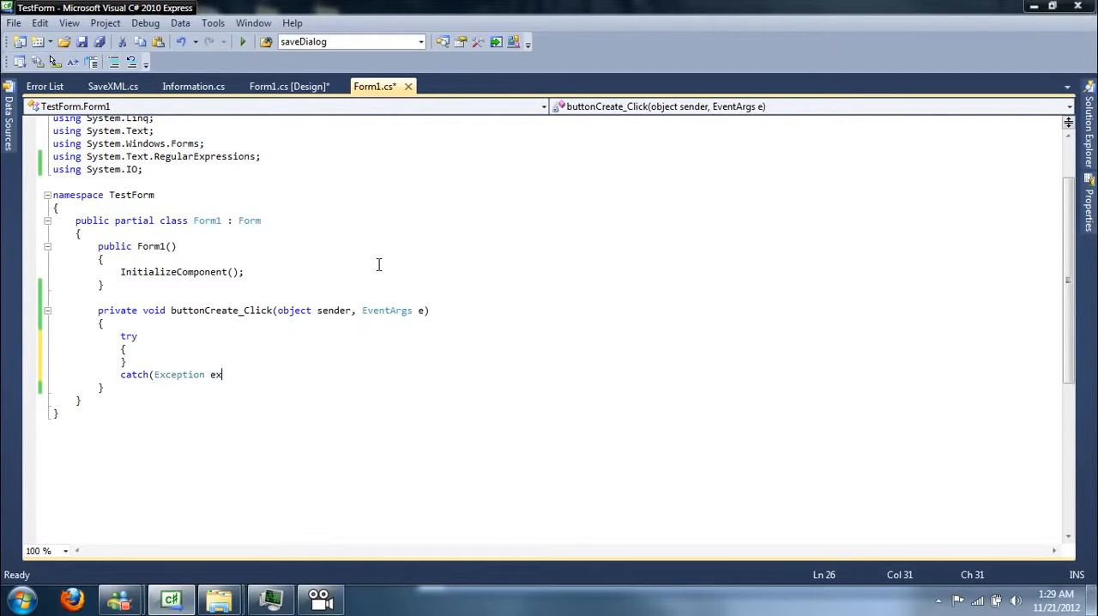
{"action": "type", "text": "MessageBox.Show("}
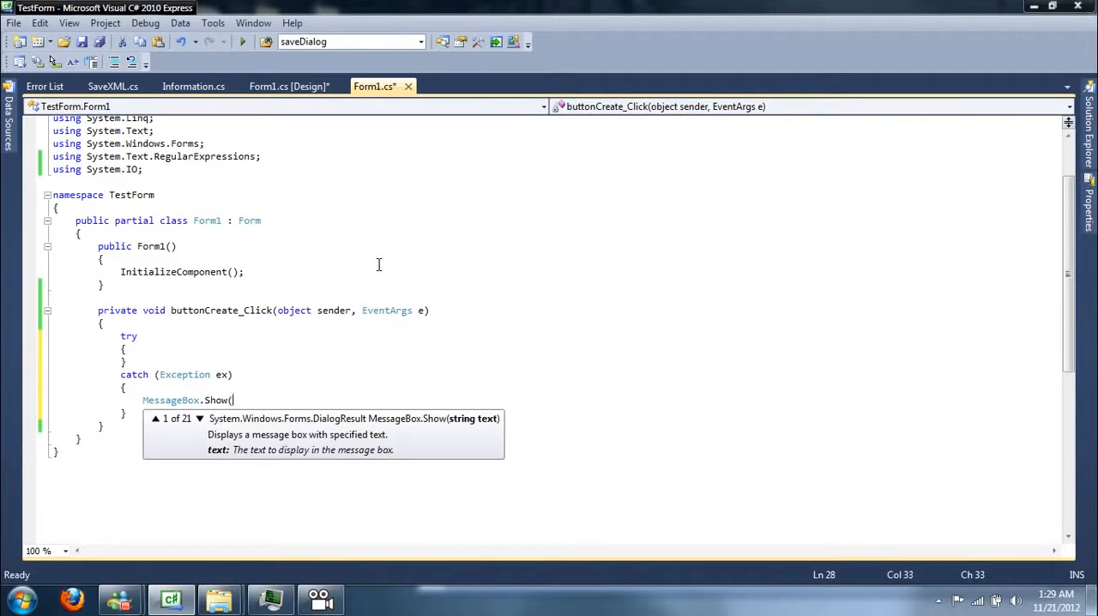
{"action": "type", "text": "ex.Message);"}
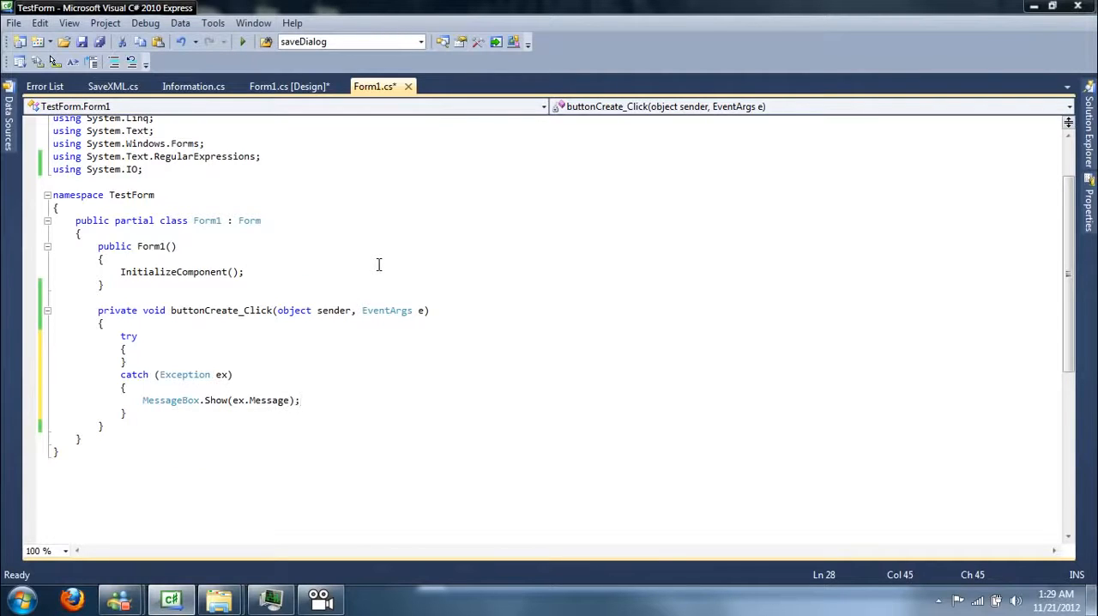
{"action": "left_click", "coordinate": [120, 336]}
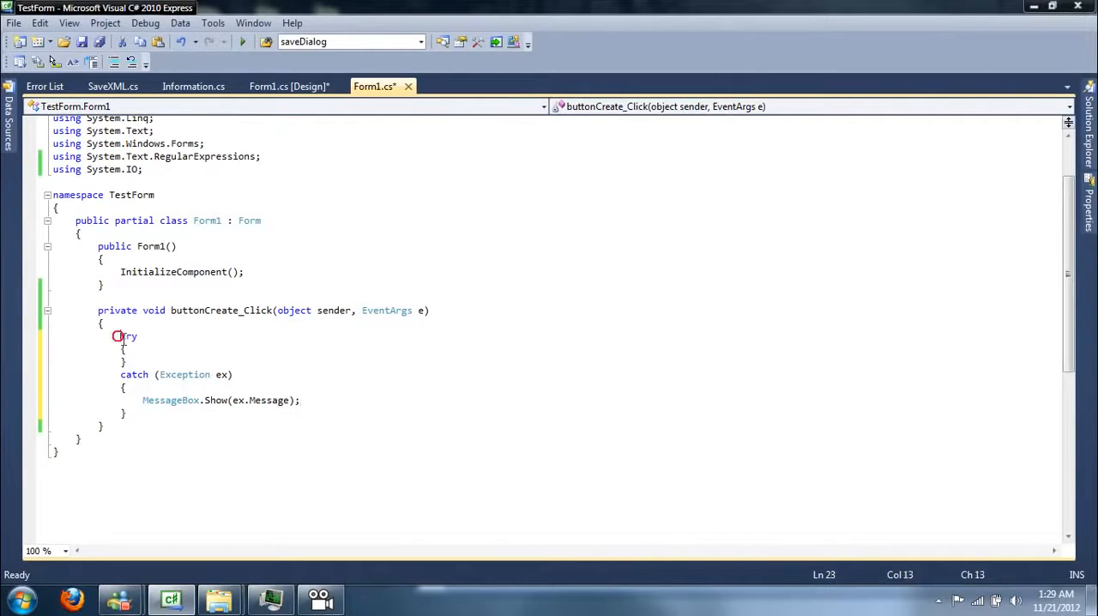
{"action": "double_click", "coordinate": [127, 336]}
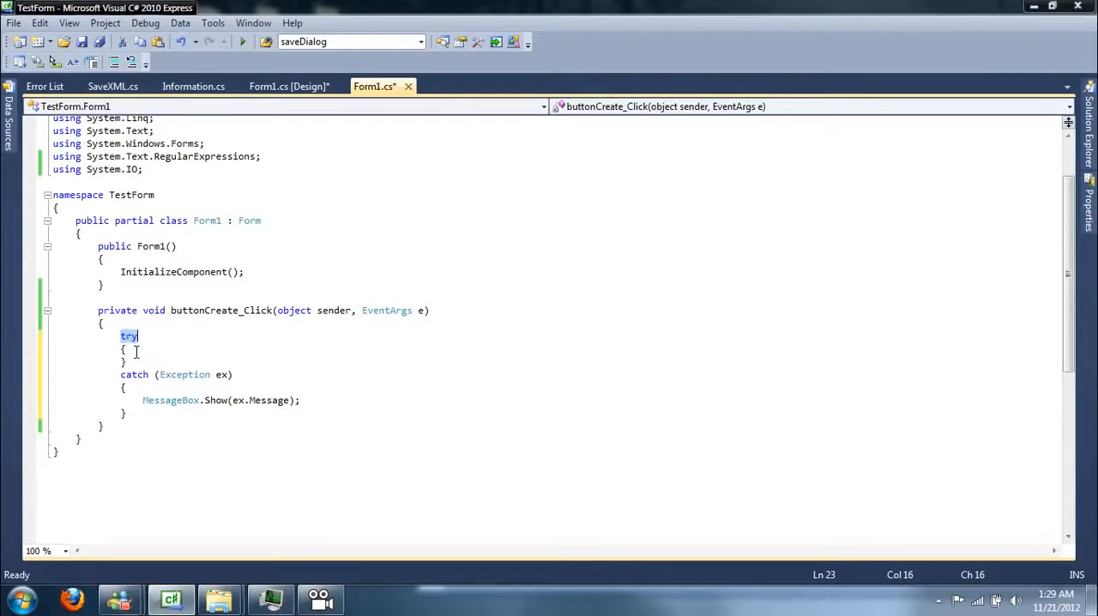
{"action": "mouse_move", "coordinate": [159, 352]}
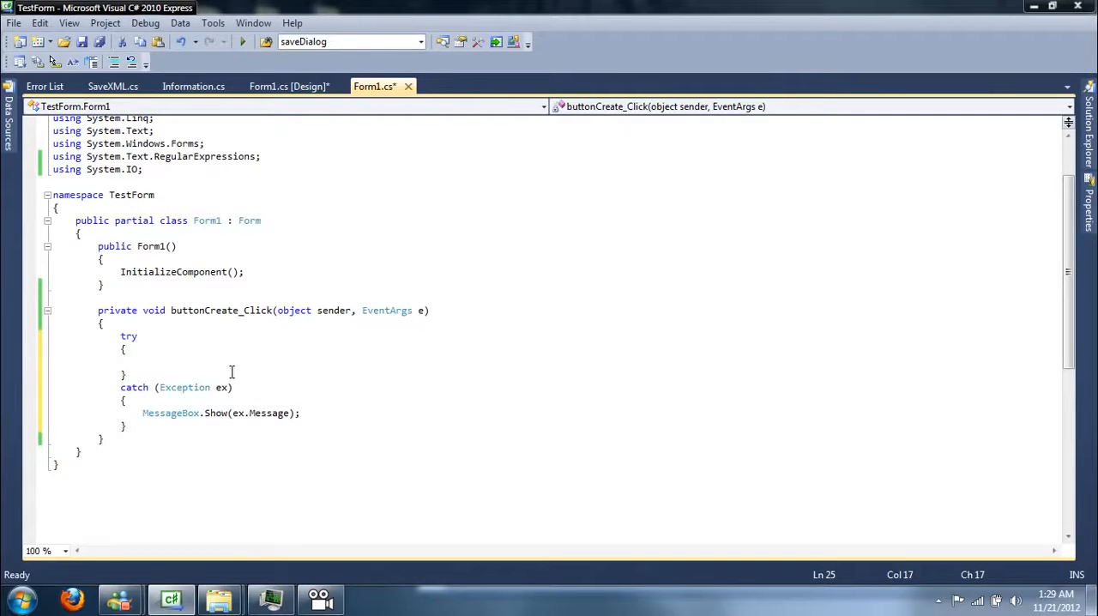
{"action": "mouse_move", "coordinate": [229, 350]}
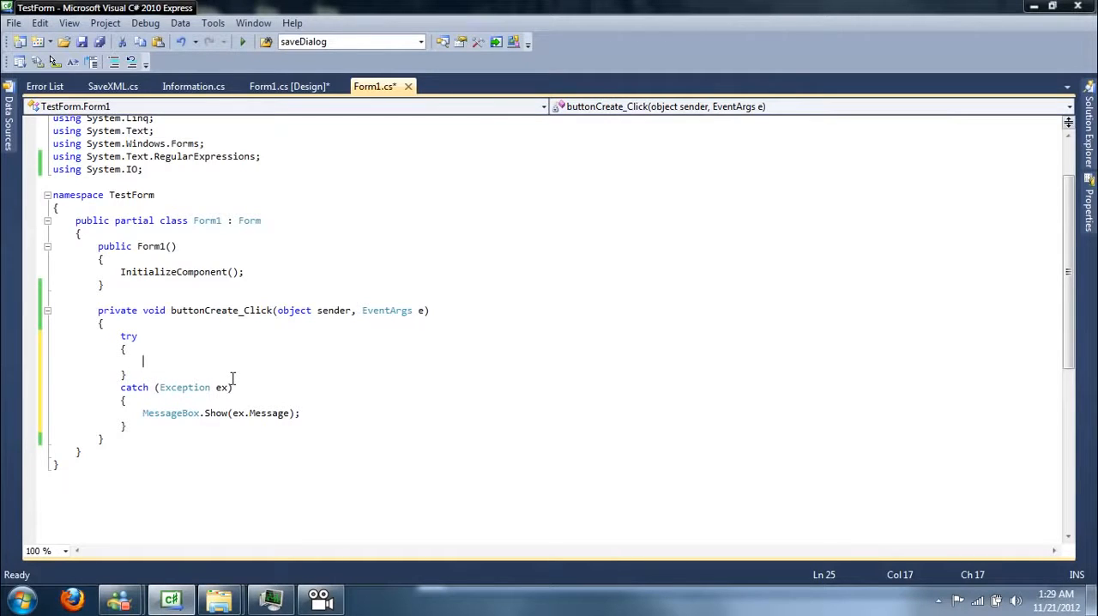
{"action": "mouse_move", "coordinate": [232, 374]}
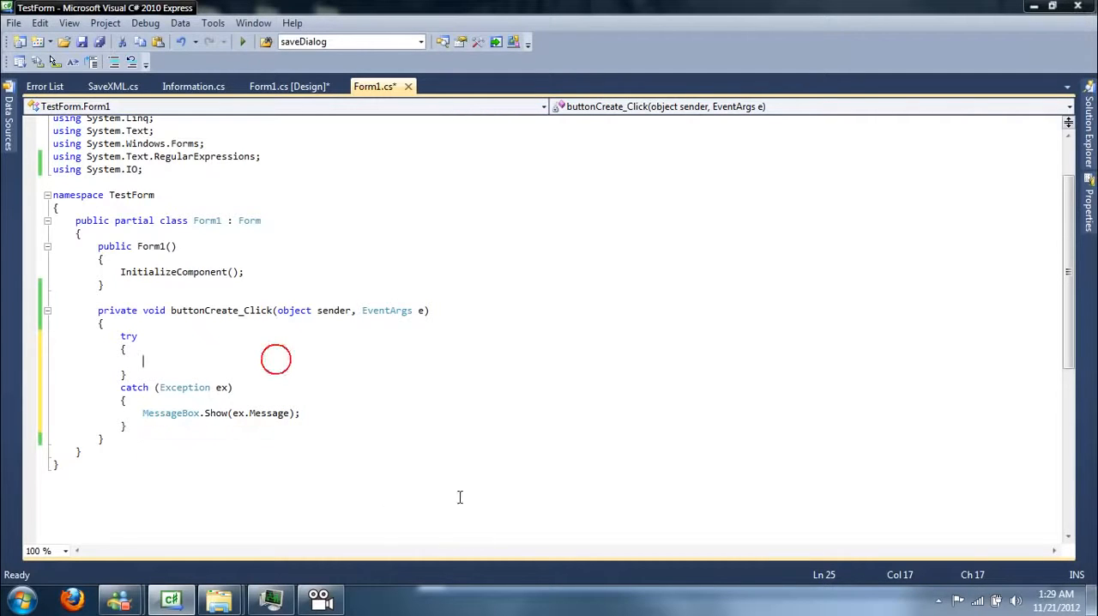
{"action": "mouse_move", "coordinate": [450, 470]}
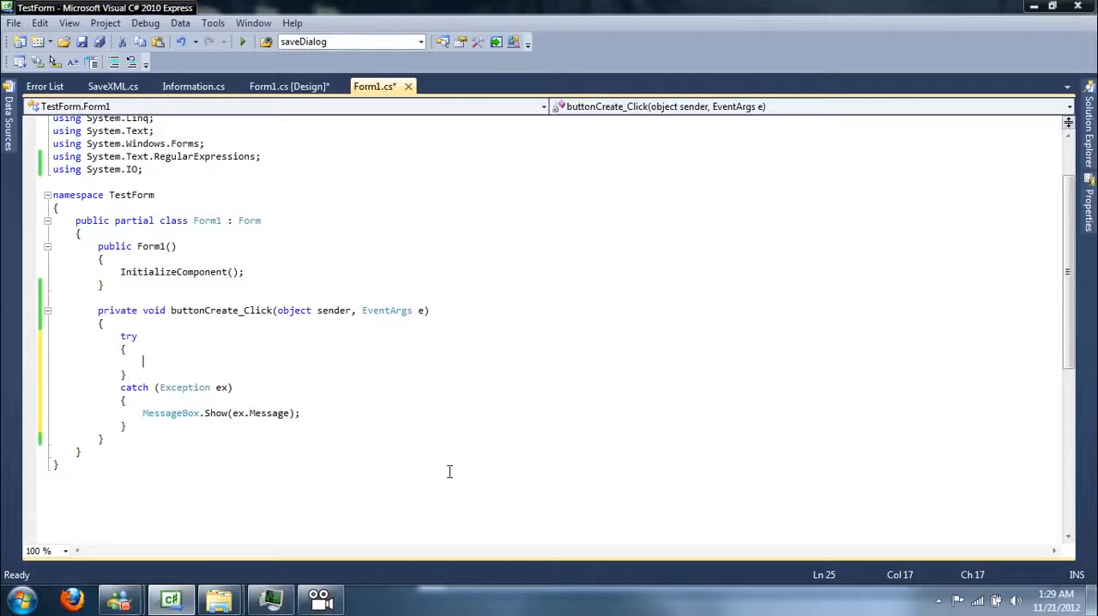
Step: Create Information info and set Data1, Data2, Data3 from the three text boxes' Text
{"action": "type", "text": "Information info = new Information();"}
{"action": "type", "text": "info."}
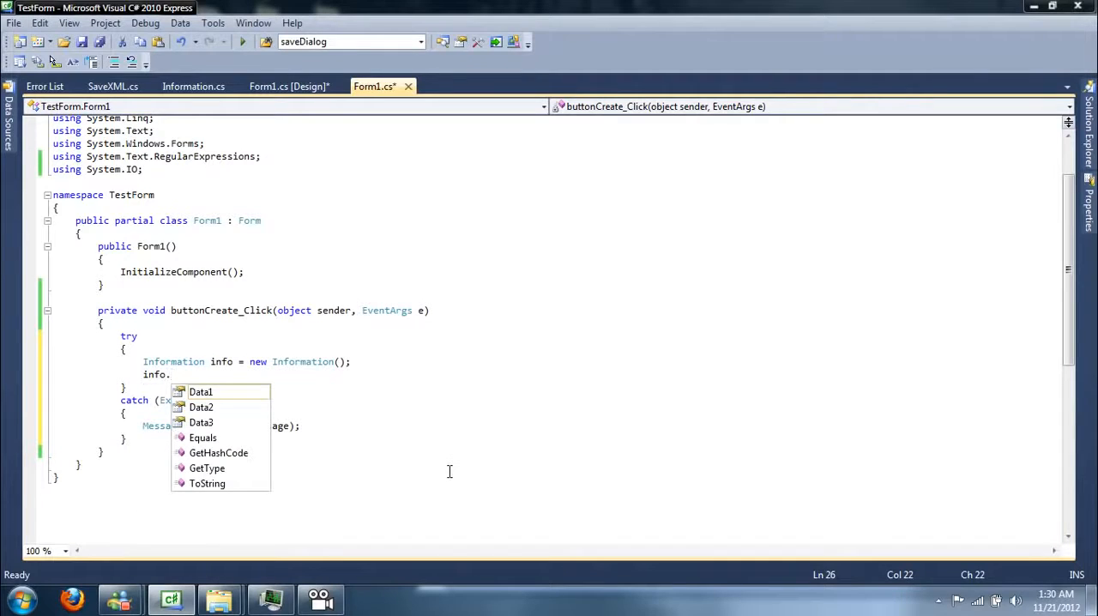
{"action": "type", "text": "Data1 = textBoxData1.Text;"}
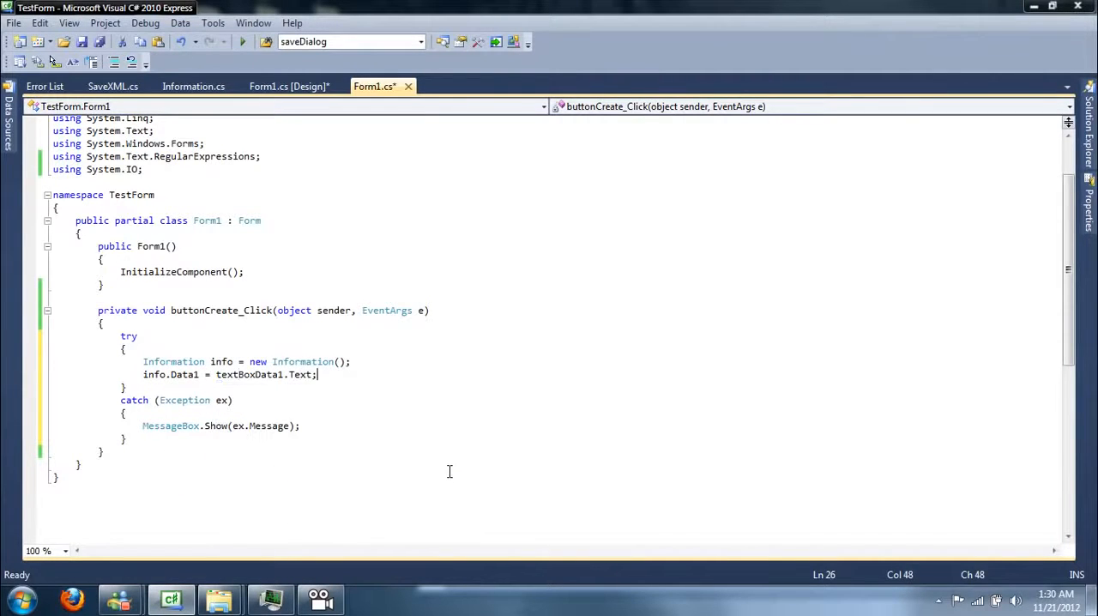
{"action": "type", "text": "info.data2"}
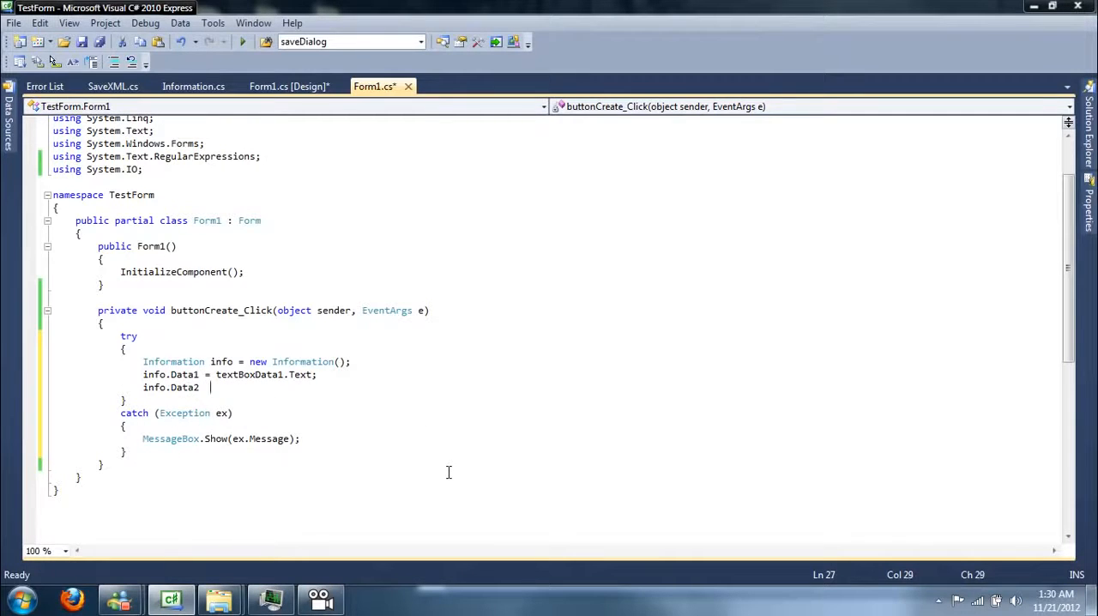
{"action": "type", "text": "= textBoxData2/"}
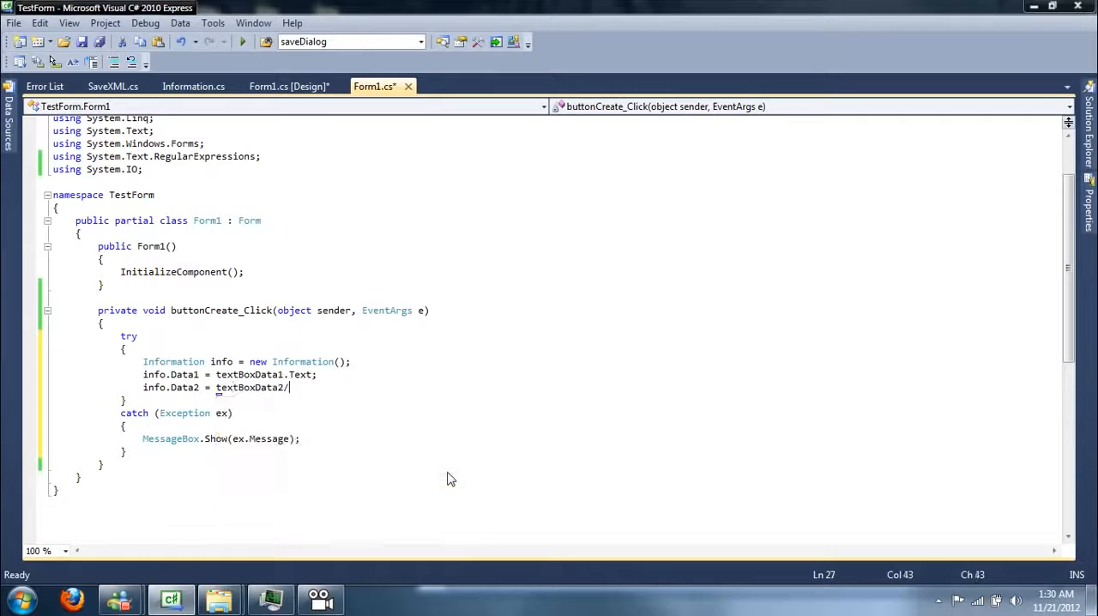
{"action": "type", "text": ".Text;"}
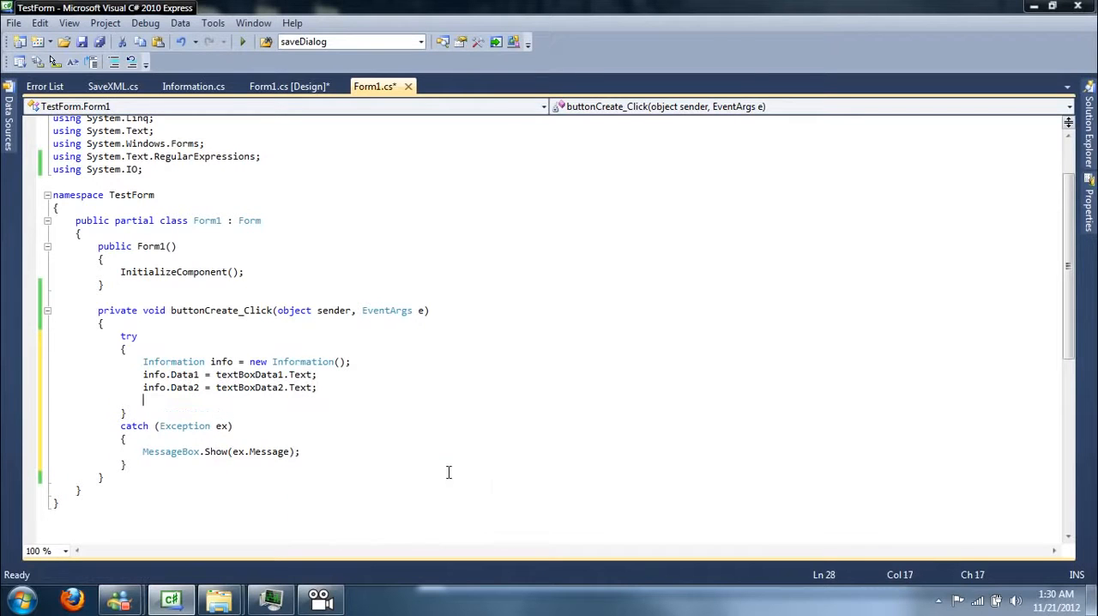
{"action": "type", "text": "info.Data3 = textBoxData3.Text;"}
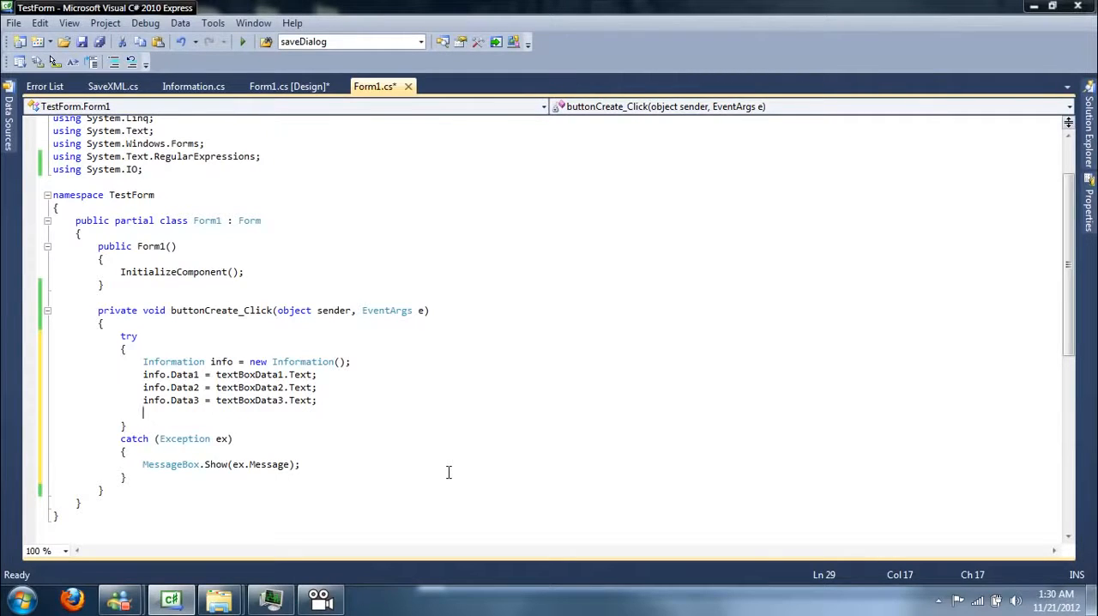
Step: Call SaveXML.SaveData(info, "data.xml"); at the end of the try block
{"action": "type", "text": "SaveXML.SaveData("}
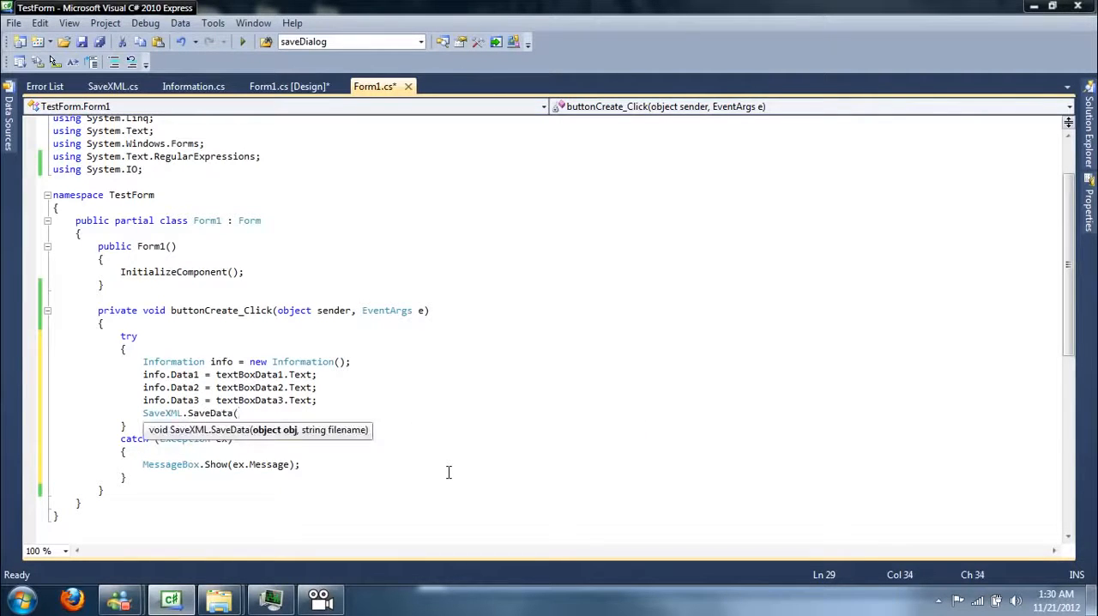
{"action": "type", "text": "info, \""}
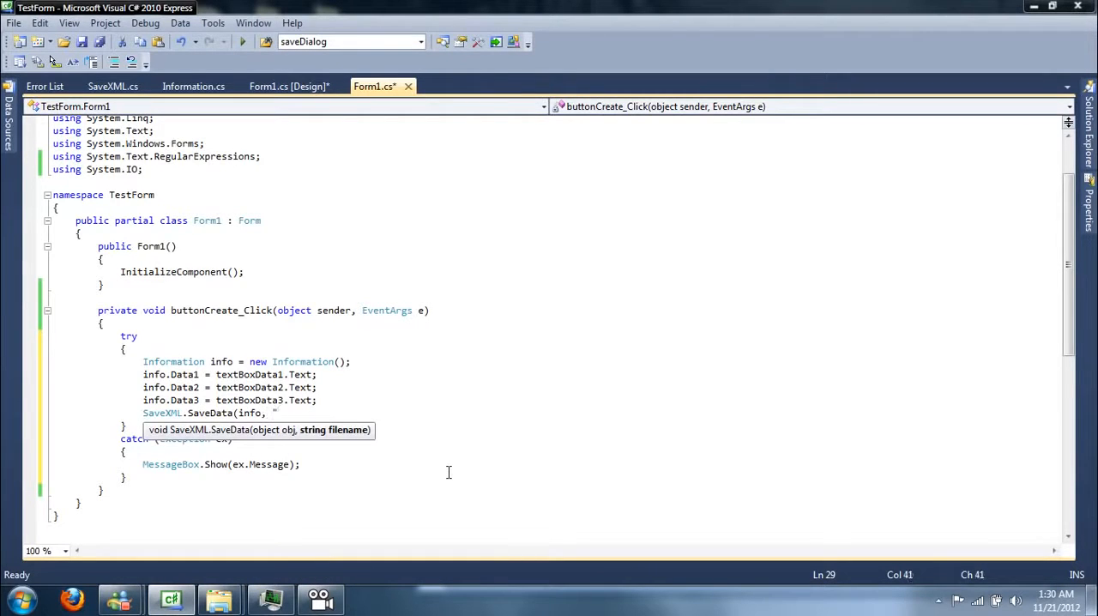
{"action": "type", "text": "data"}
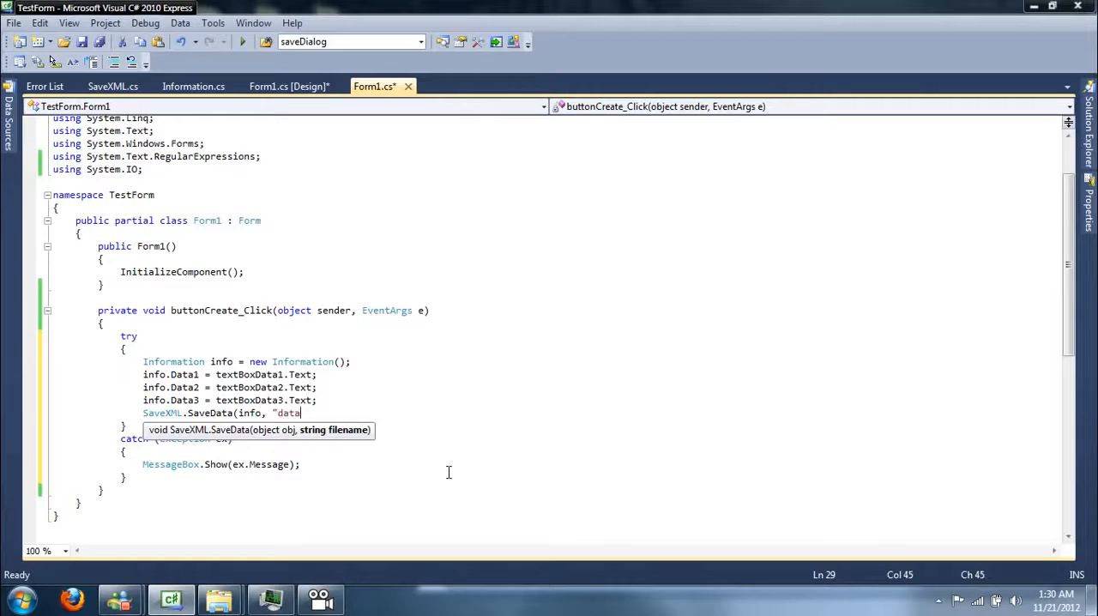
{"action": "type", "text": ".xml\")"}
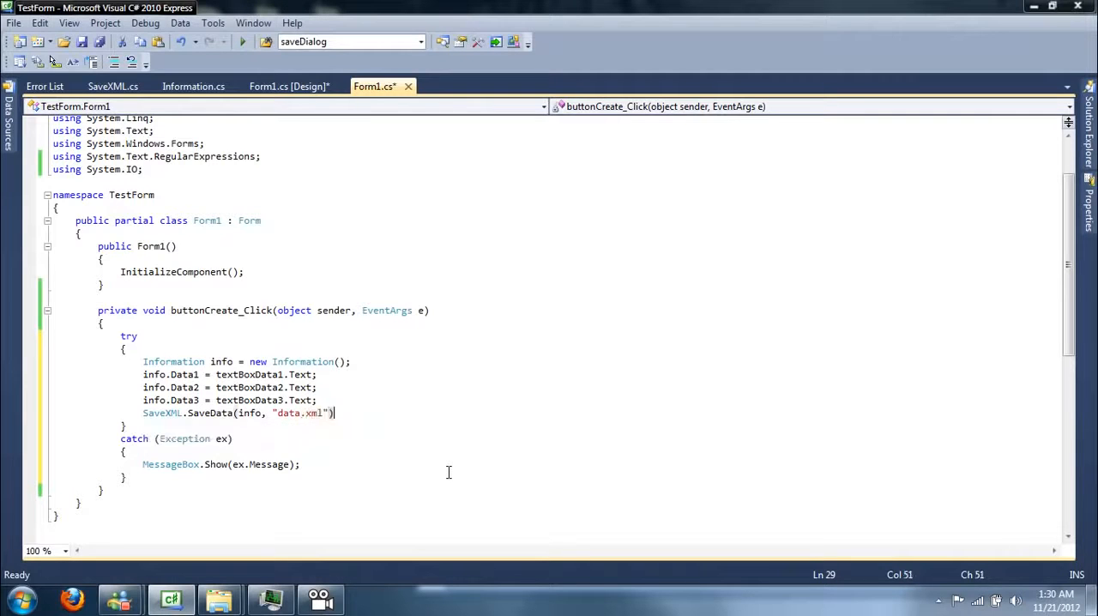
{"action": "type", "text": ";"}
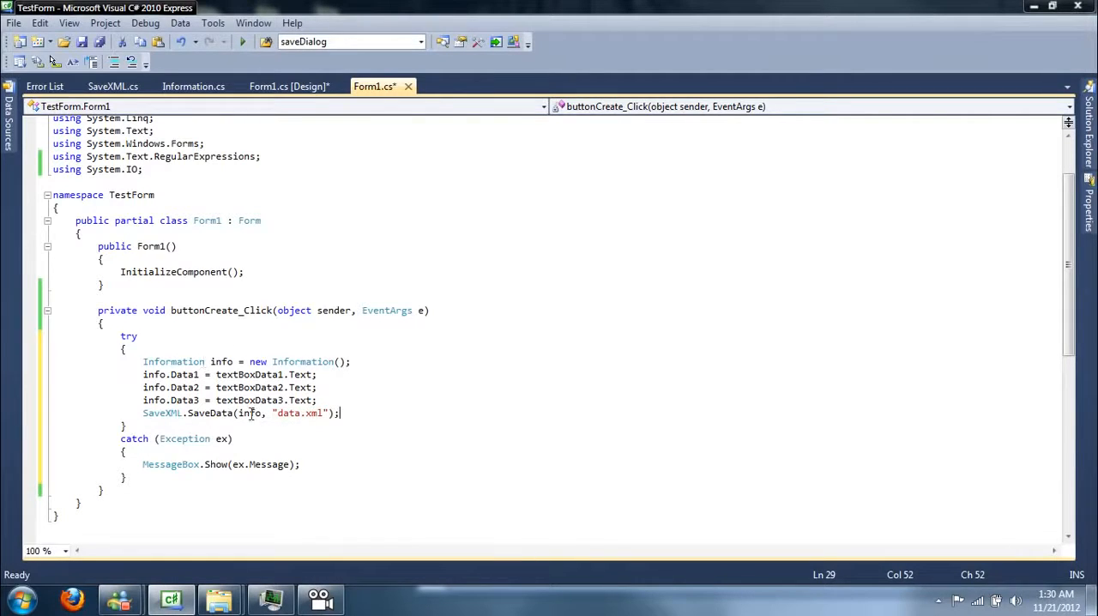
Step: Glance at SaveXML.cs, review the handler, and save Form1.cs with Ctrl+S
{"action": "left_click", "coordinate": [111, 86]}
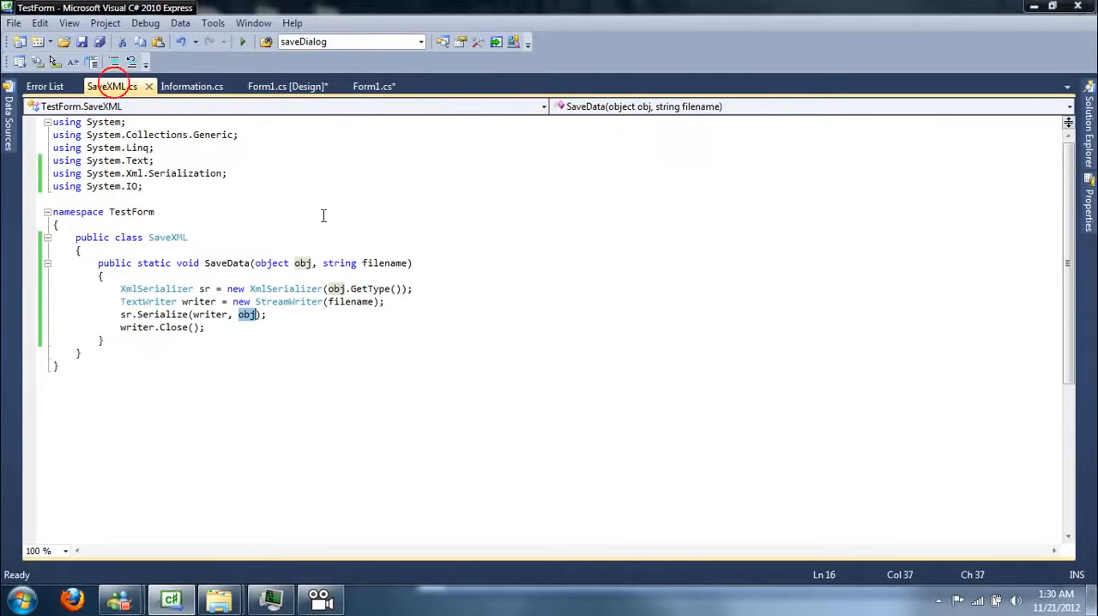
{"action": "left_click", "coordinate": [374, 85]}
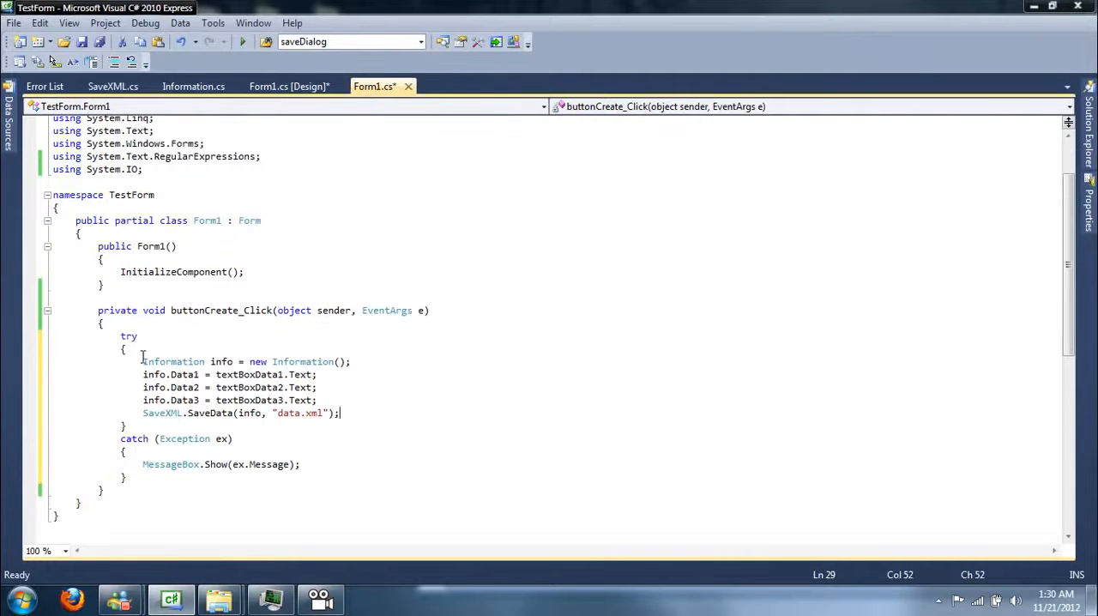
{"action": "double_click", "coordinate": [174, 360]}
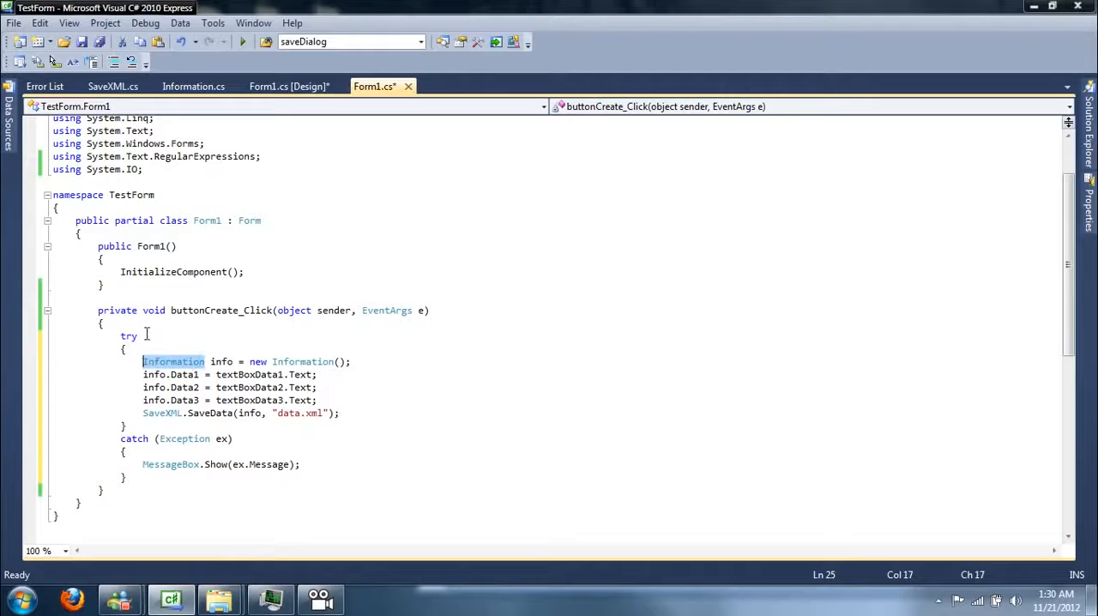
{"action": "scroll", "scroll_direction": "down", "scroll_amount": 3}
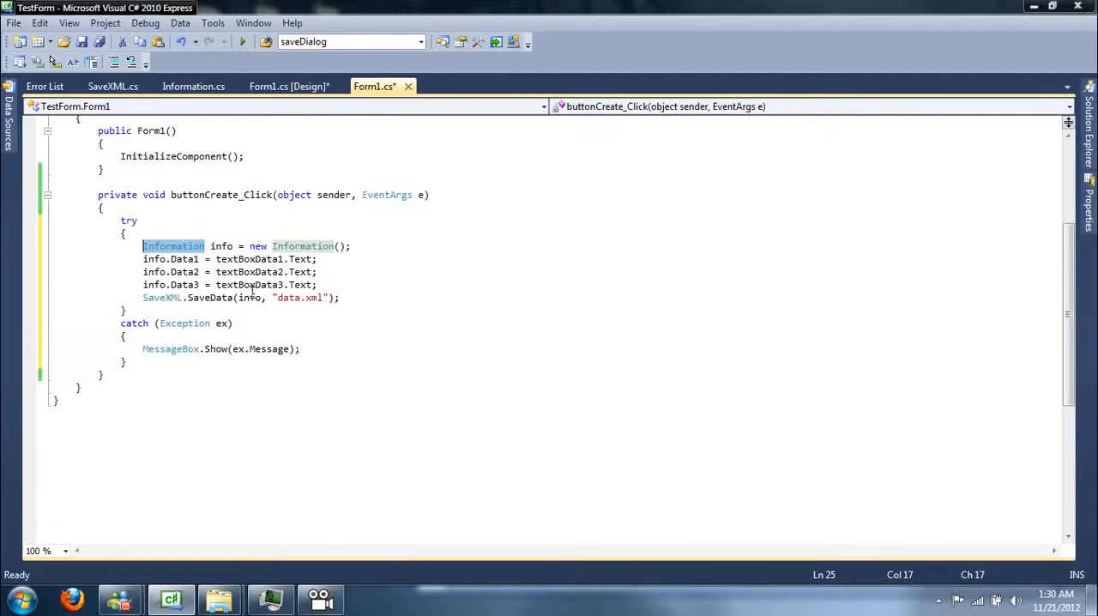
{"action": "scroll", "scroll_direction": "up", "scroll_amount": 3}
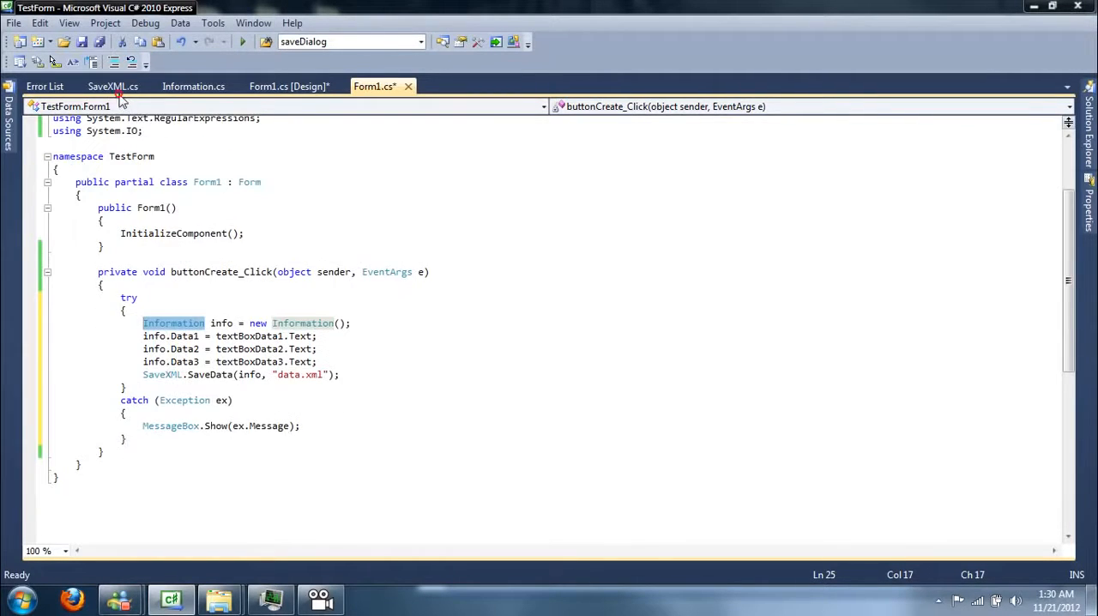
{"action": "key", "text": "ctrl+s"}
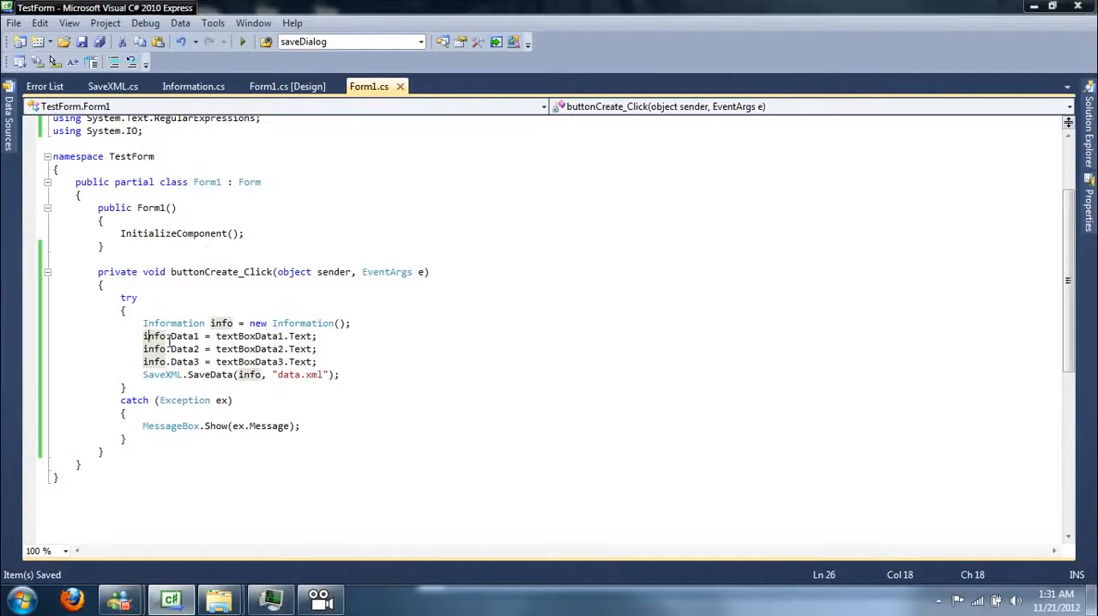
{"action": "double_click", "coordinate": [182, 336]}
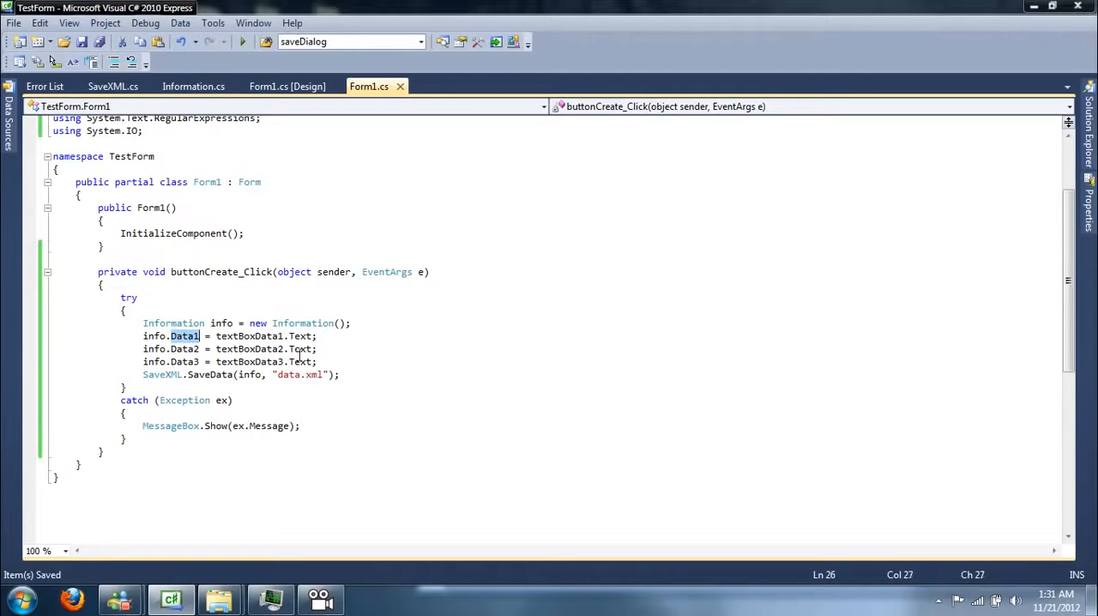
{"action": "mouse_move", "coordinate": [264, 420]}
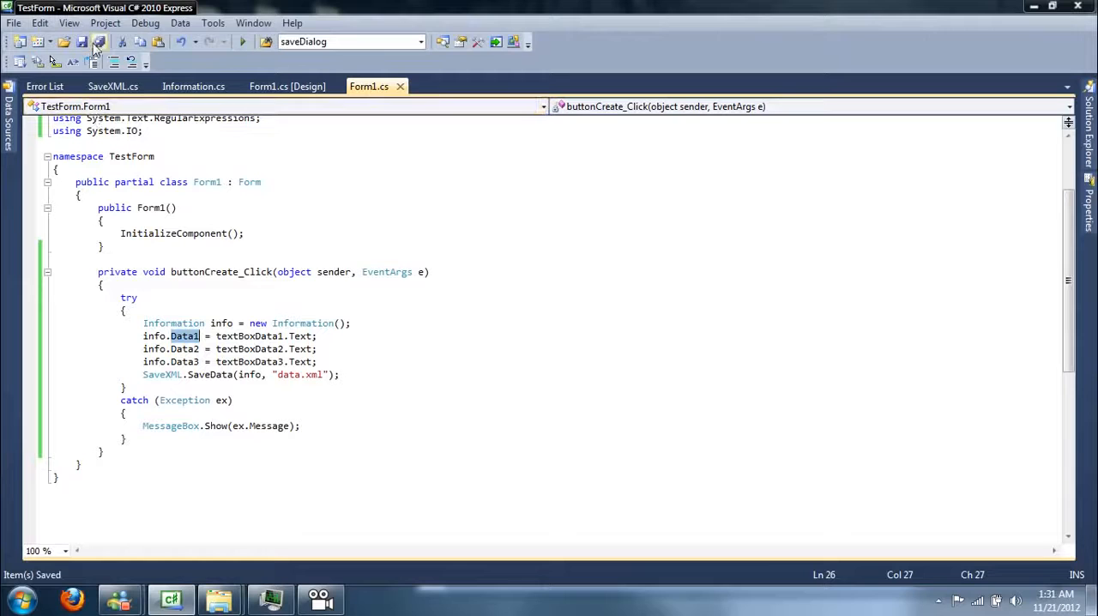
{"action": "mouse_move", "coordinate": [477, 67]}
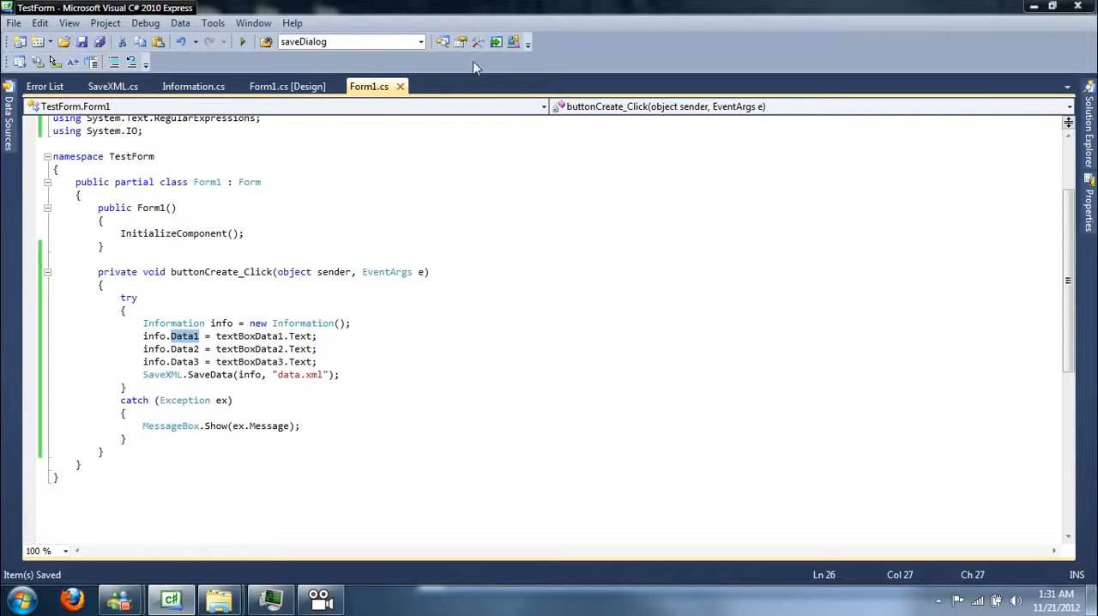
Step: Build the solution and navigate Explorer to the project's bin\Release folder
{"action": "right_click", "coordinate": [969, 120]}
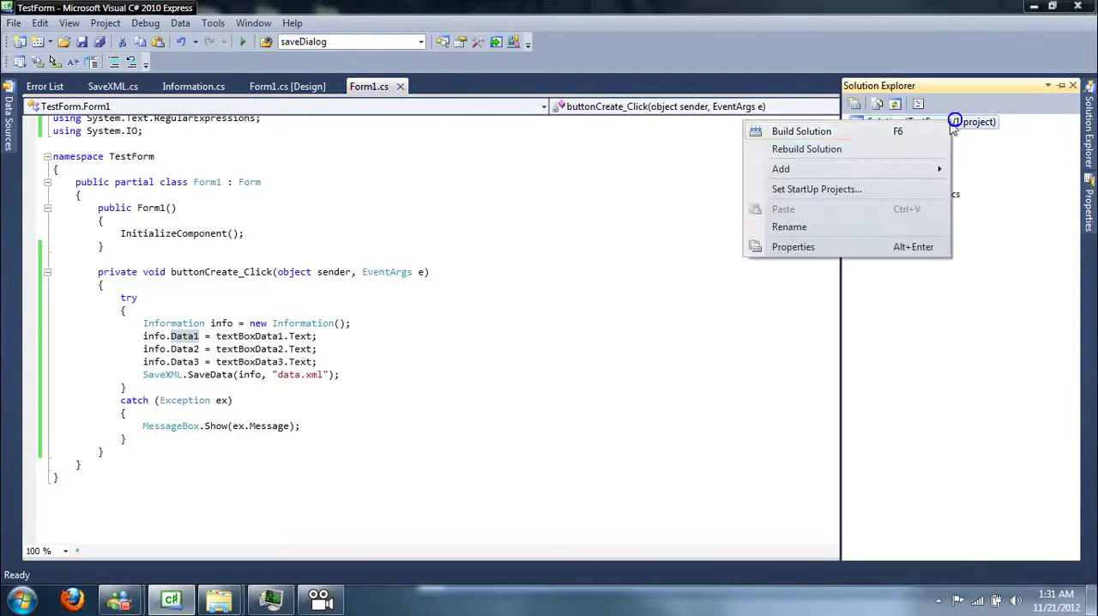
{"action": "left_click", "coordinate": [801, 130]}
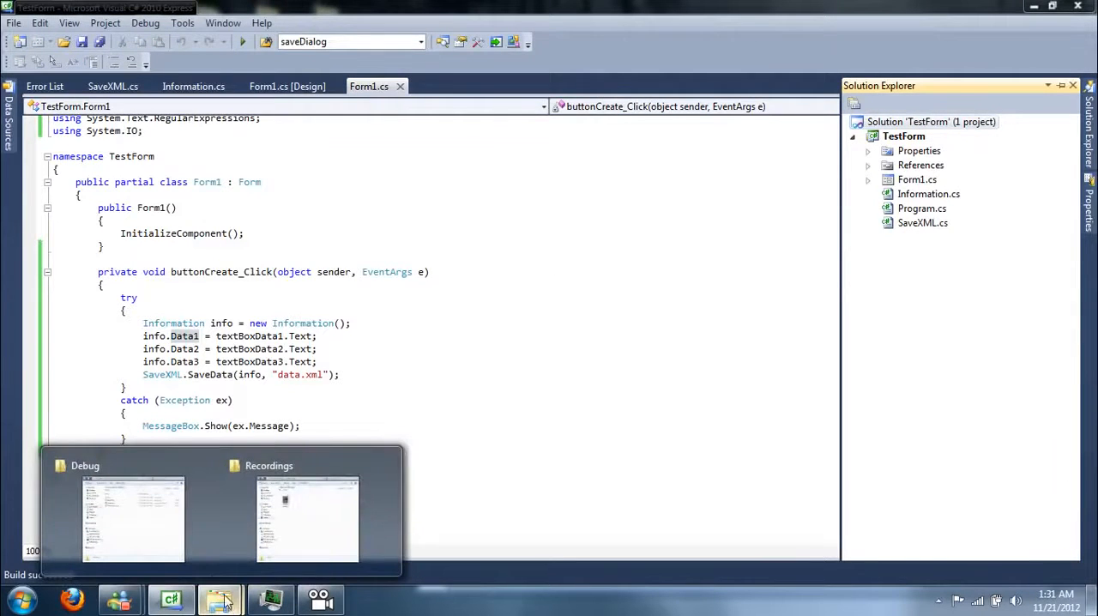
{"action": "left_click", "coordinate": [134, 518]}
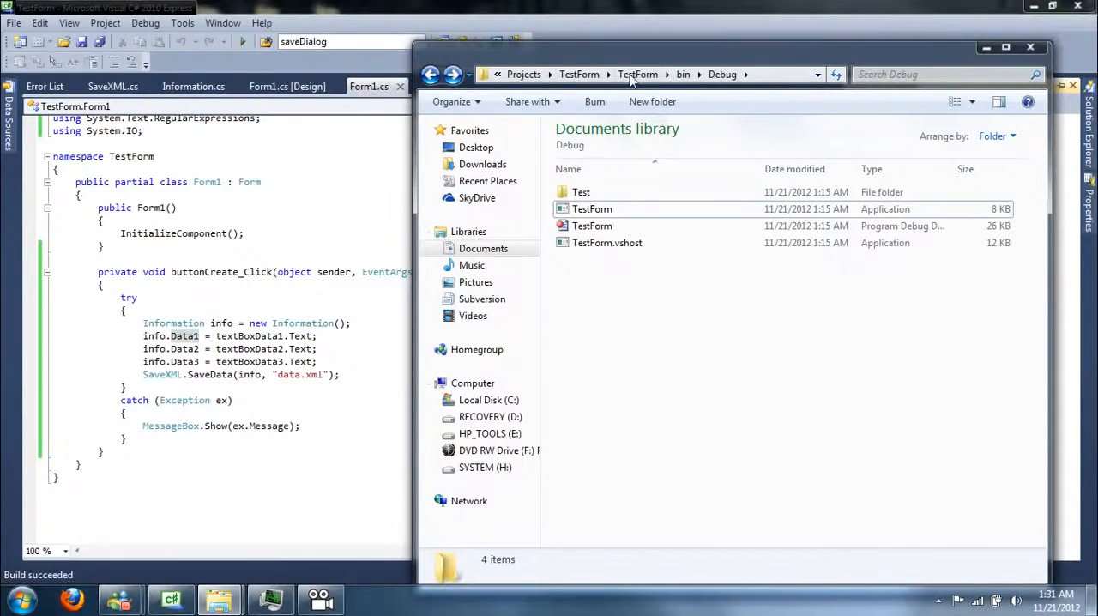
{"action": "left_click", "coordinate": [683, 74]}
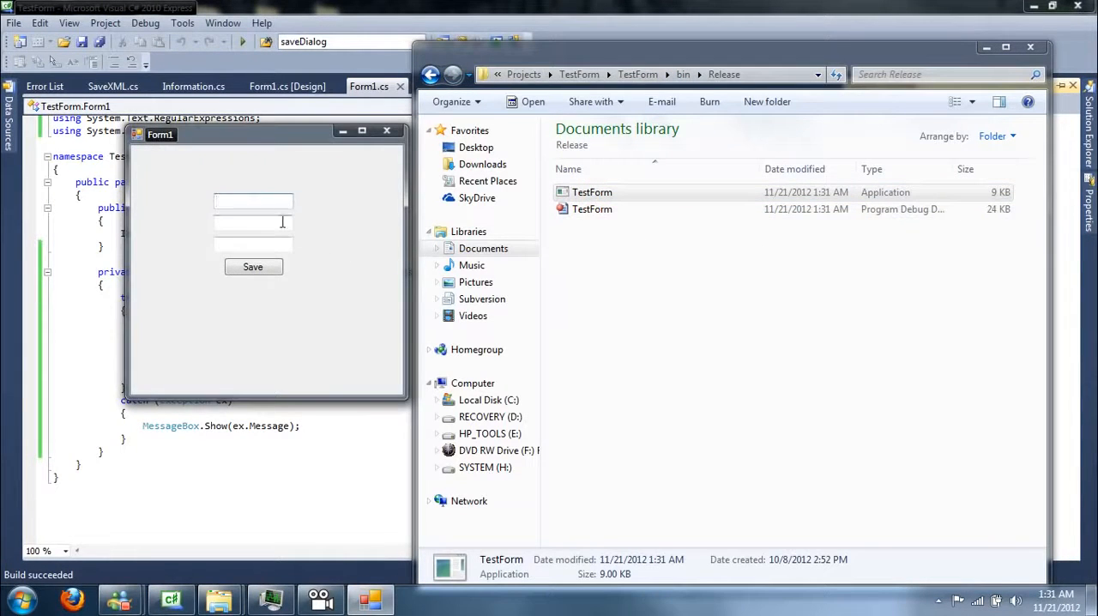
{"action": "mouse_move", "coordinate": [292, 161]}
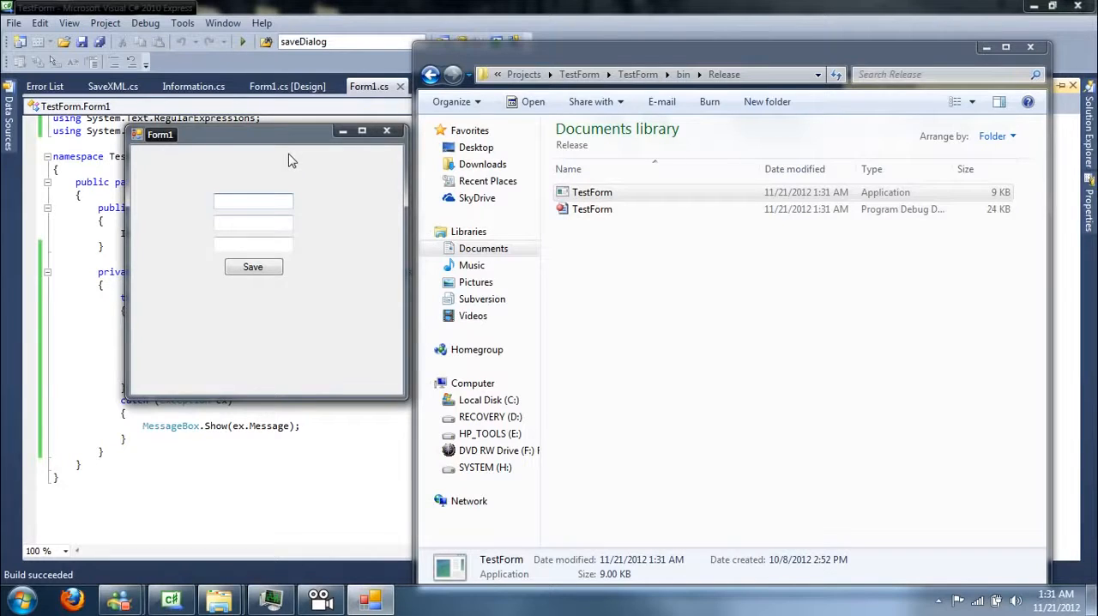
Step: In the running TestForm enter Tutorial, DataTwo, DataThree and save them to data.xml
{"action": "type", "text": "T"}
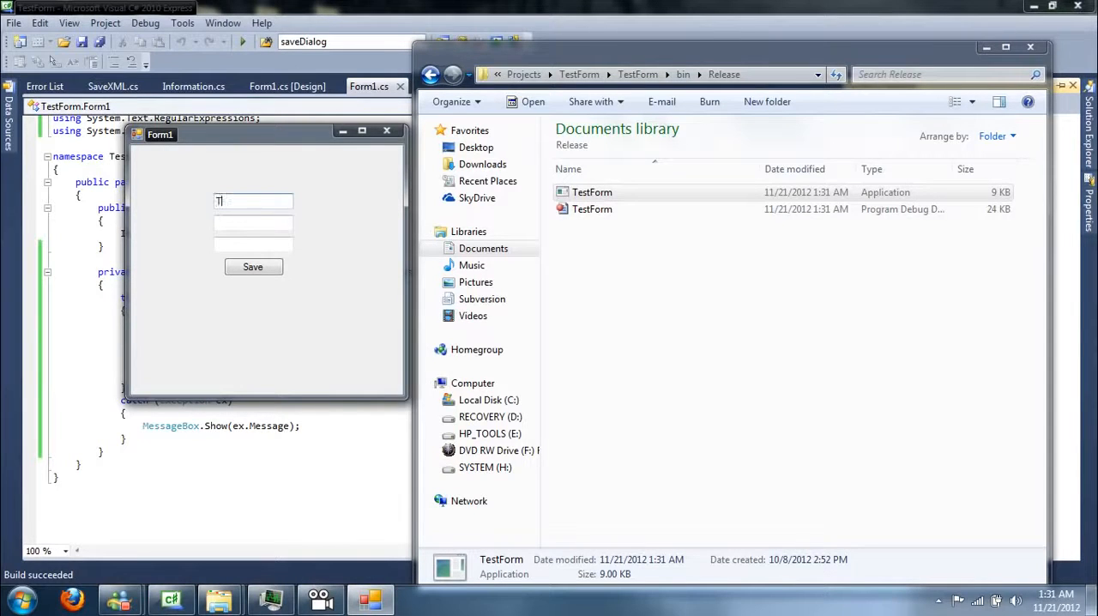
{"action": "type", "text": "utorial"}
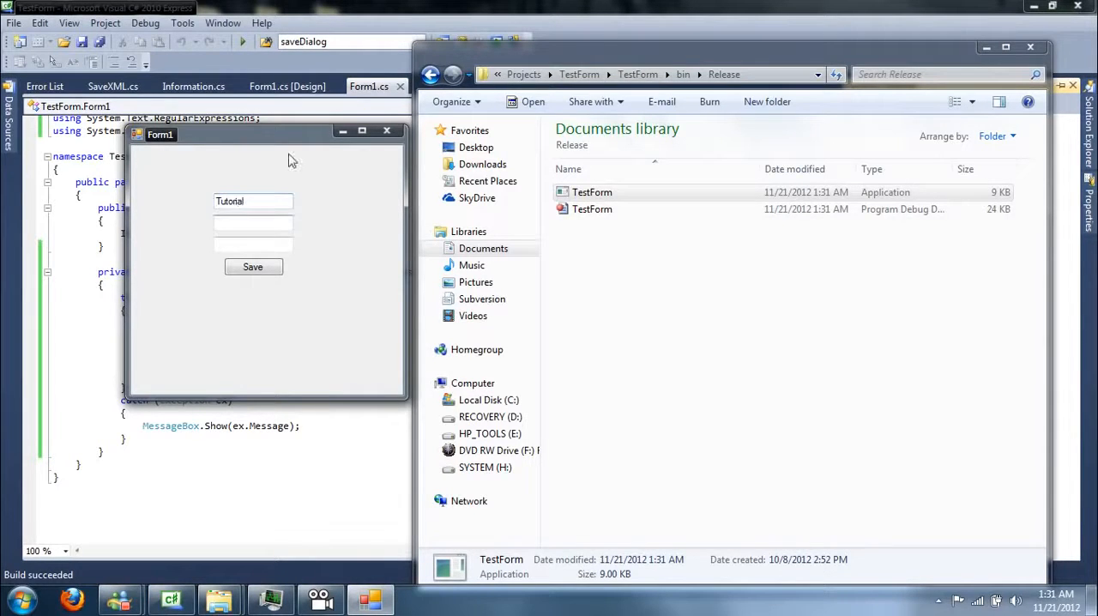
{"action": "type", "text": "DataTwo"}
{"action": "type", "text": "DataThree"}
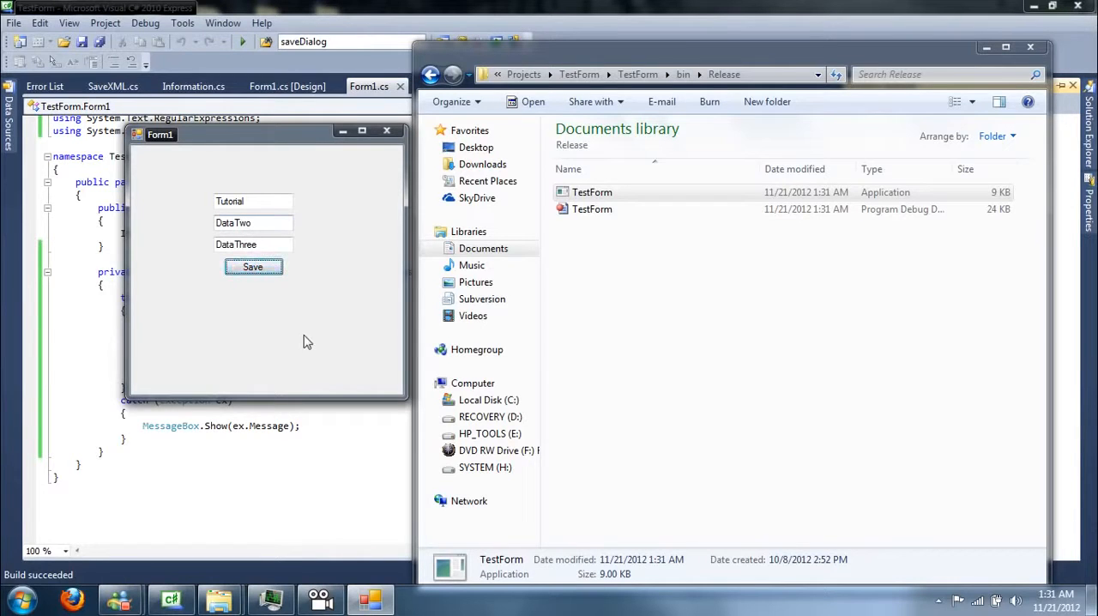
{"action": "left_click", "coordinate": [254, 266]}
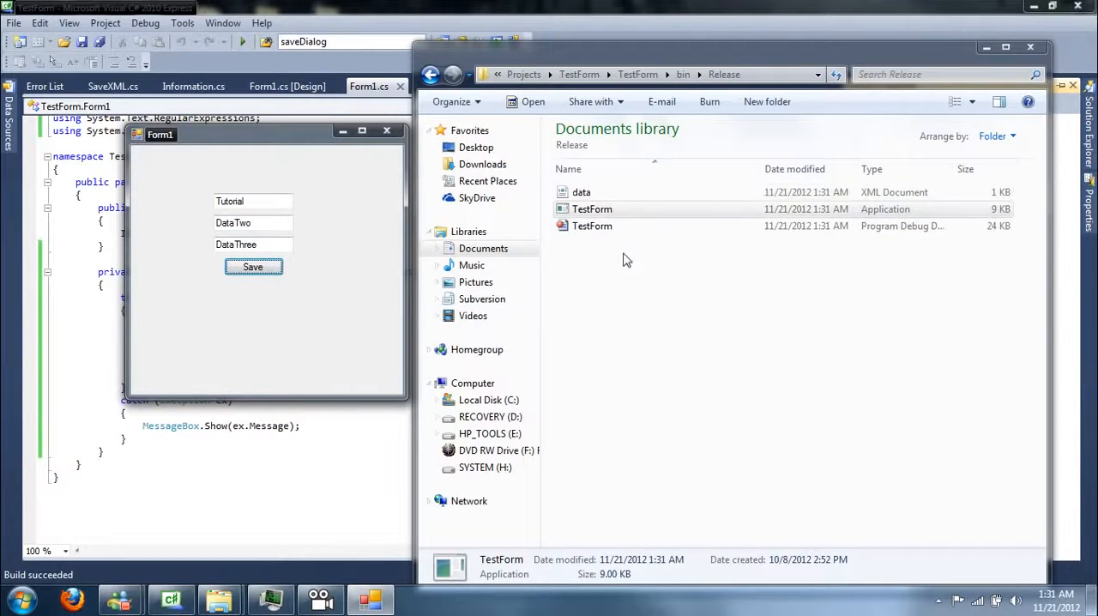
Step: View data.xml in Notepad++ showing Tutorial, DataTwo, DataThree, then close it
{"action": "right_click", "coordinate": [581, 191]}
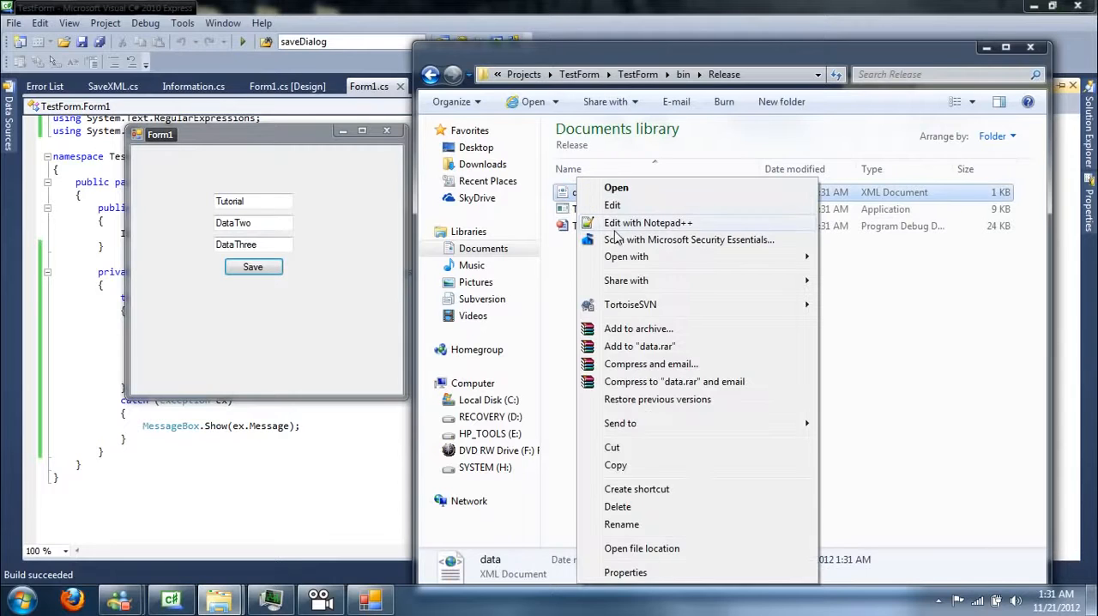
{"action": "left_click", "coordinate": [648, 223]}
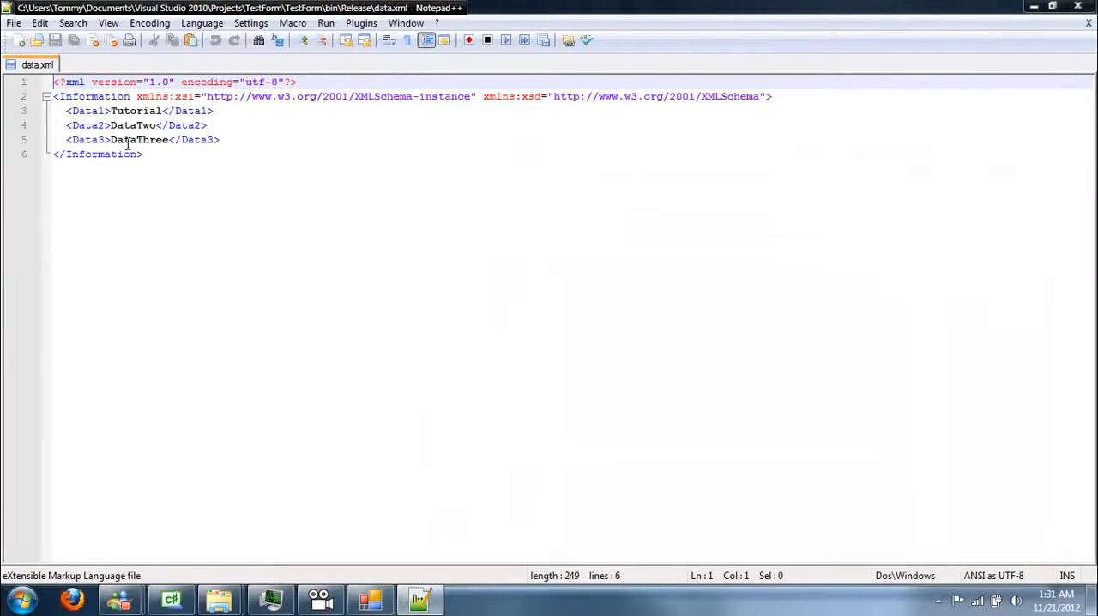
{"action": "left_click", "coordinate": [144, 154]}
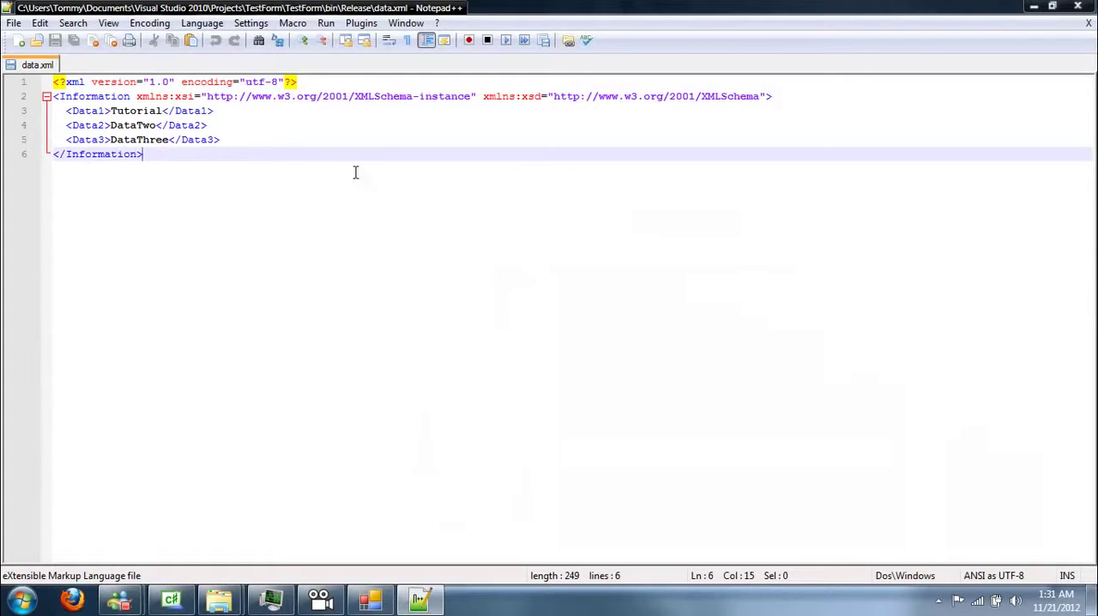
{"action": "mouse_move", "coordinate": [460, 158]}
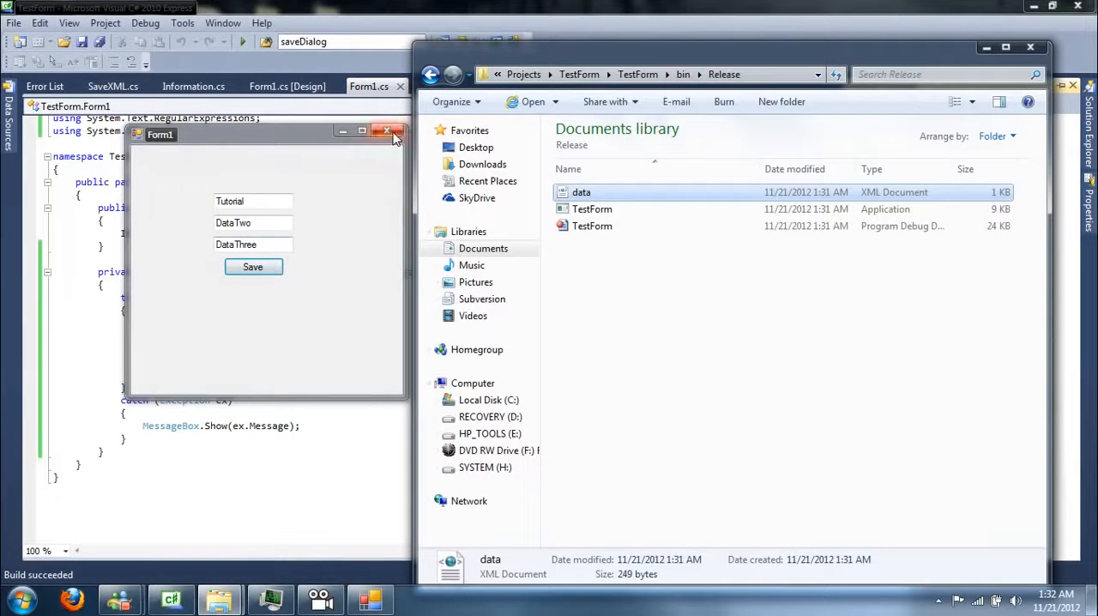
{"action": "mouse_move", "coordinate": [388, 131]}
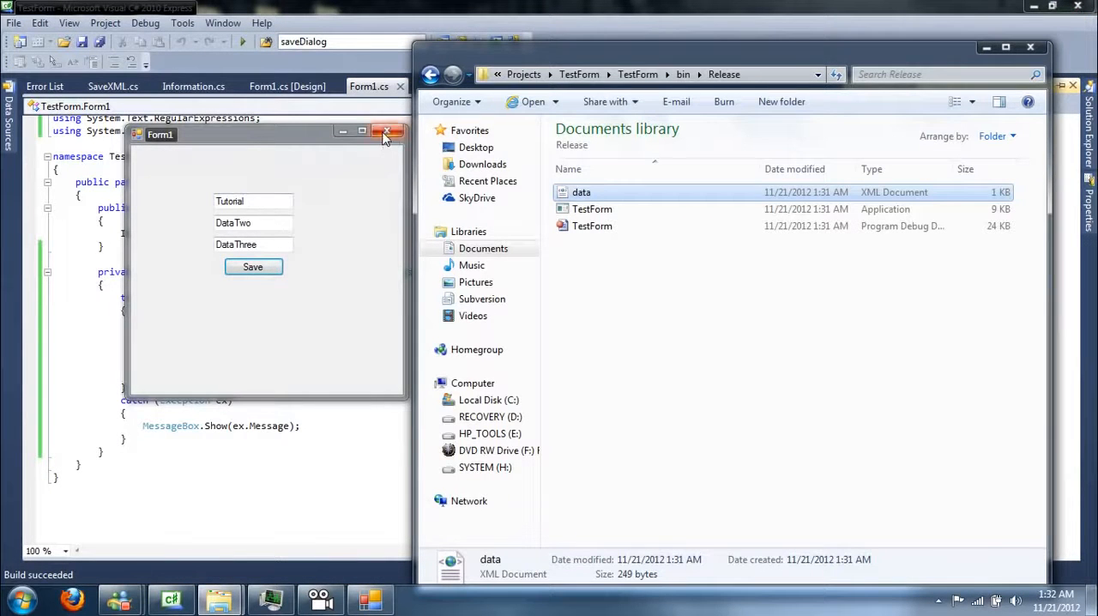
Step: Close the running form and generate an empty Form1_Load handler from the designer
{"action": "left_click", "coordinate": [388, 130]}
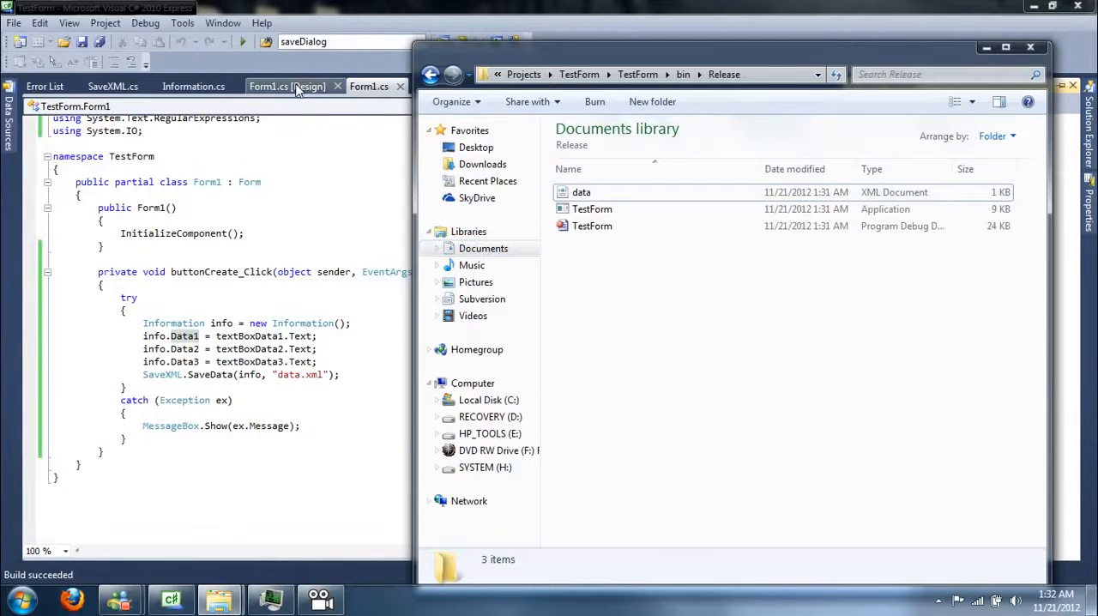
{"action": "left_click", "coordinate": [286, 85]}
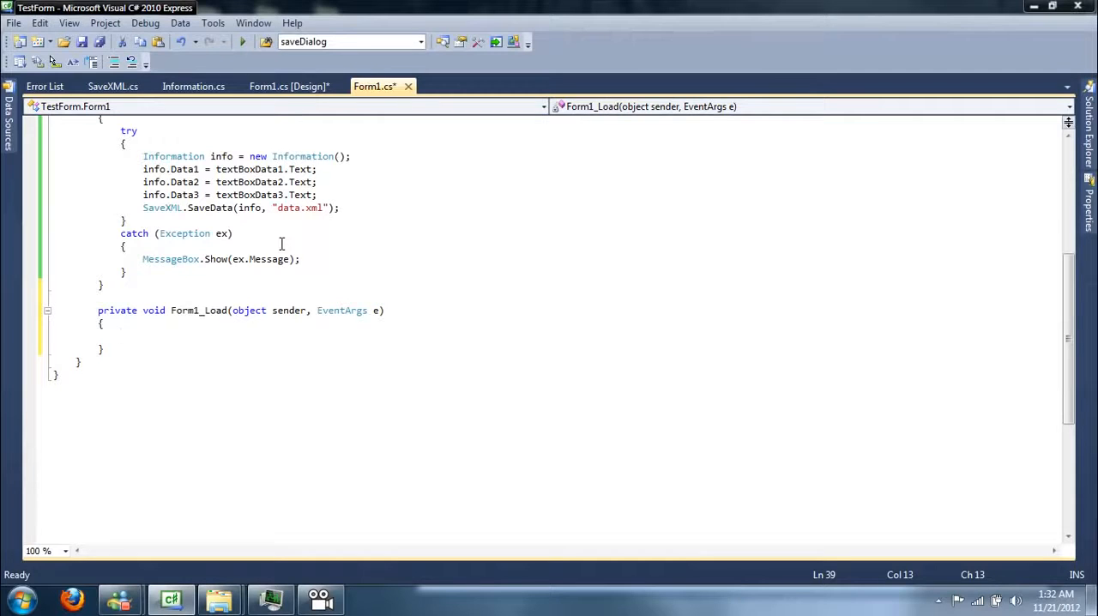
{"action": "left_click", "coordinate": [120, 336]}
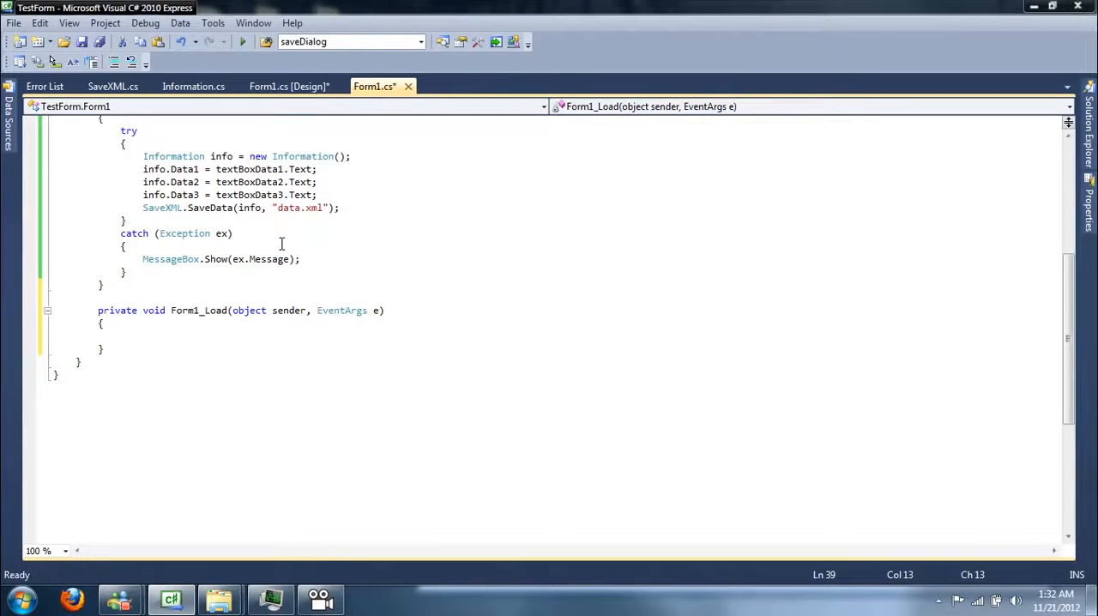
Step: Save, then add if (File.Exists("data.xml")) inside Form1_Load
{"action": "key", "text": "ctrl+s"}
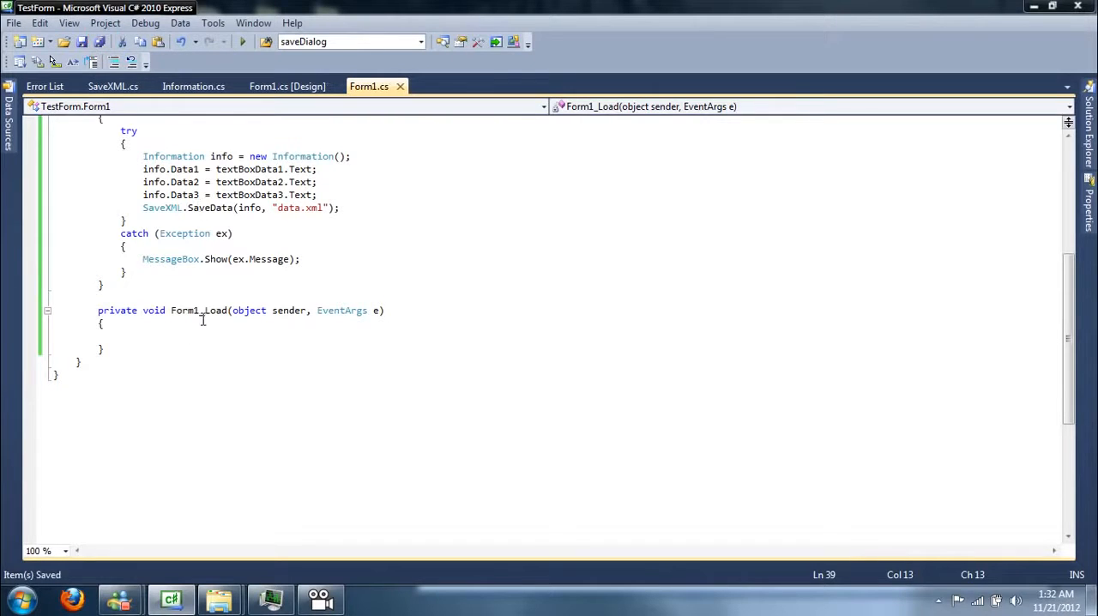
{"action": "type", "text": "if ("}
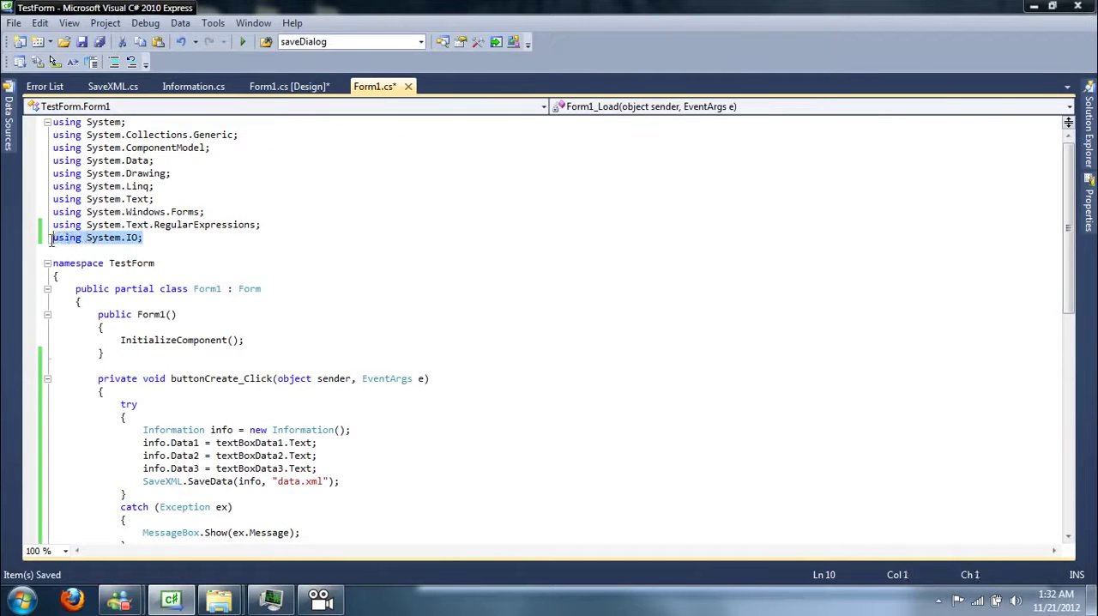
{"action": "scroll", "scroll_direction": "down", "scroll_amount": 3}
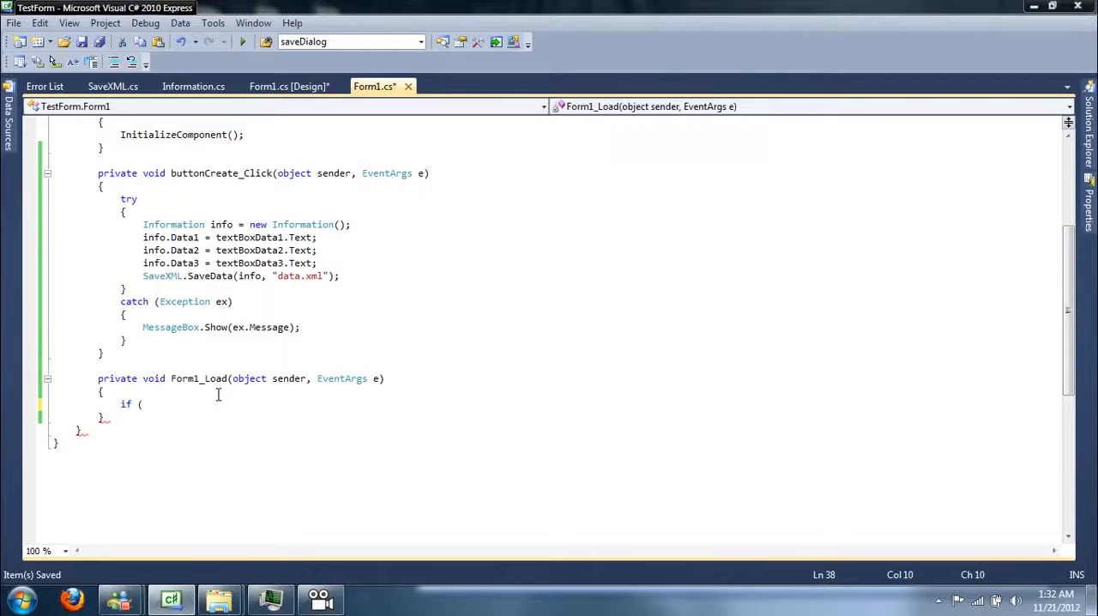
{"action": "type", "text": "File.Exists("}
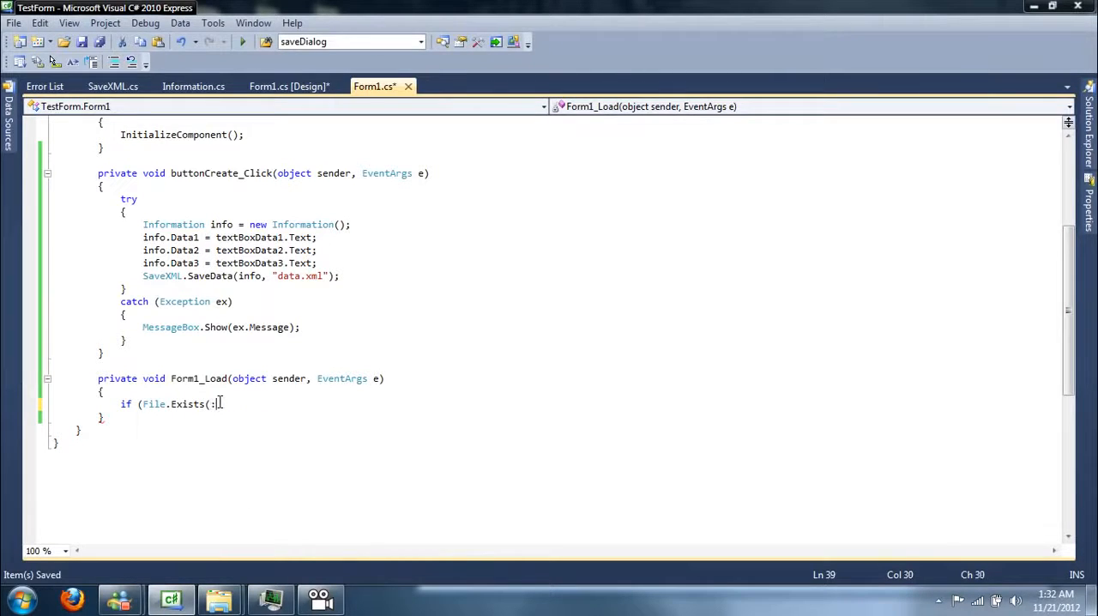
{"action": "type", "text": "\"data."}
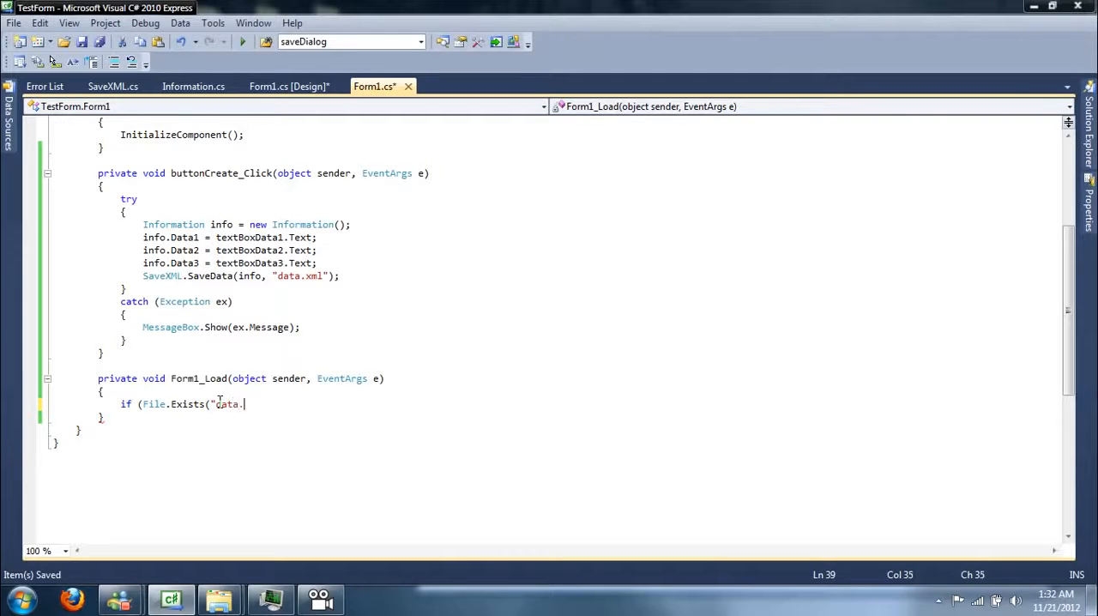
{"action": "type", "text": "xml\"))"}
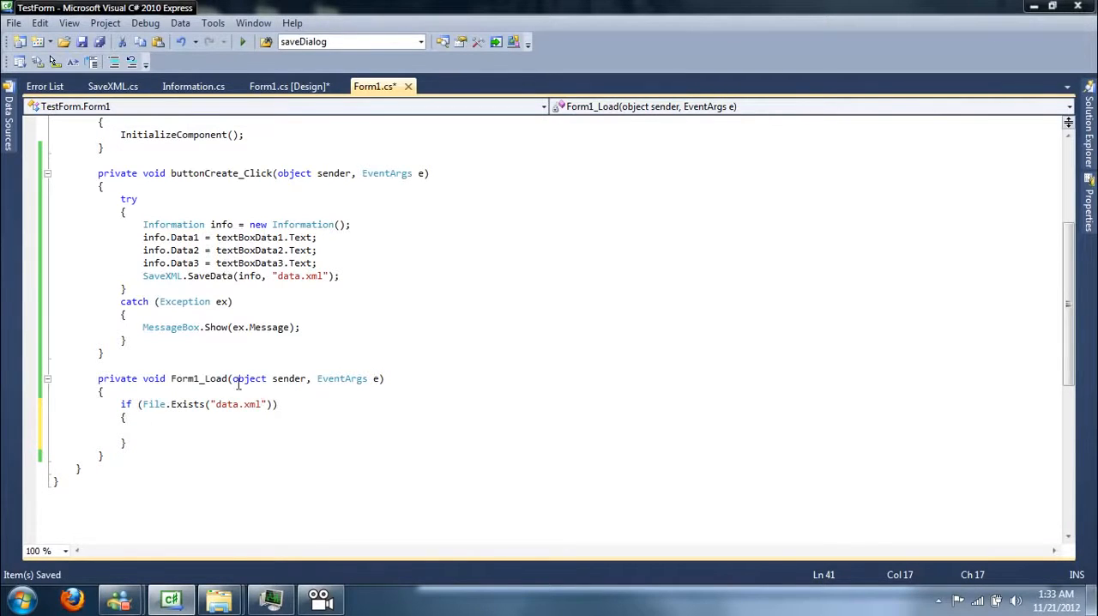
{"action": "scroll", "scroll_direction": "down", "scroll_amount": 3}
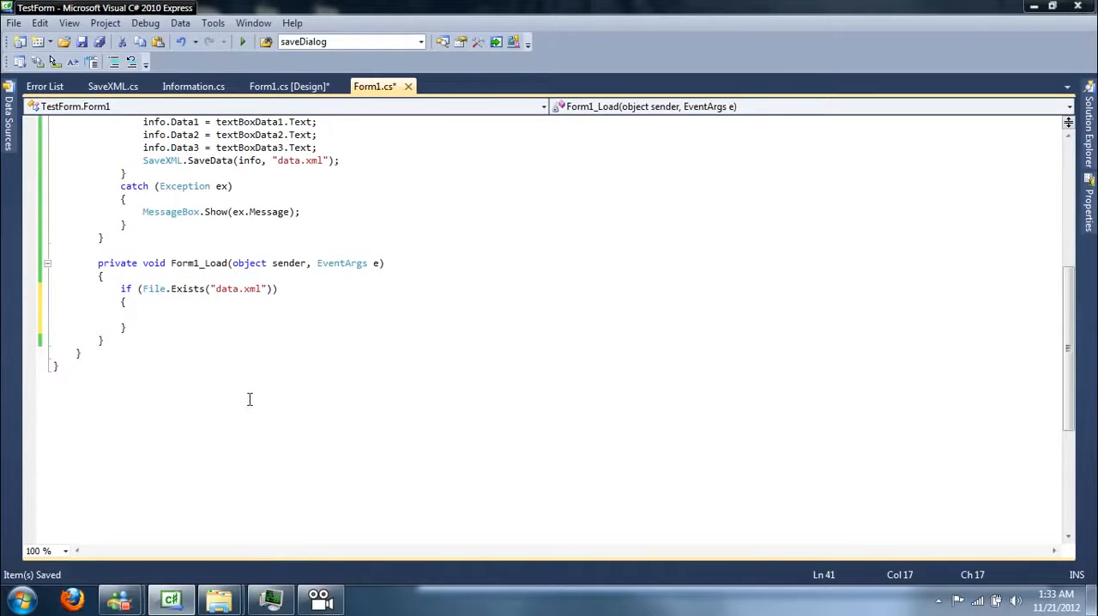
{"action": "mouse_move", "coordinate": [350, 312]}
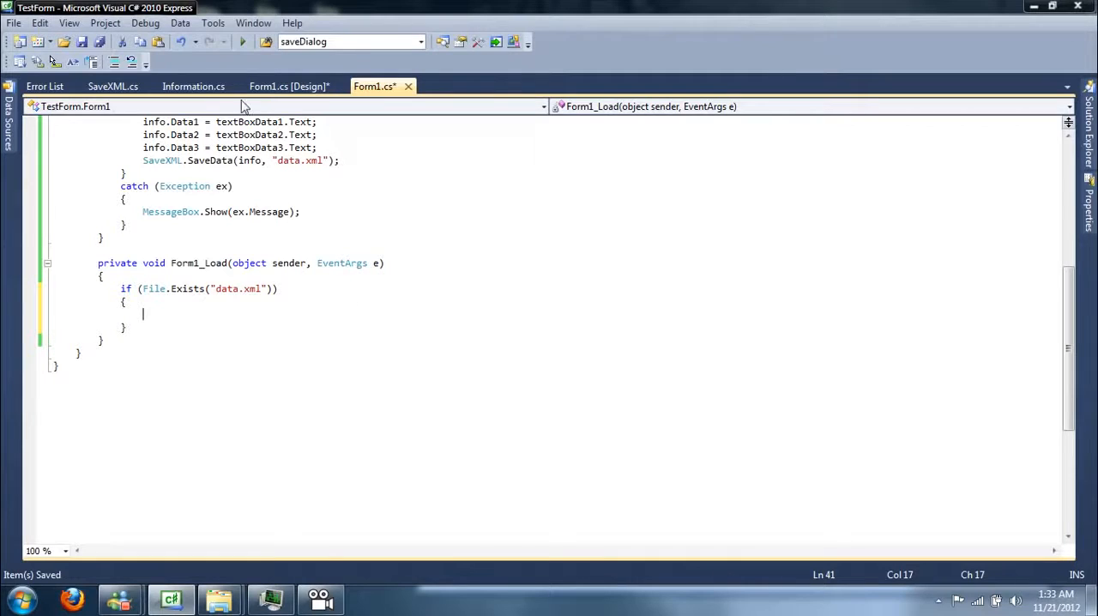
{"action": "scroll", "scroll_direction": "up", "scroll_amount": 3}
{"action": "type", "text": "using"}
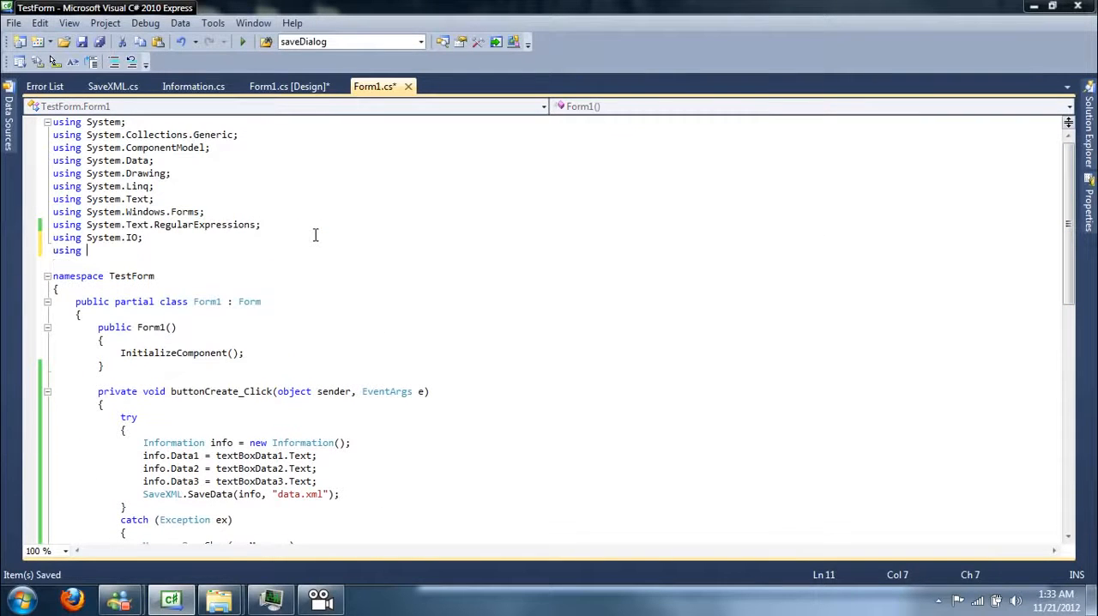
Step: Declare XmlSerializer xs = new XmlSerializer(typeof(Information)) inside the if
{"action": "type", "text": "System.Xml.Serialization;"}
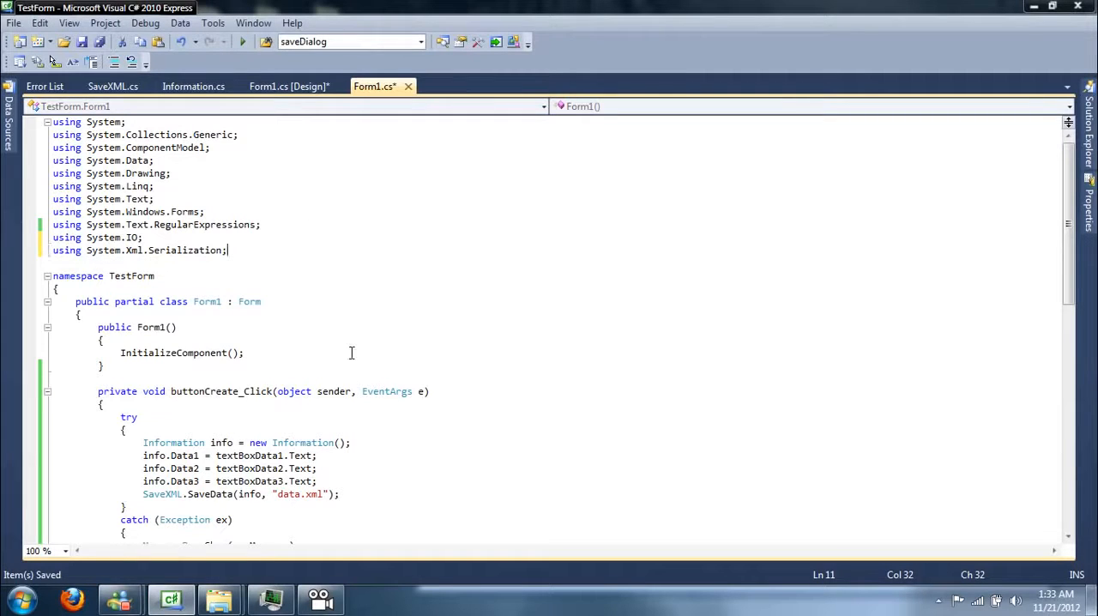
{"action": "mouse_move", "coordinate": [379, 357]}
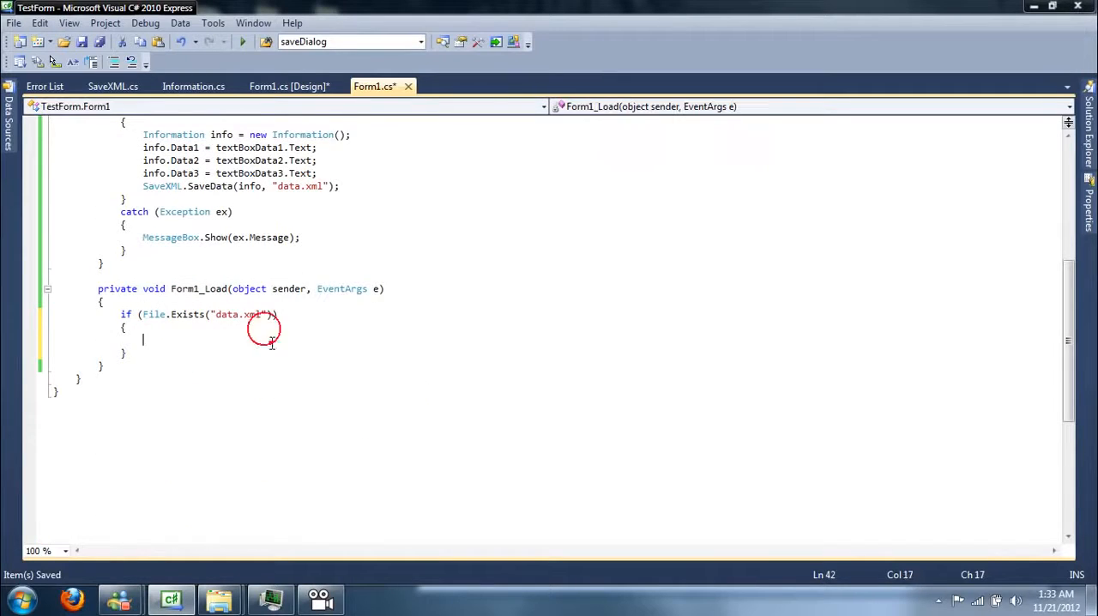
{"action": "type", "text": "Xmlserializer xs"}
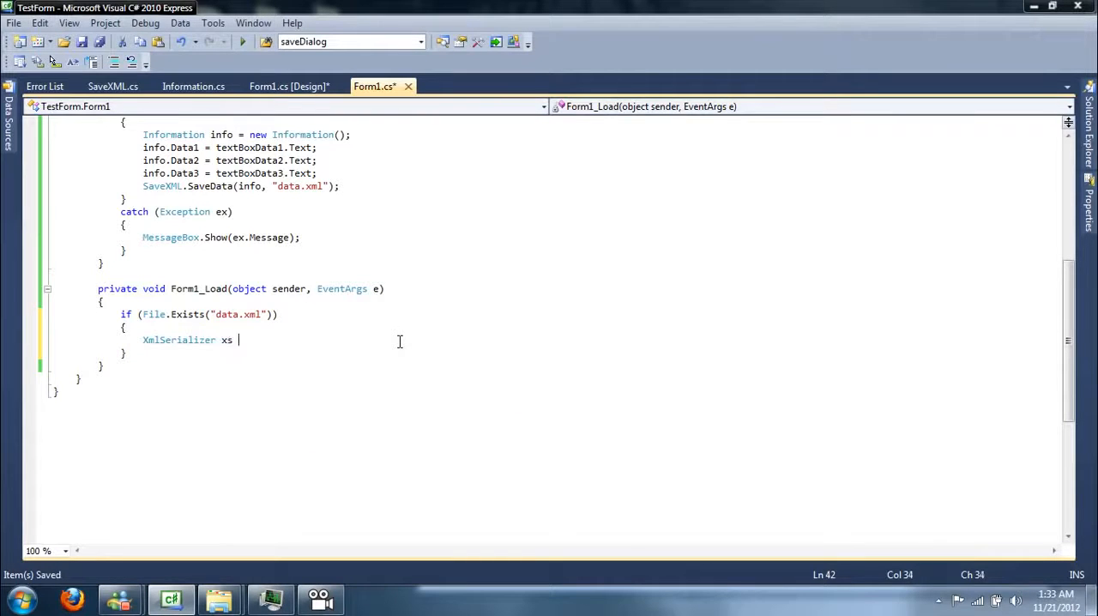
{"action": "type", "text": "= new XmlSerializer("}
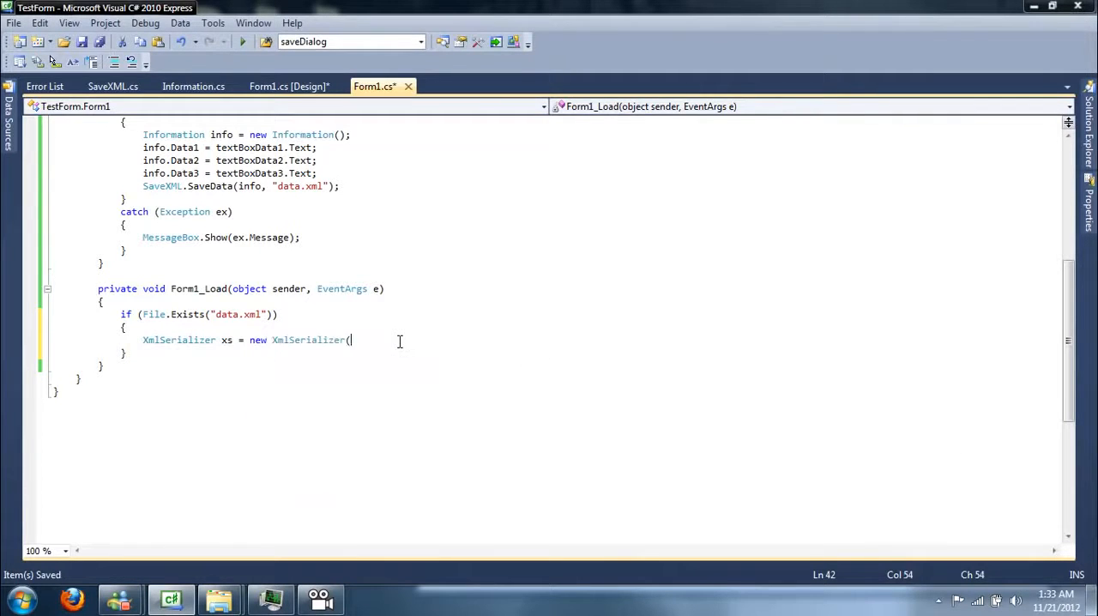
{"action": "type", "text": "(typeof("}
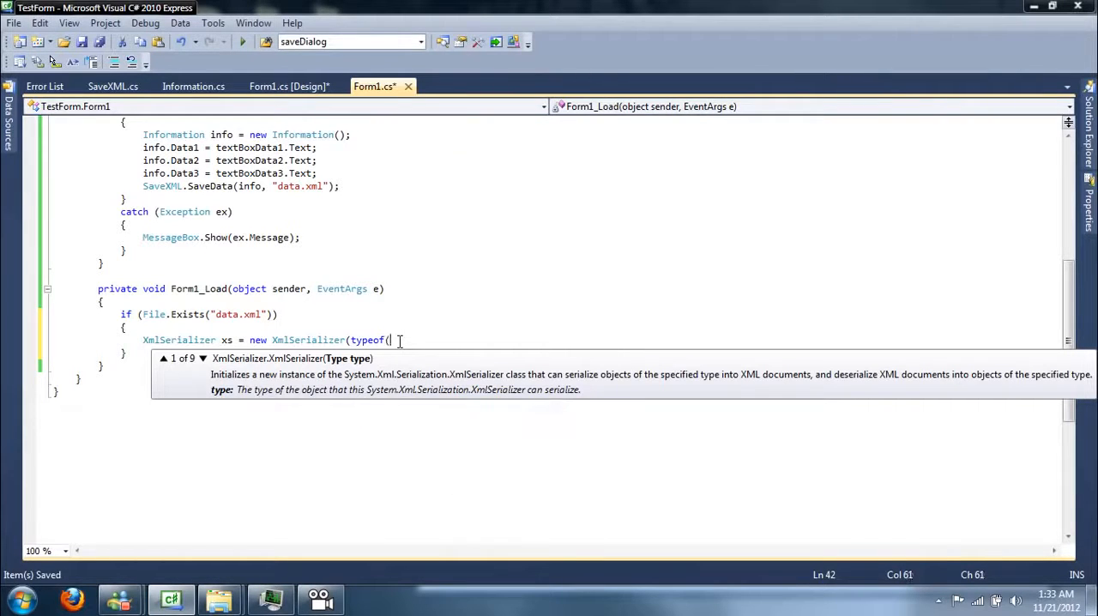
{"action": "type", "text": "Information));"}
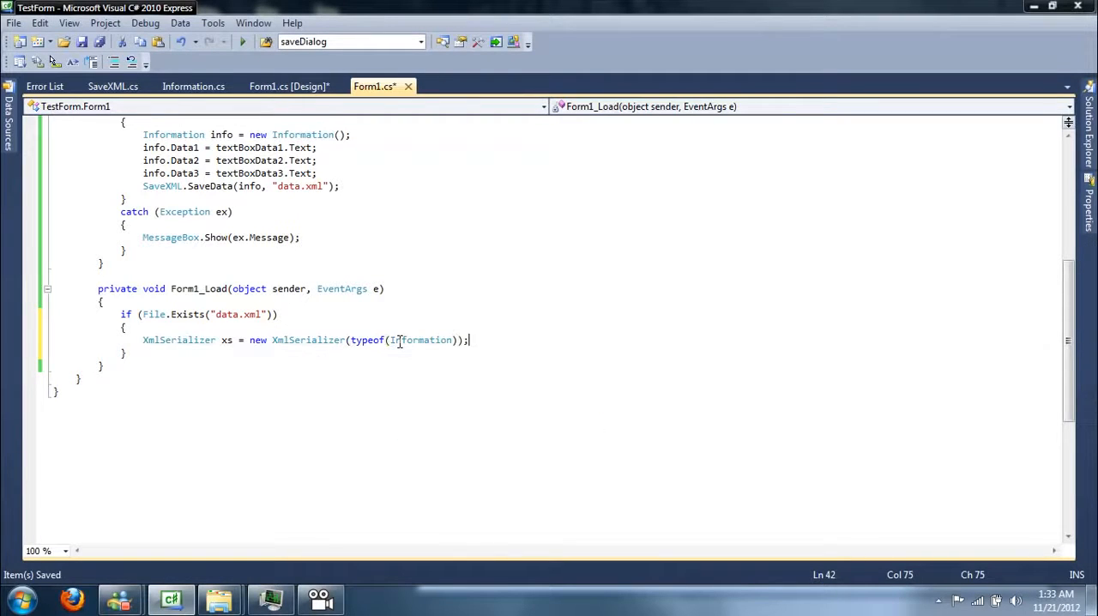
Step: Open data.xml in a FileStream read with FileMode.Open, FileAccess.Read, FileShare.Read
{"action": "type", "text": "File"}
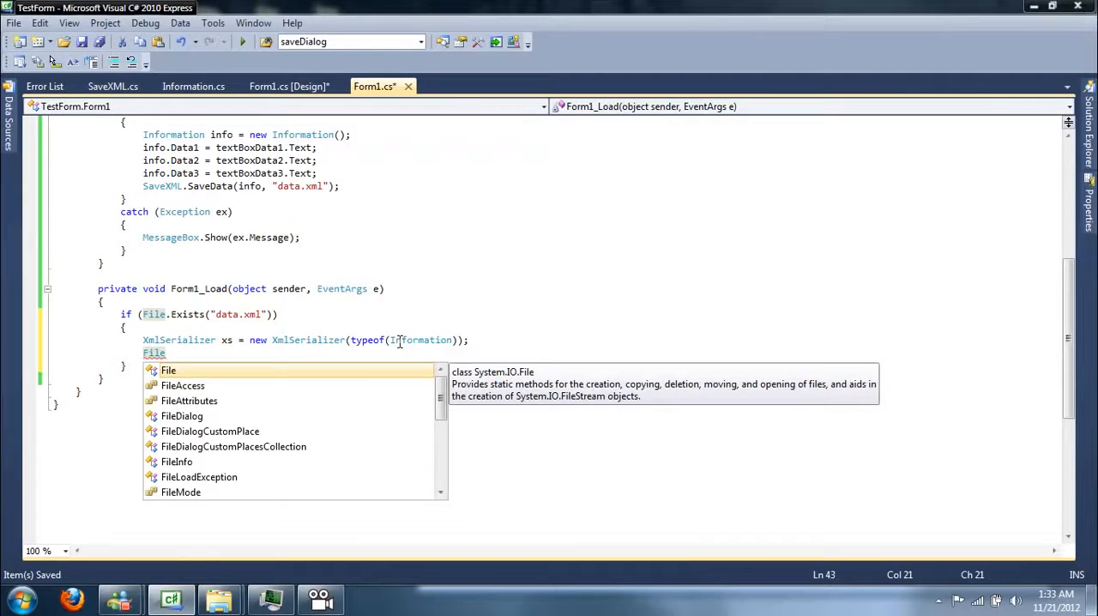
{"action": "type", "text": "Stream read ="}
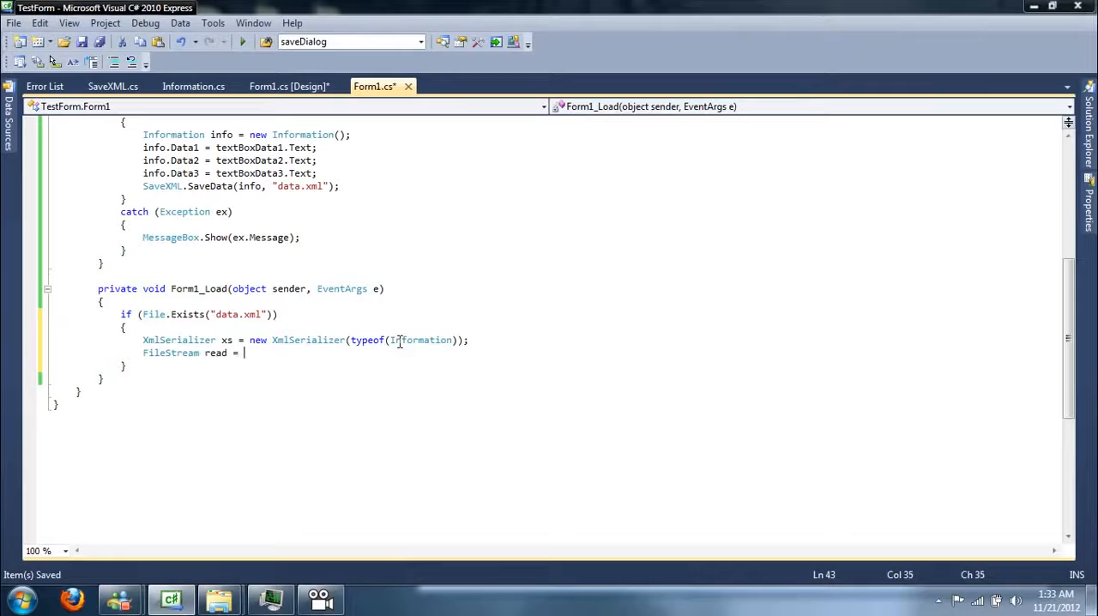
{"action": "type", "text": "new FileStream("}
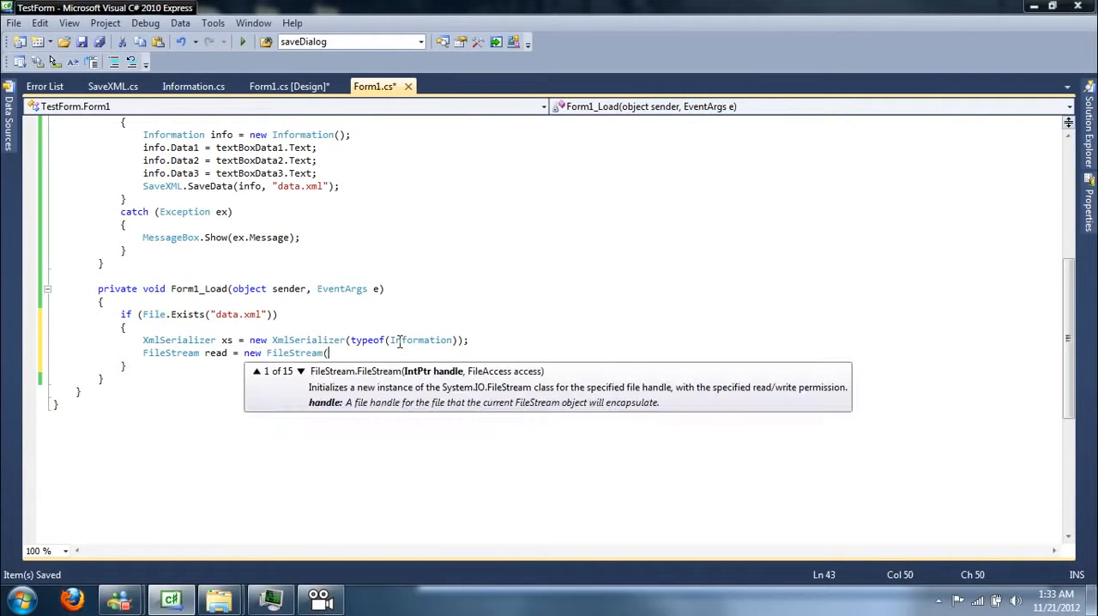
{"action": "type", "text": "\""}
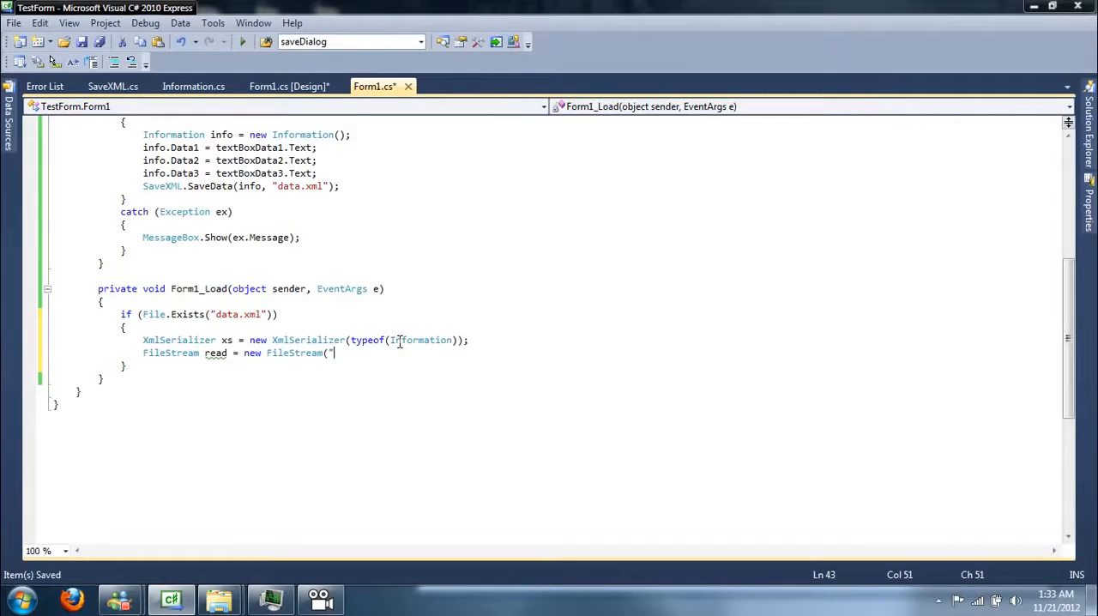
{"action": "type", "text": "data.xml"}
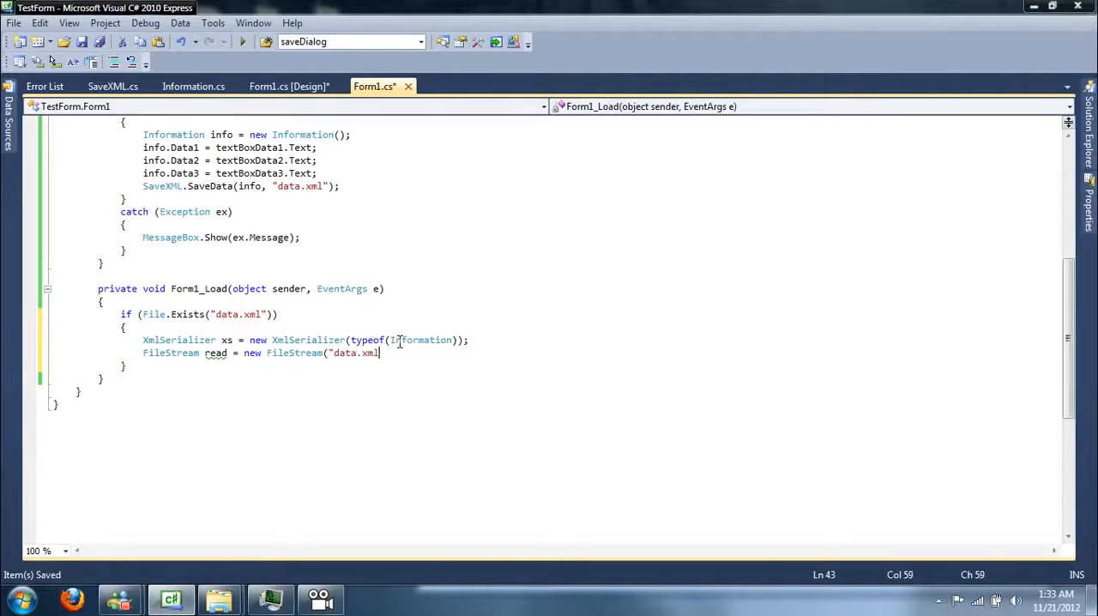
{"action": "type", "text": ","}
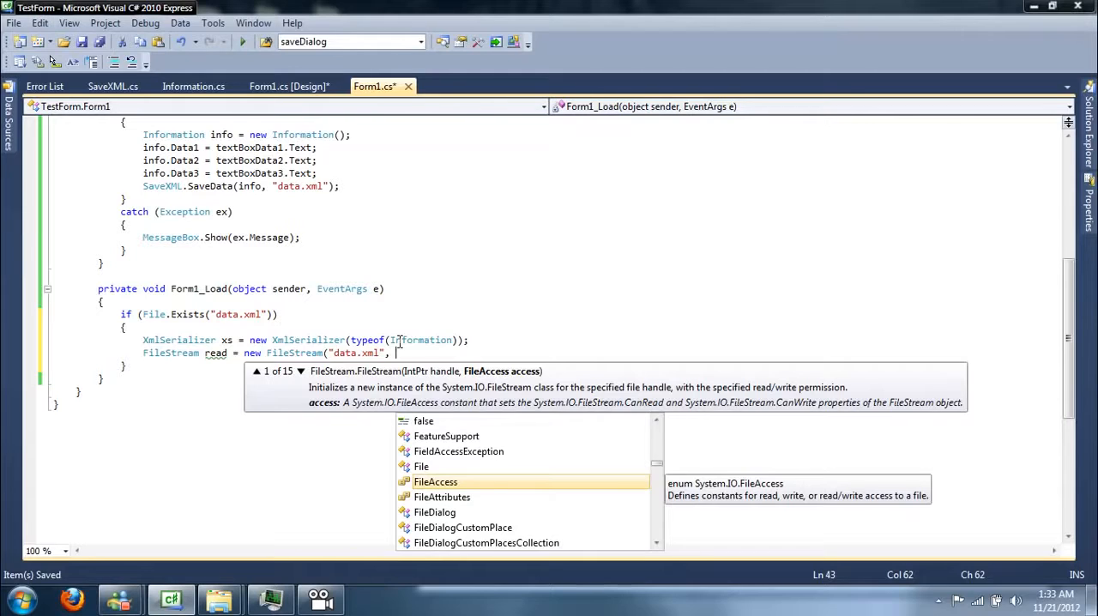
{"action": "type", "text": "ileMode.O"}
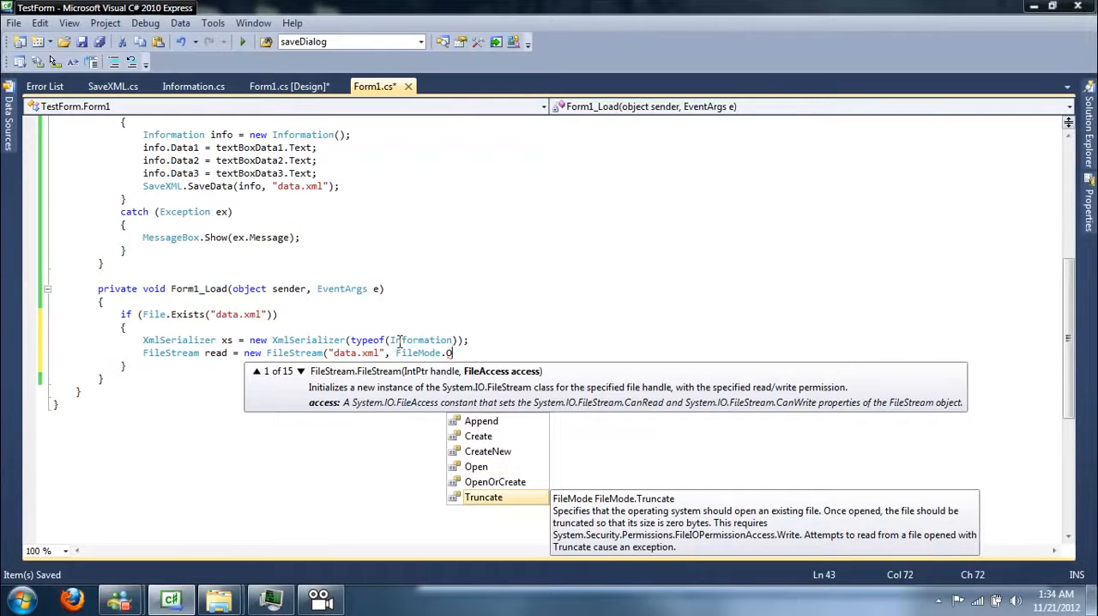
{"action": "key", "text": "Backspace"}
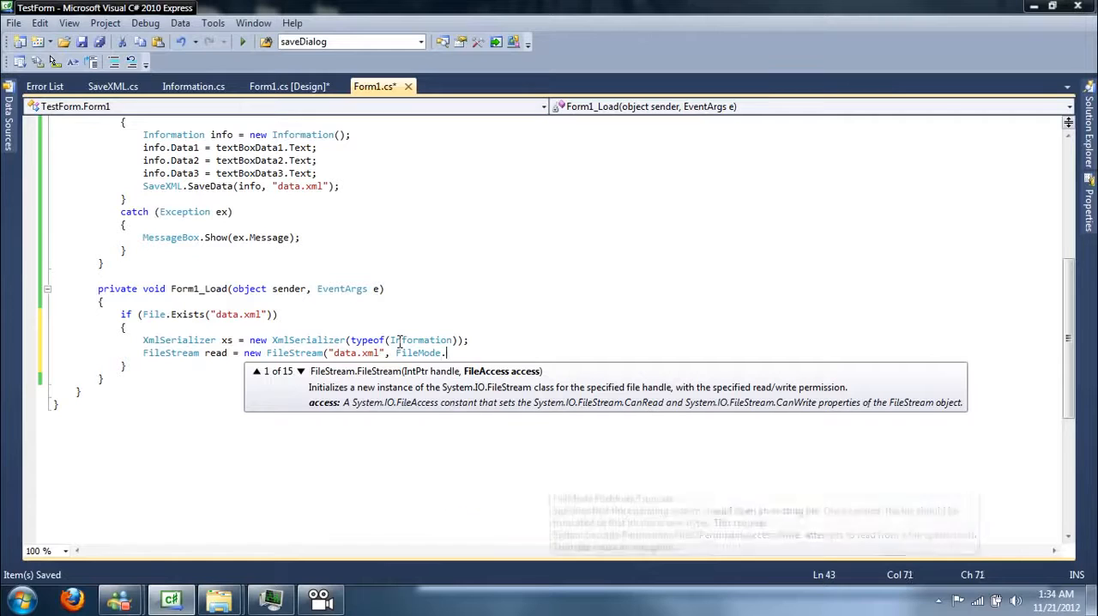
{"action": "type", "text": "Open,"}
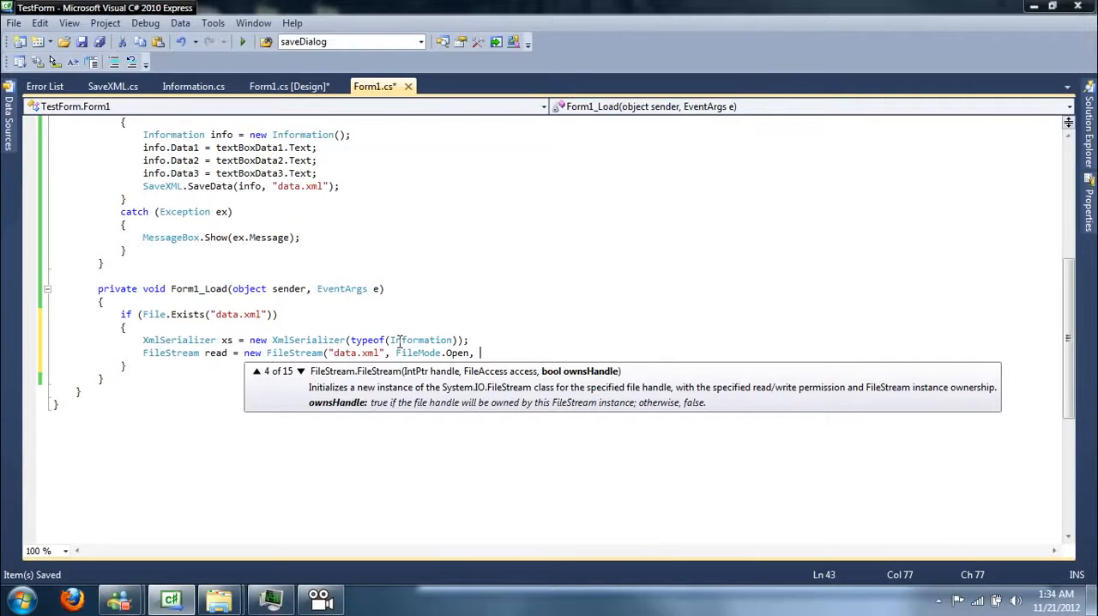
{"action": "type", "text": "FileAccess.Read,"}
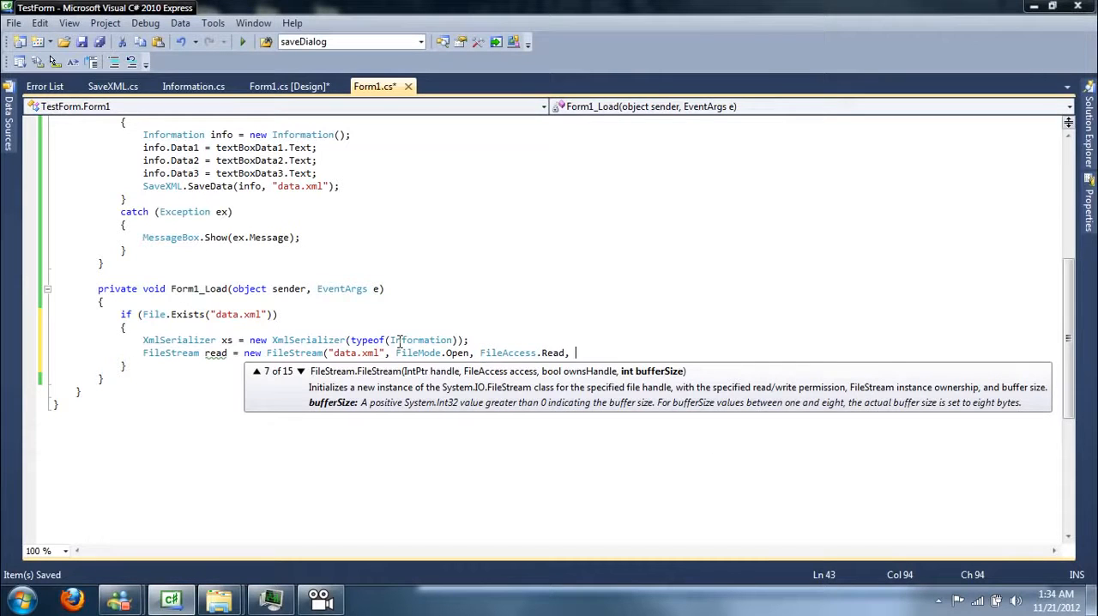
{"action": "type", "text": "FileShare.Read);"}
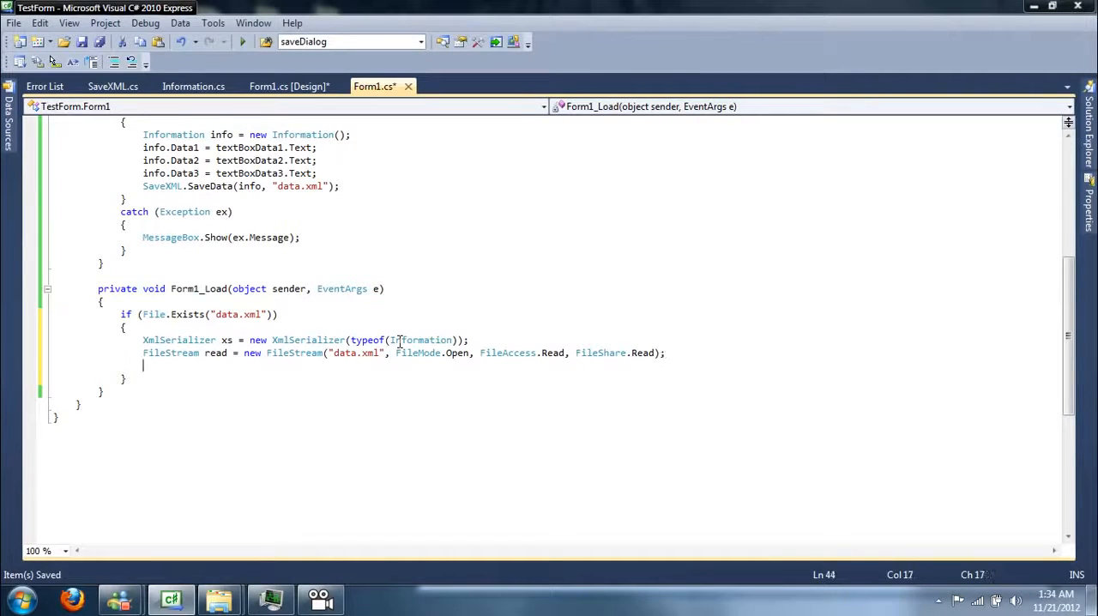
Step: Add Information info = (Information)xs.Deserialize(read); after the stream
{"action": "type", "text": "Information info"}
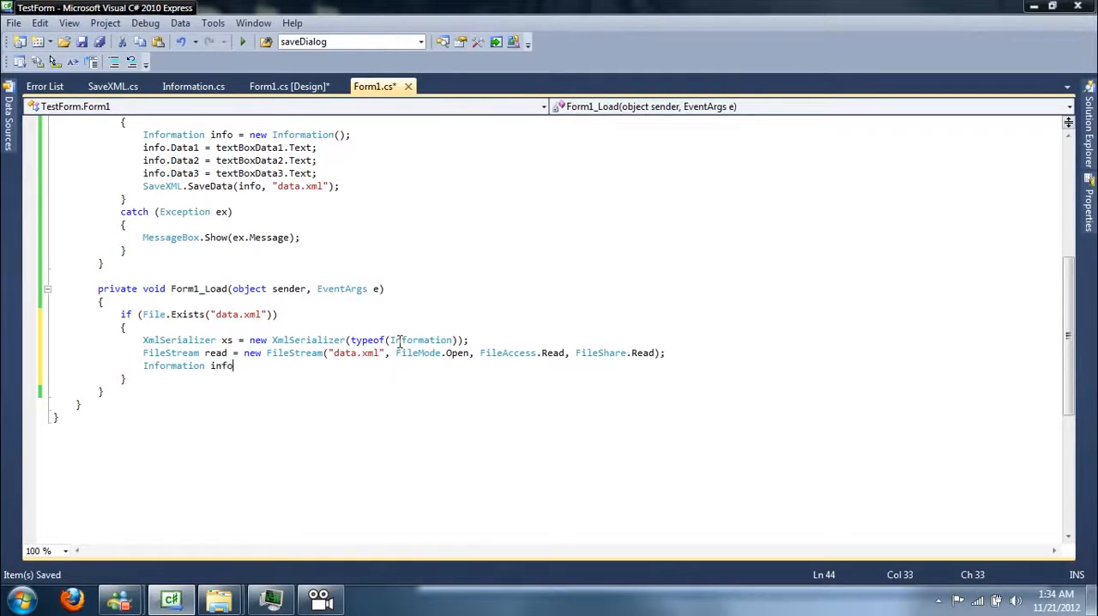
{"action": "type", "text": "(Information)x"}
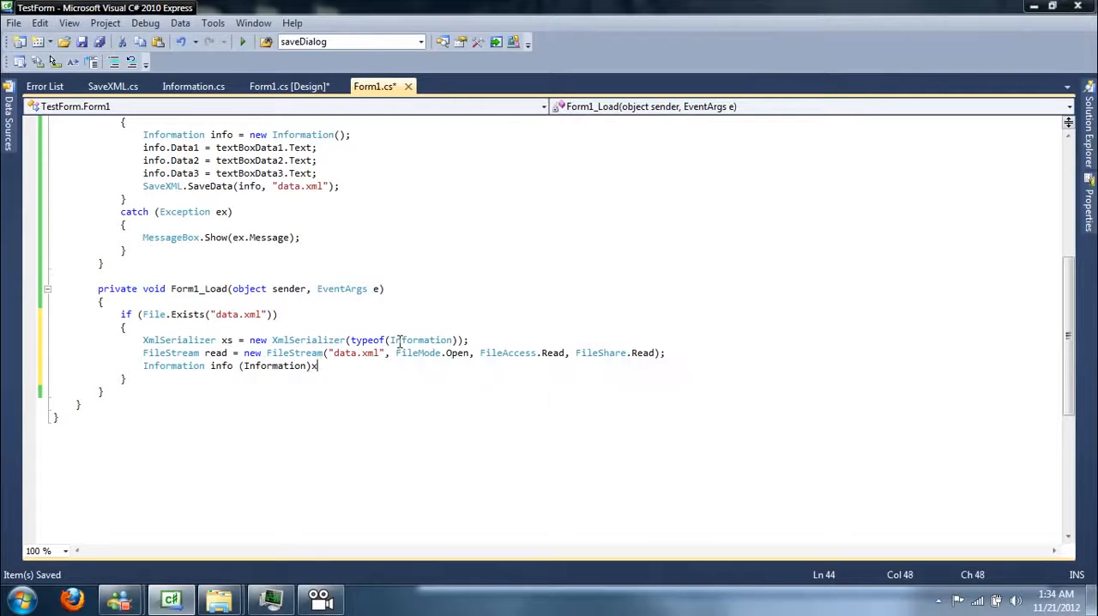
{"action": "type", "text": "s.Deserialize"}
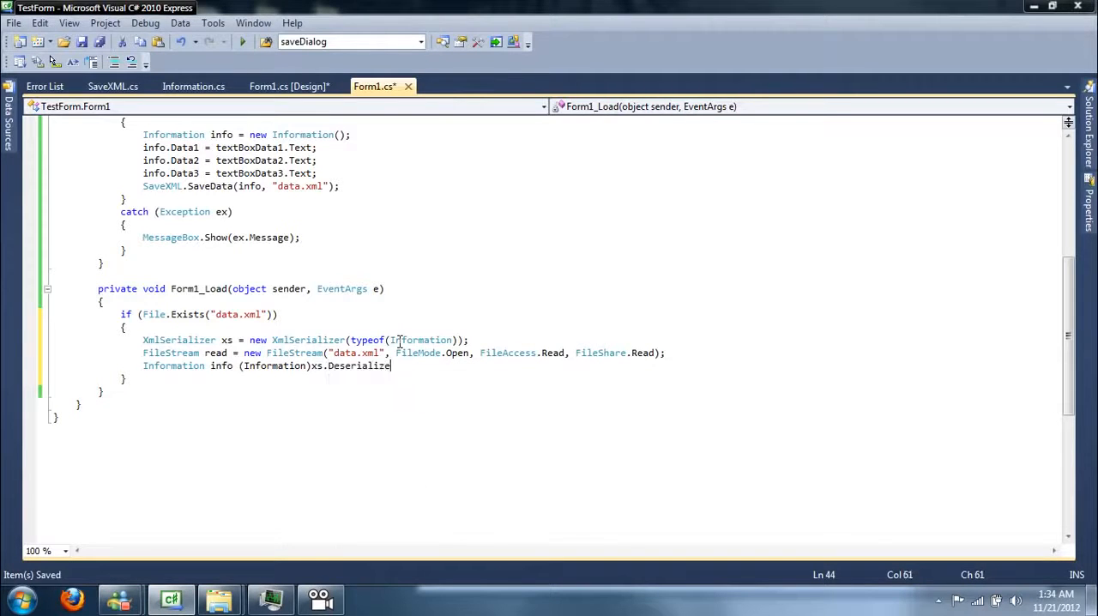
{"action": "type", "text": "(read);"}
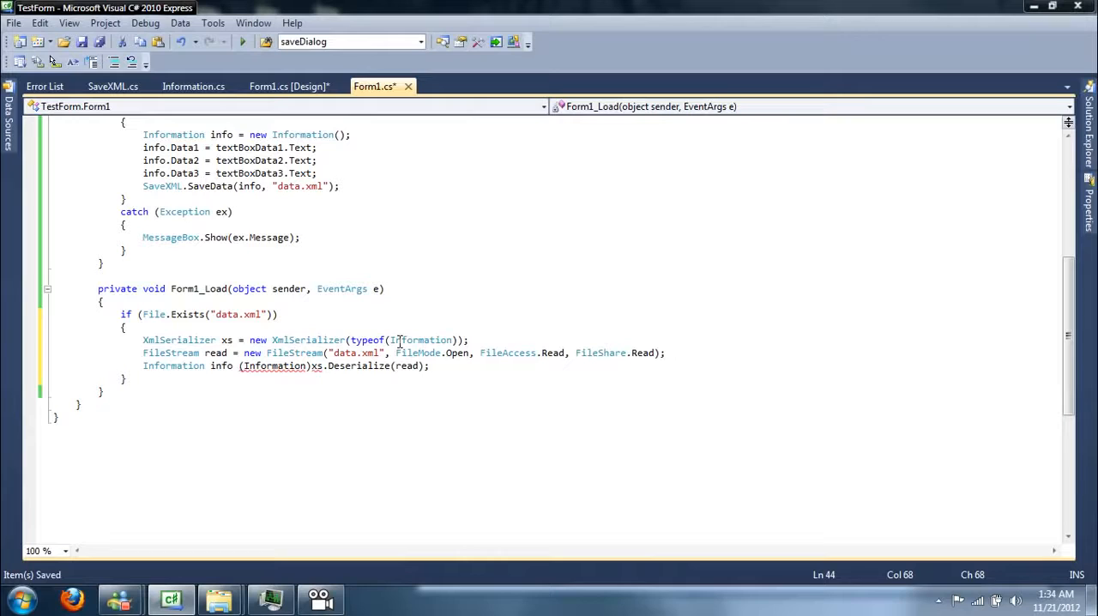
{"action": "mouse_move", "coordinate": [288, 386]}
{"action": "type", "text": " ="}
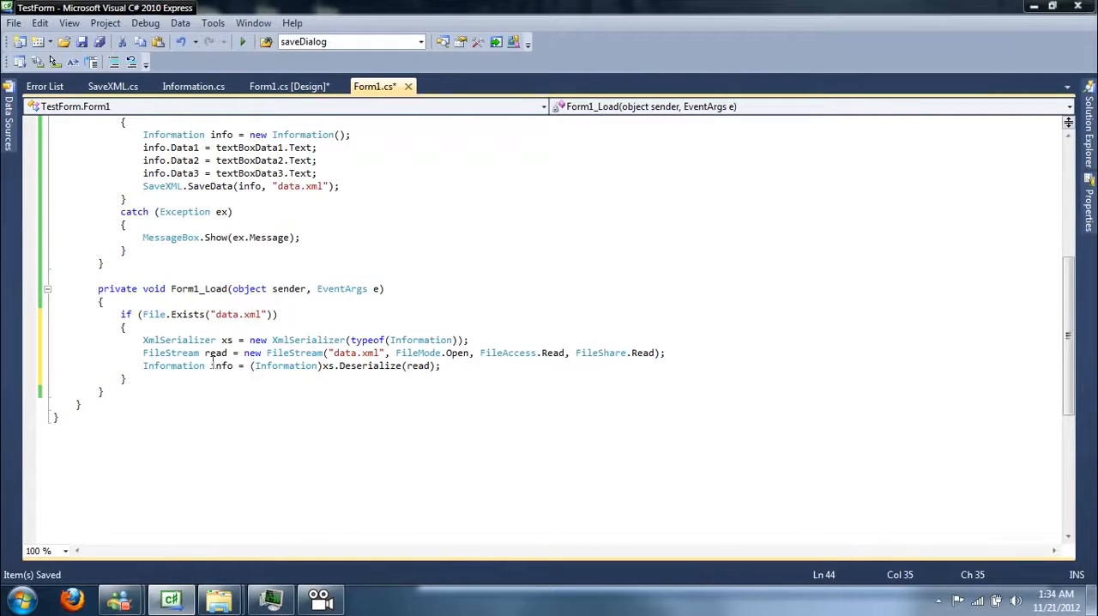
Step: Highlight info, the Deserialize call and the (Information) cast to explain them, ending on the next line
{"action": "double_click", "coordinate": [220, 365]}
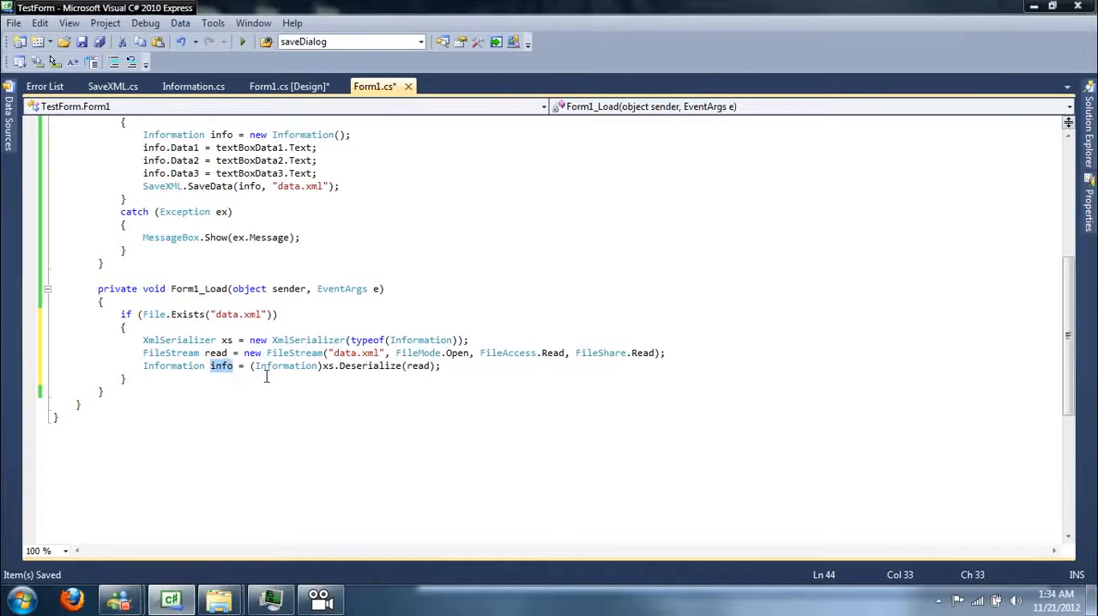
{"action": "left_click", "coordinate": [251, 365]}
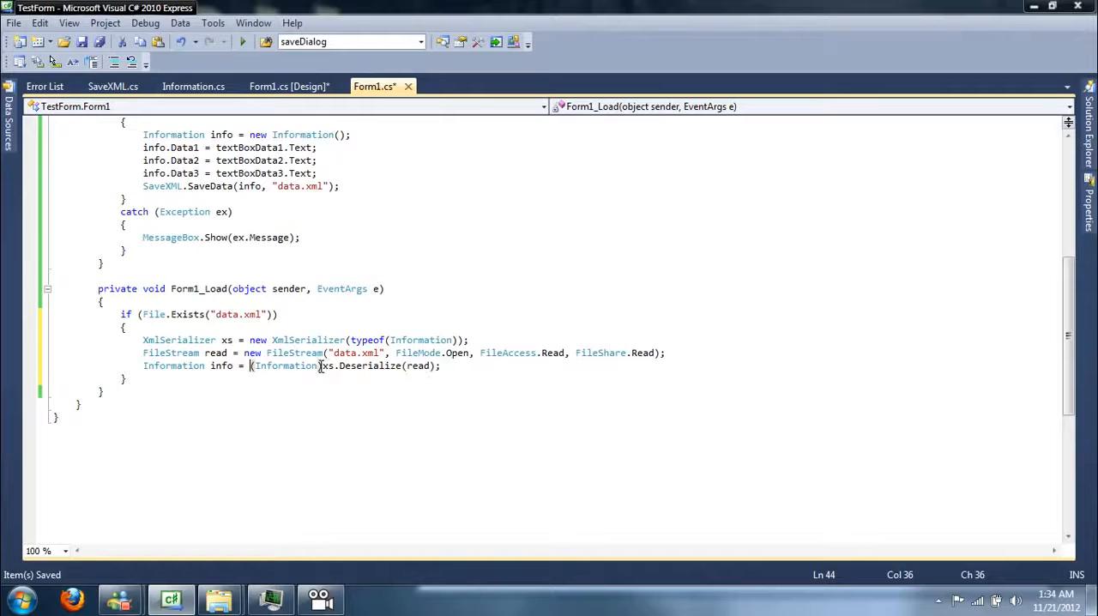
{"action": "double_click", "coordinate": [285, 366]}
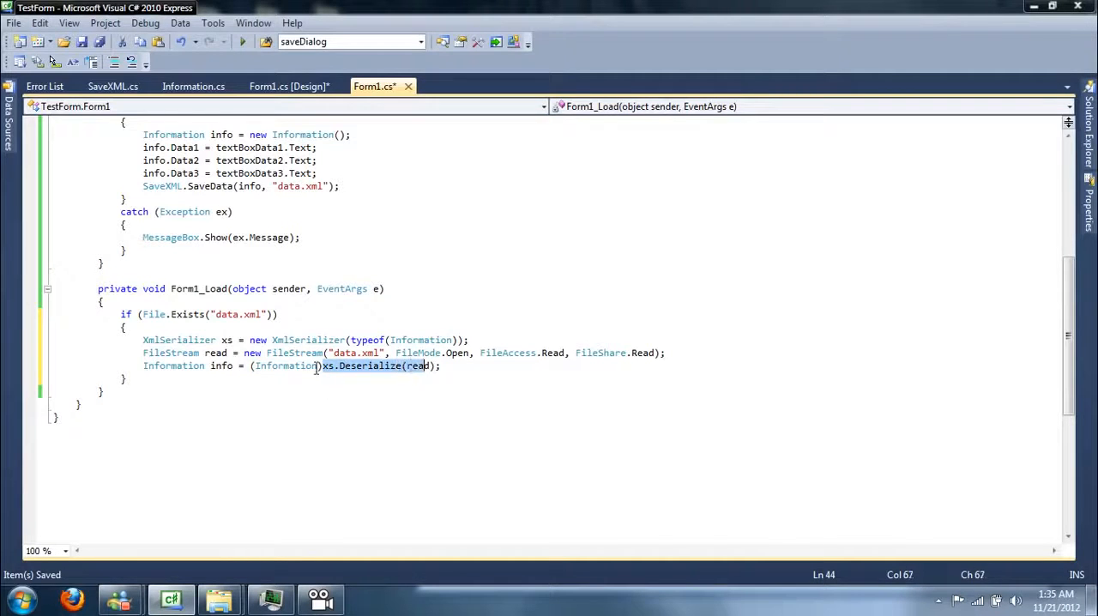
{"action": "left_click", "coordinate": [323, 366]}
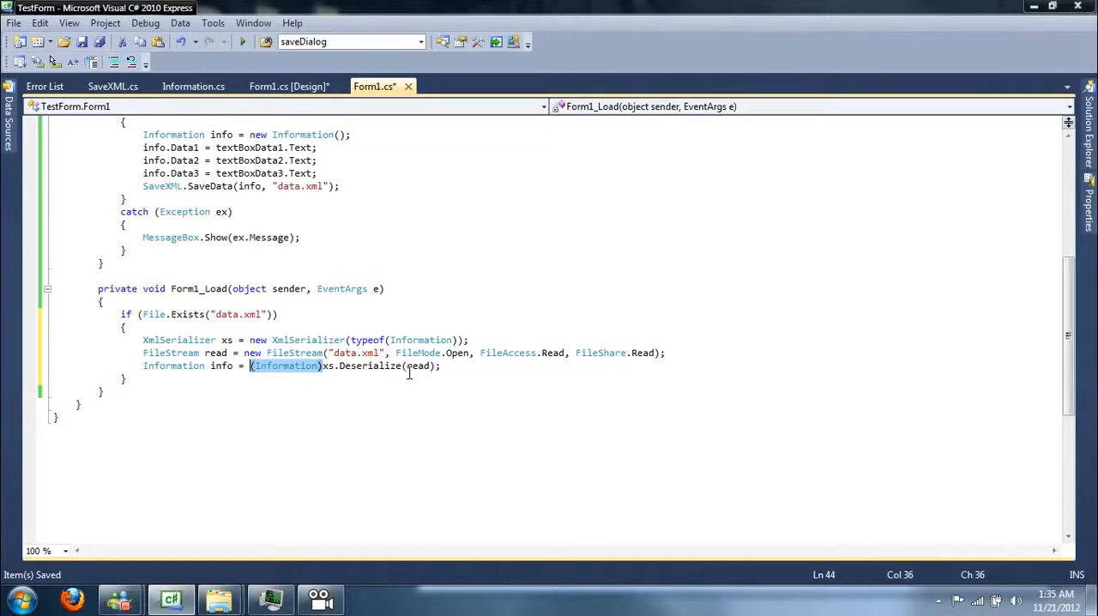
{"action": "left_click", "coordinate": [501, 386]}
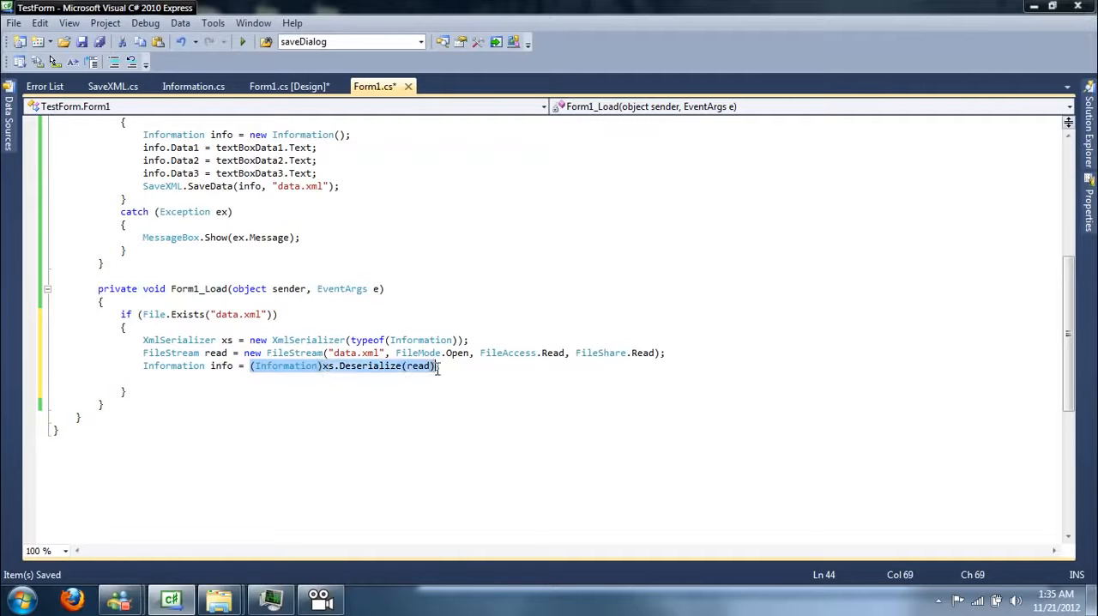
{"action": "left_click", "coordinate": [470, 366]}
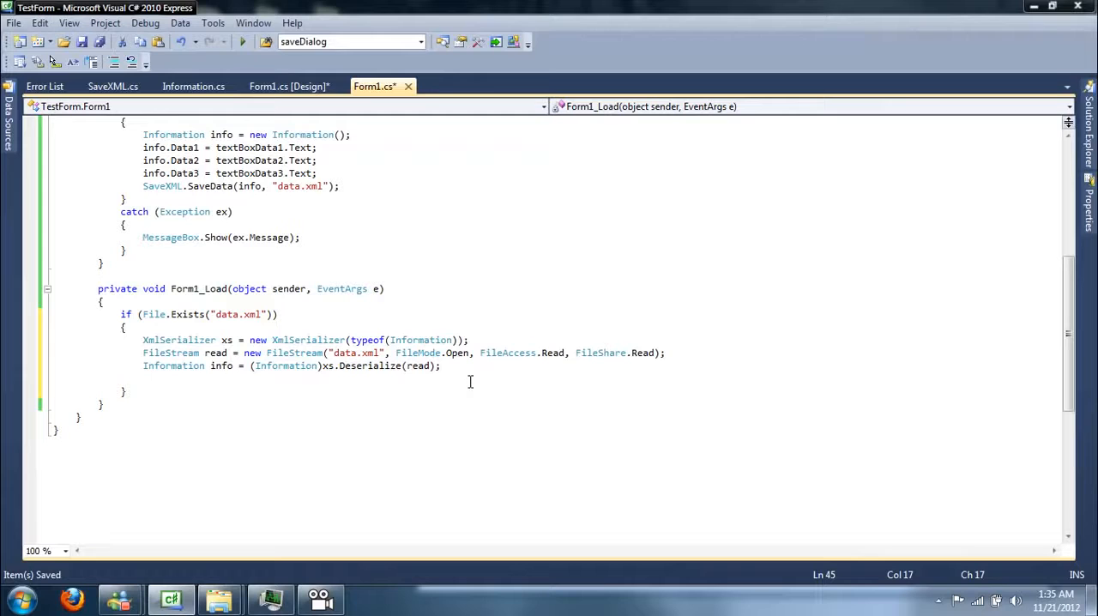
Step: Set textBoxData1, textBoxData2, textBoxData3 Text from info.Data1, Data2, Data3
{"action": "type", "text": "textBoxData1.Text"}
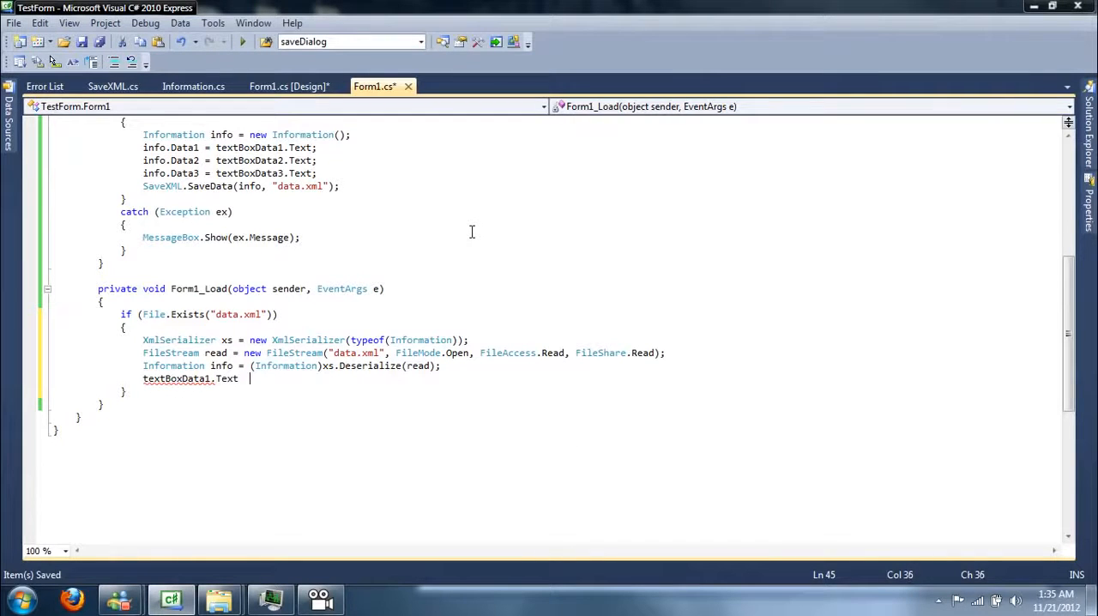
{"action": "type", "text": "= info.Data1;"}
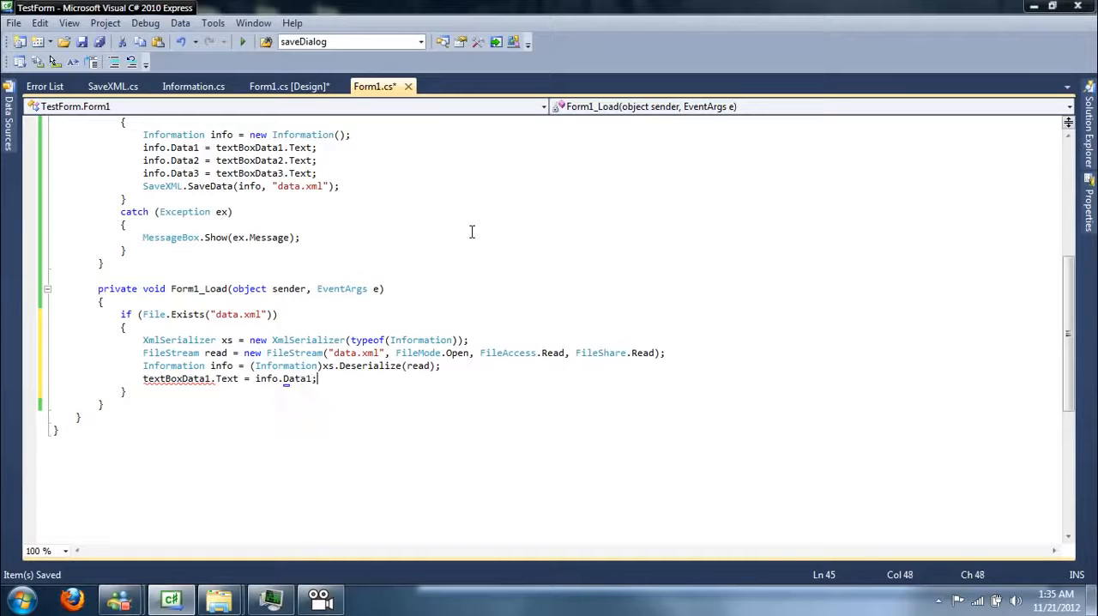
{"action": "type", "text": "textBoxData2.Text = i"}
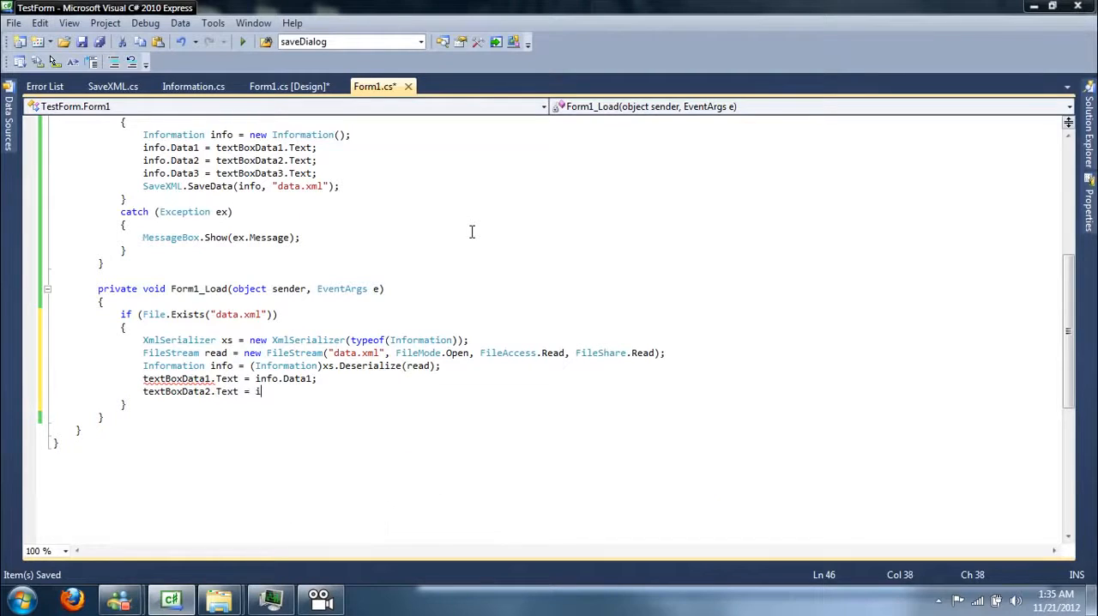
{"action": "type", "text": "nfo.Data2;"}
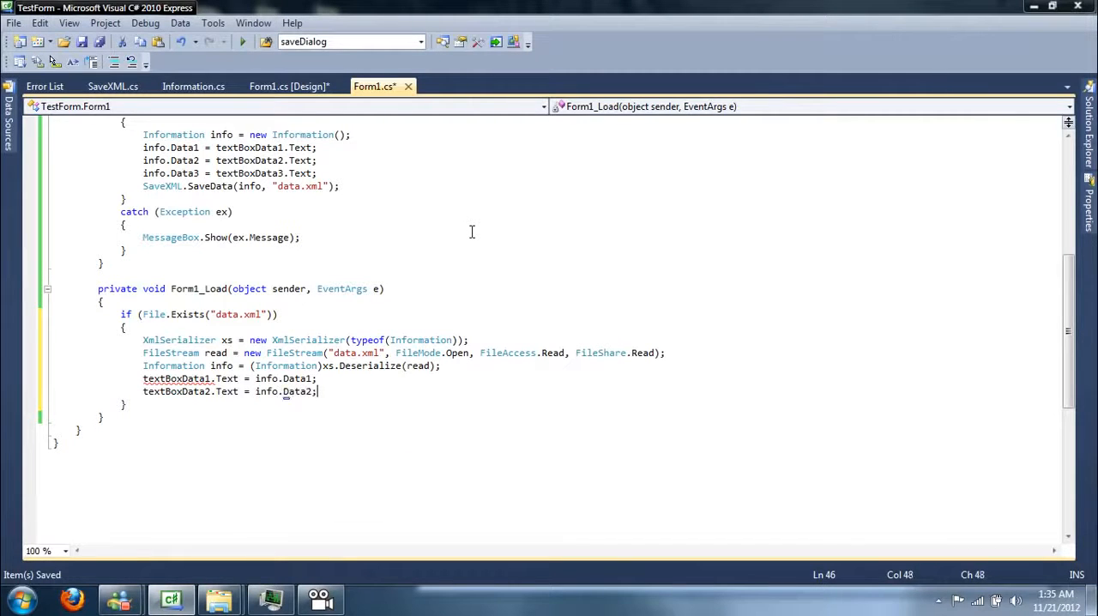
{"action": "type", "text": "textBoxData3.Text ="}
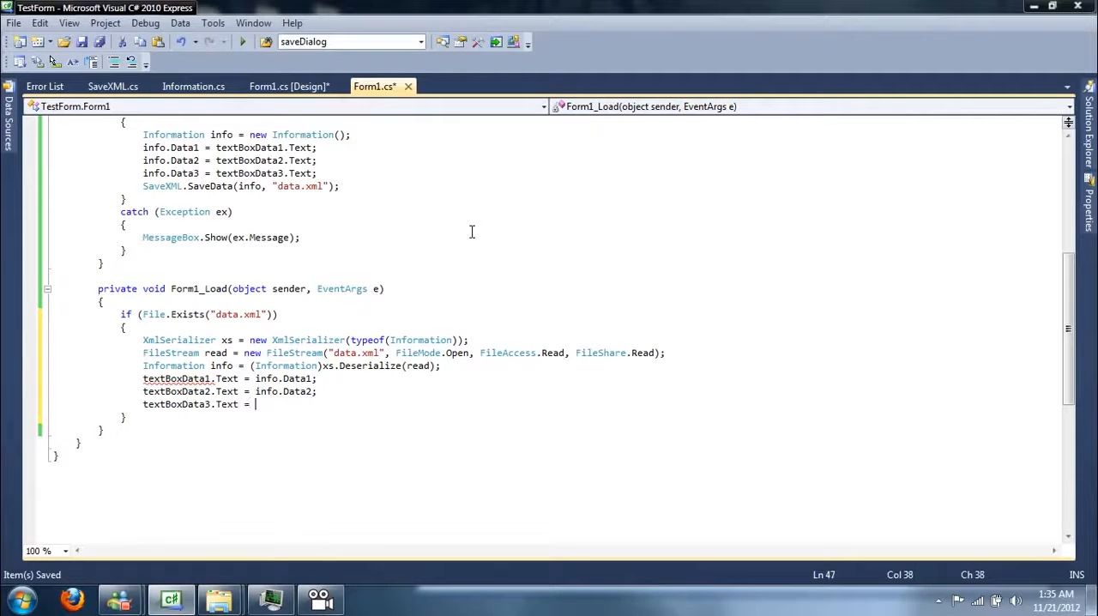
{"action": "type", "text": "info.Data3;"}
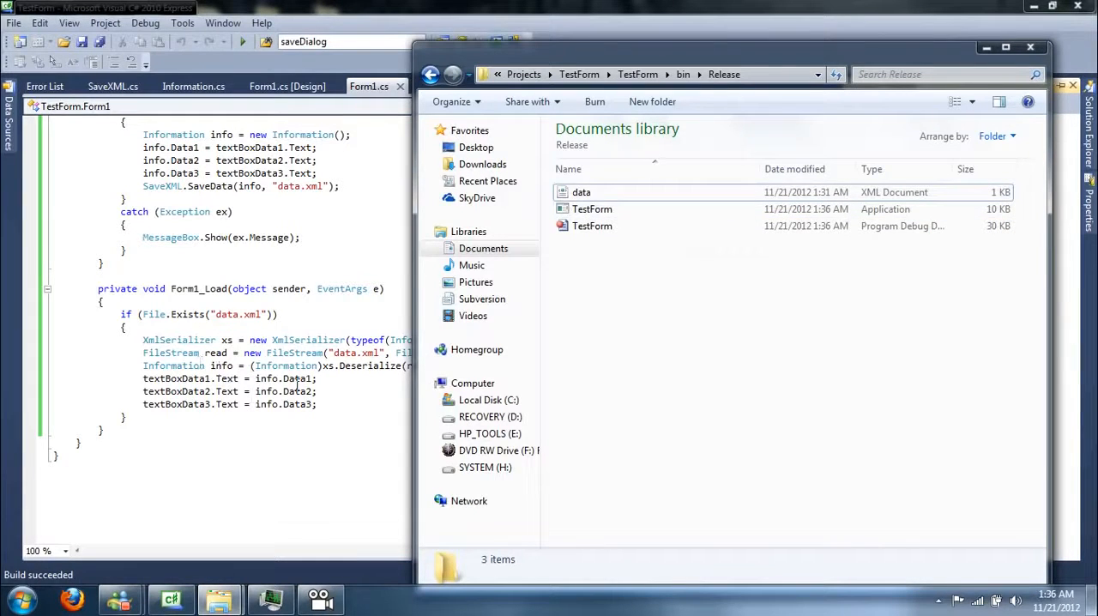
{"action": "double_click", "coordinate": [582, 191]}
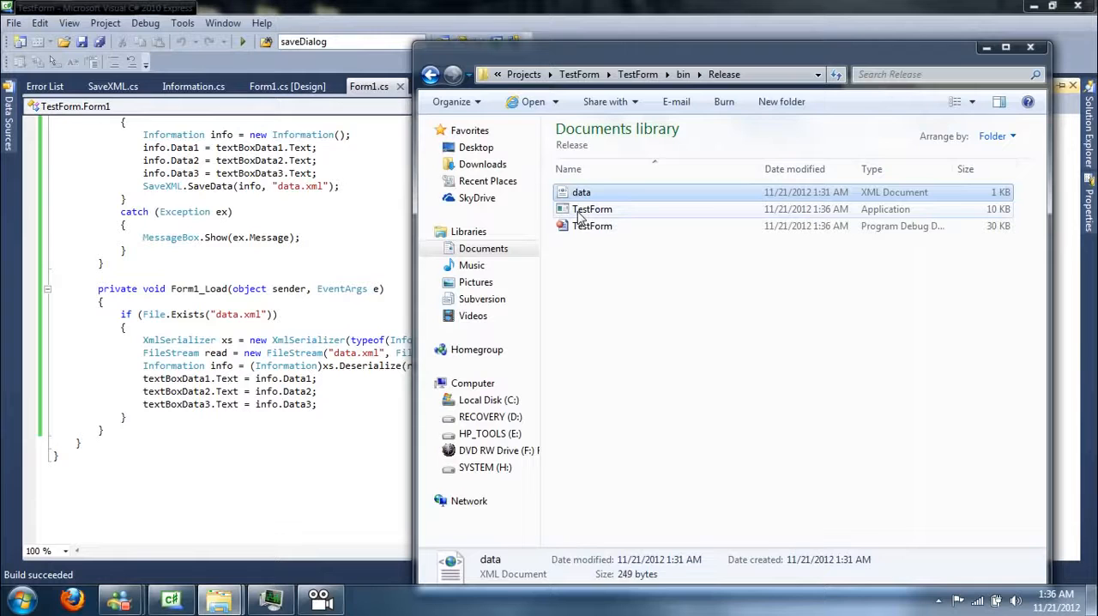
{"action": "left_click", "coordinate": [592, 209]}
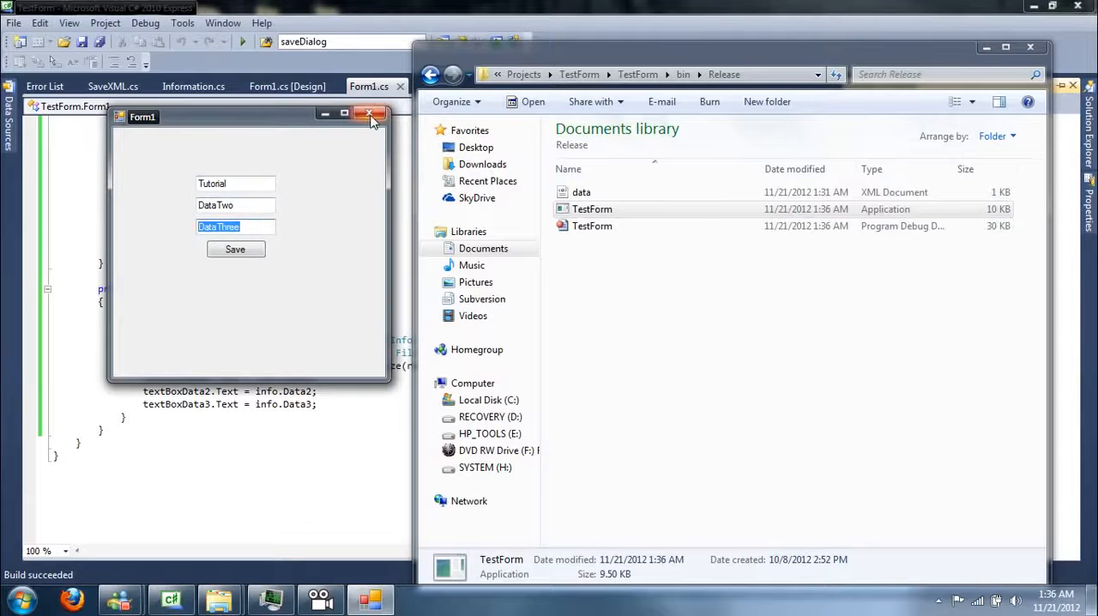
{"action": "left_click", "coordinate": [371, 113]}
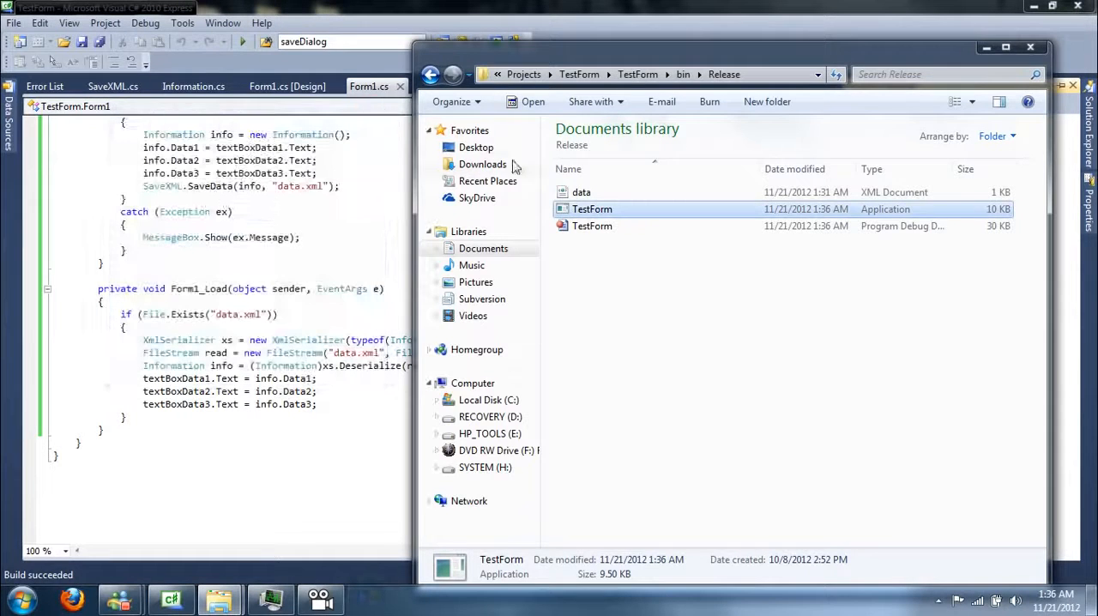
Step: Send data.xml to the Recycle Bin and launch TestForm with no saved data
{"action": "key", "text": "Delete"}
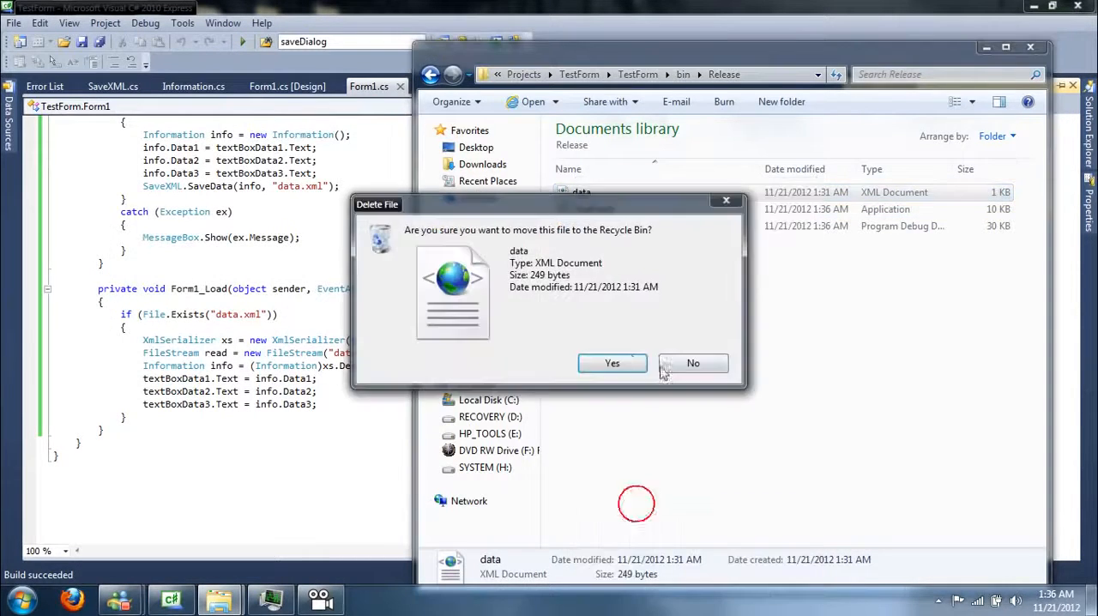
{"action": "left_click", "coordinate": [611, 364]}
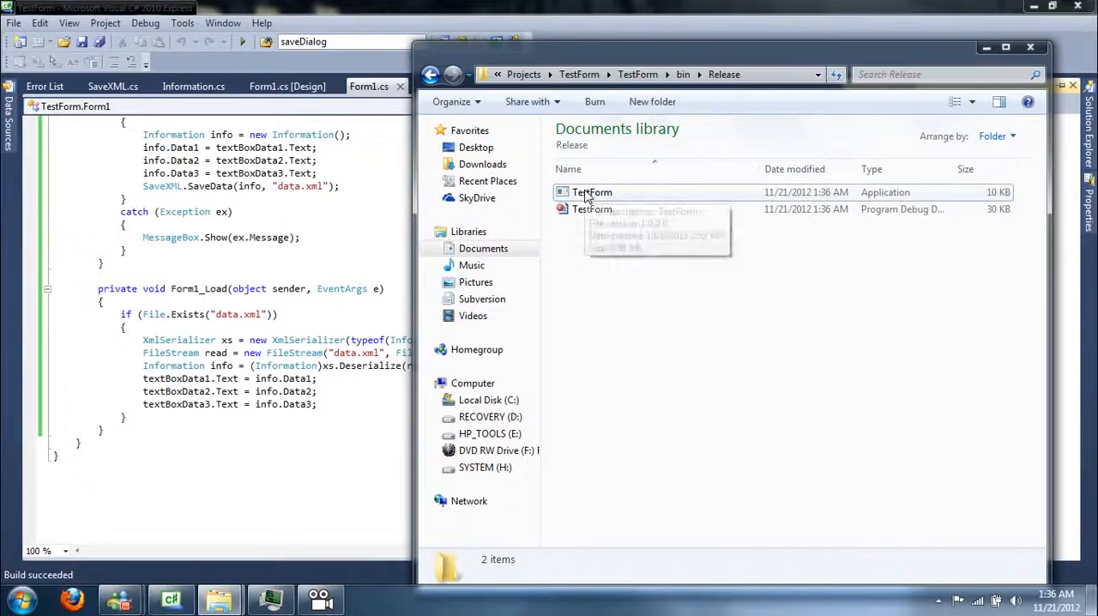
{"action": "double_click", "coordinate": [590, 191]}
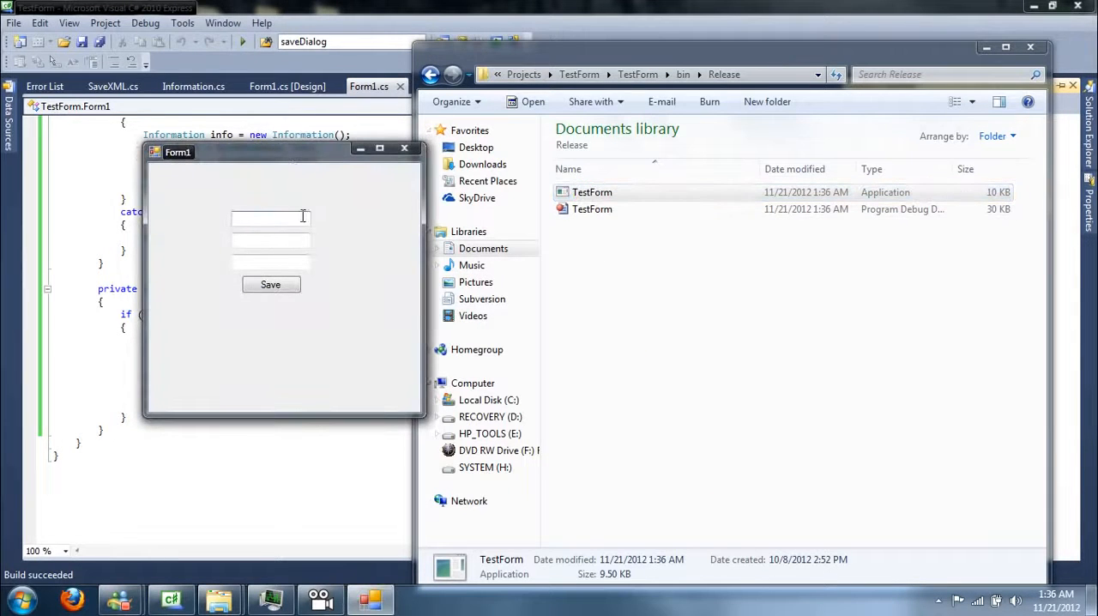
Step: Enter 'Easelm' and new values, save them to recreate data.xml, then return to Visual C#
{"action": "type", "text": "Easelm"}
{"action": "type", "text": "Faded"}
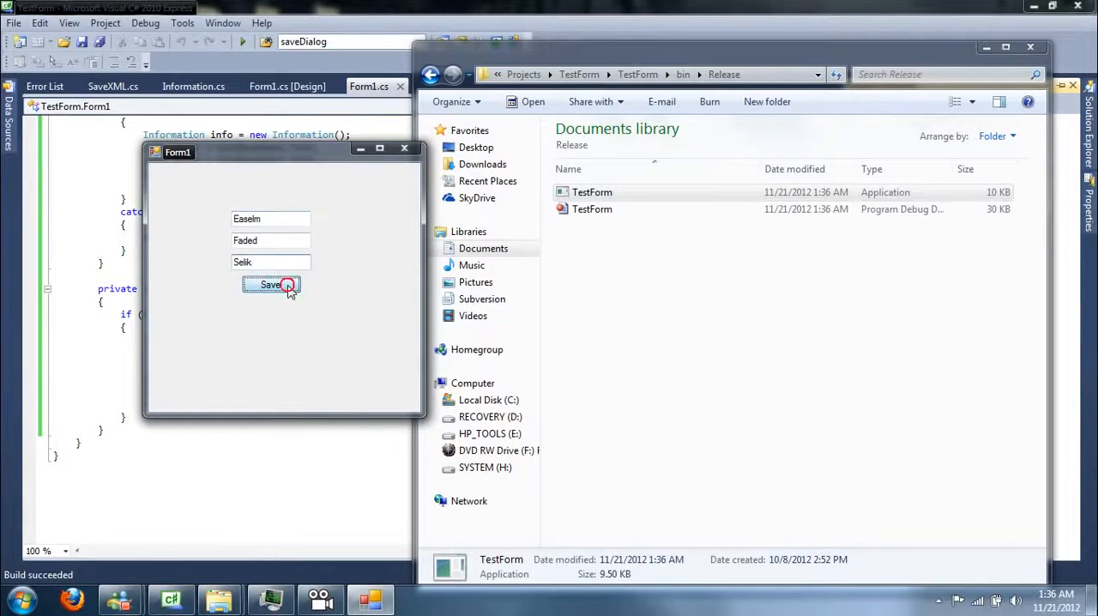
{"action": "left_click", "coordinate": [271, 284]}
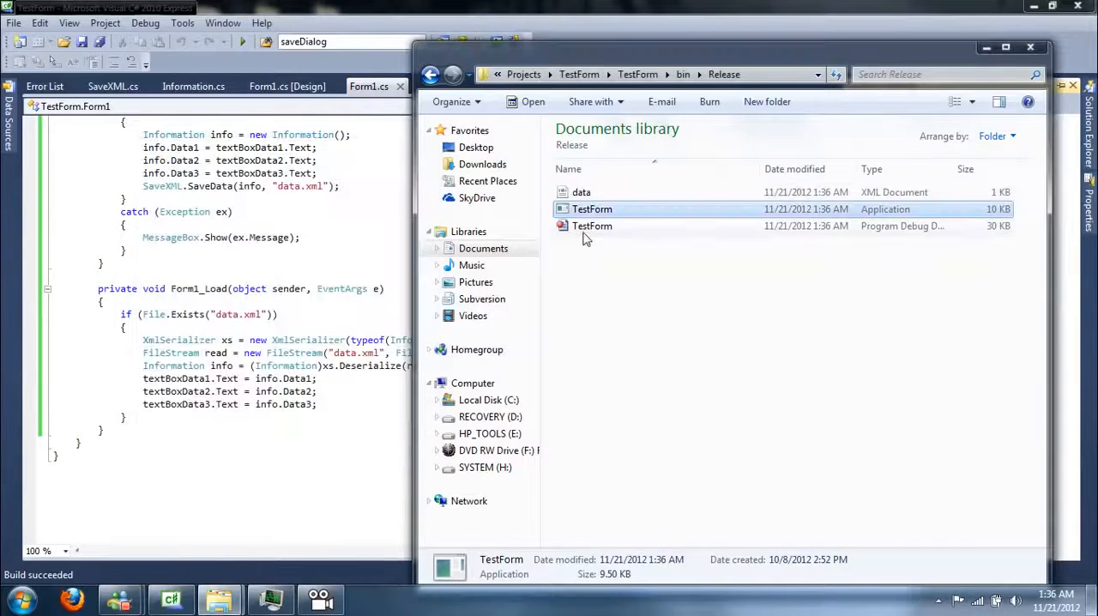
{"action": "left_click", "coordinate": [582, 191]}
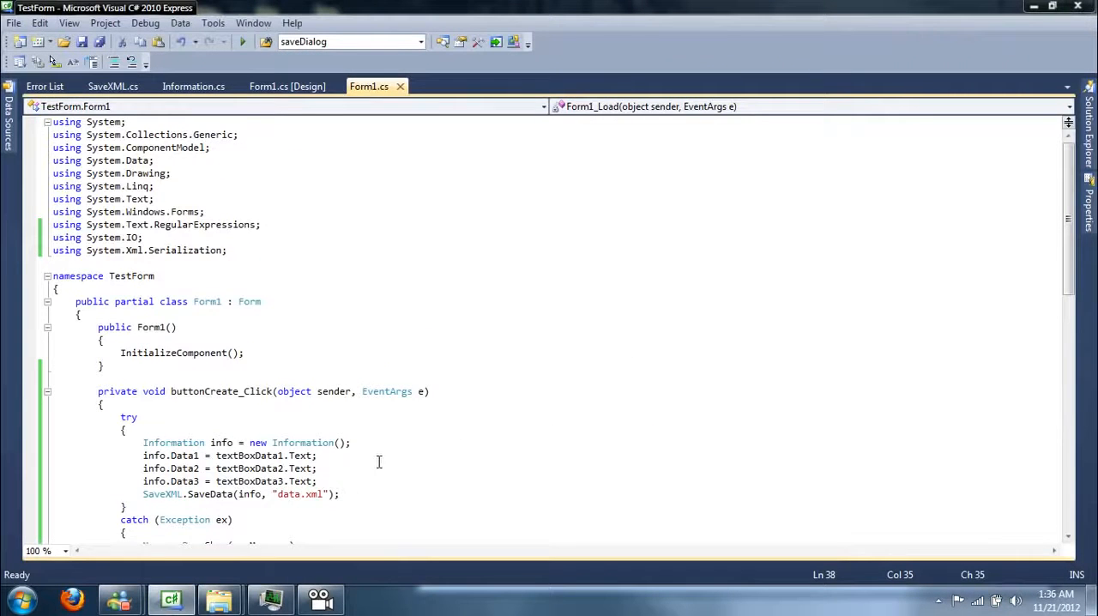
{"action": "mouse_move", "coordinate": [367, 494]}
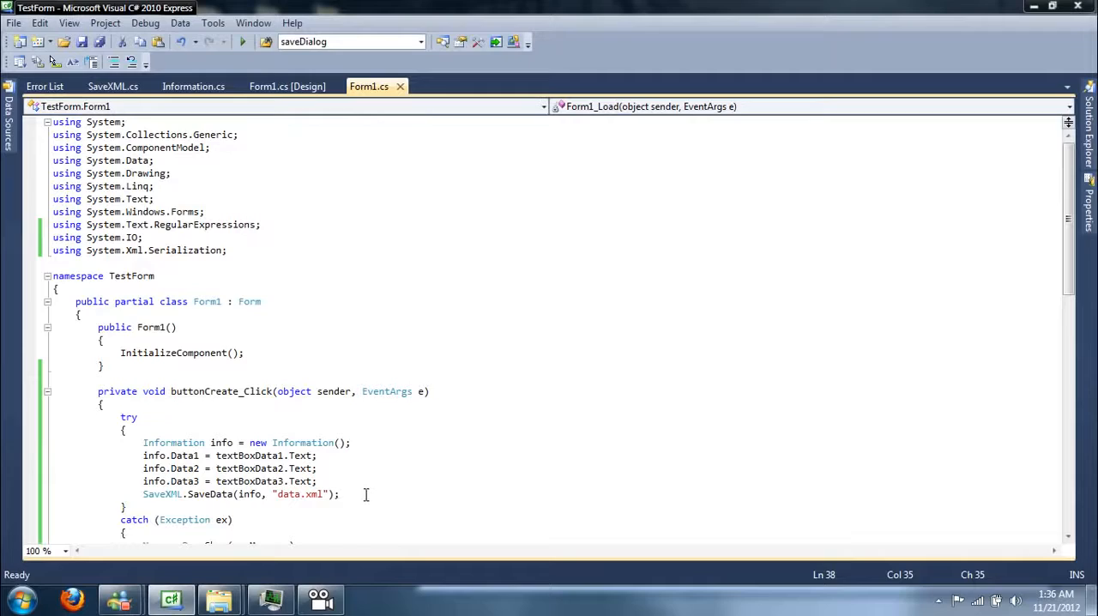